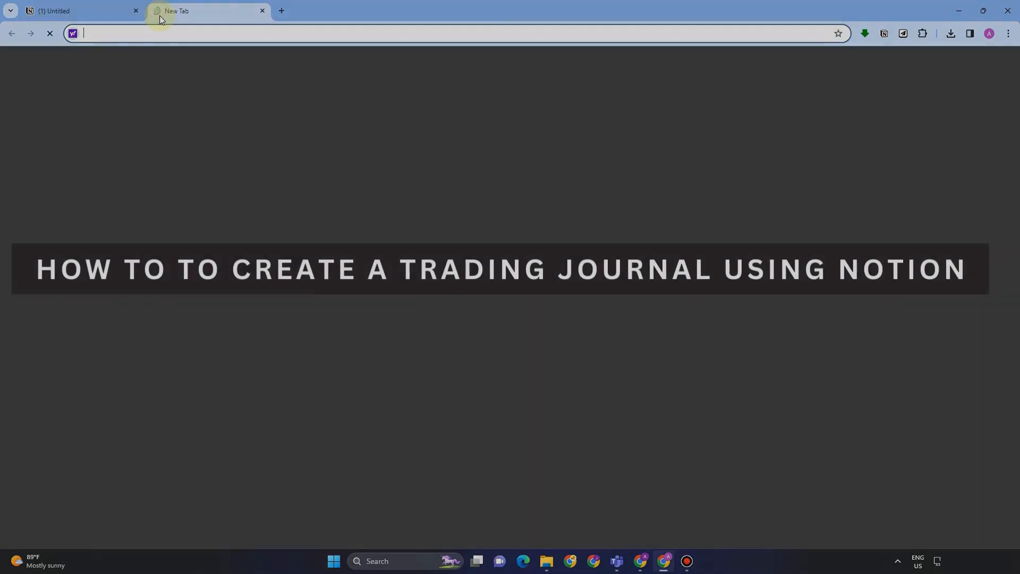
- Go to notion.so and create a new blank untitled page
{"action": "type", "text": "NOTION.so"}
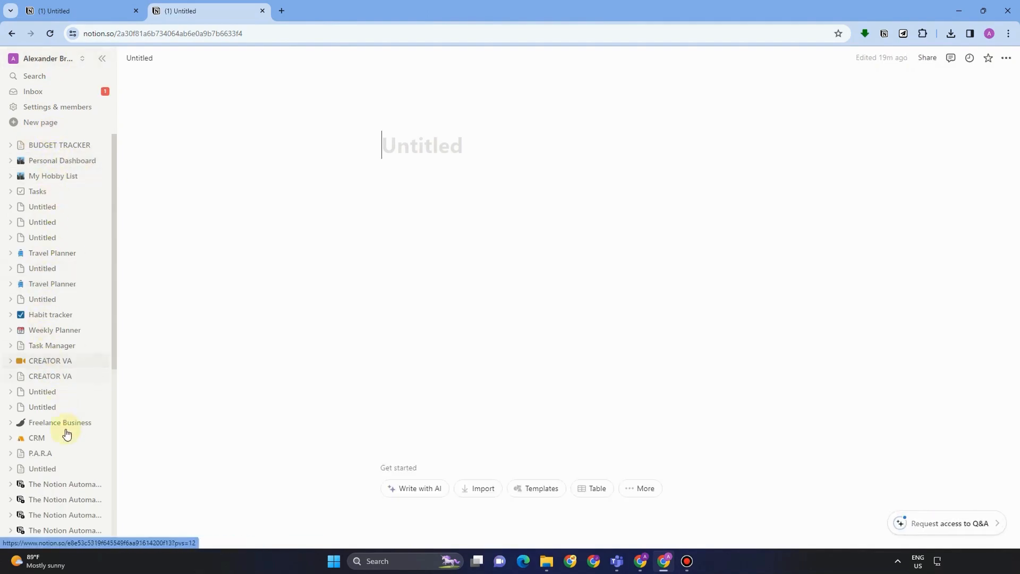
{"action": "scroll", "scroll_direction": "down", "scroll_amount": 3}
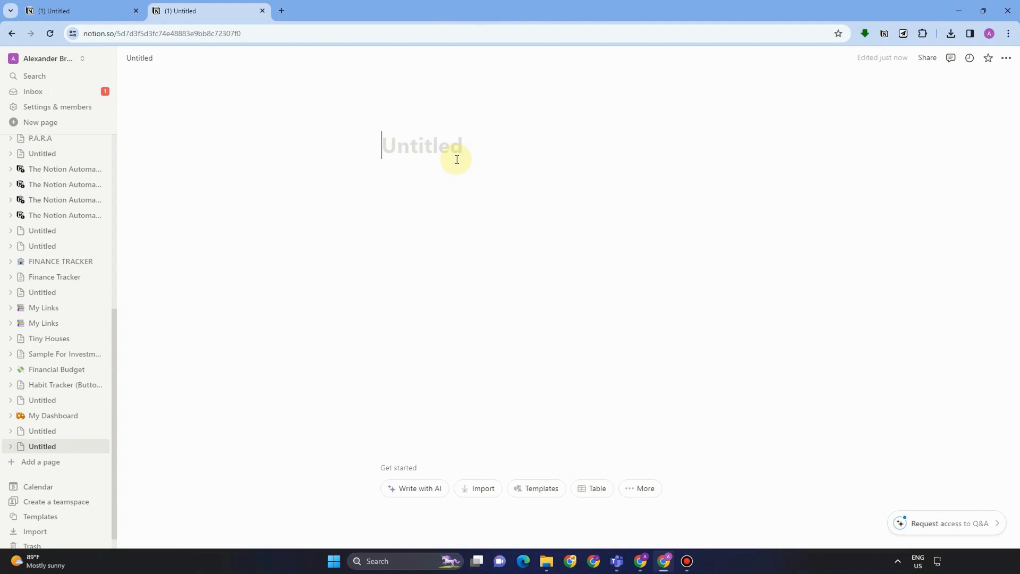
- Title the new page 'My Trading Journal'
{"action": "type", "text": "mY"}
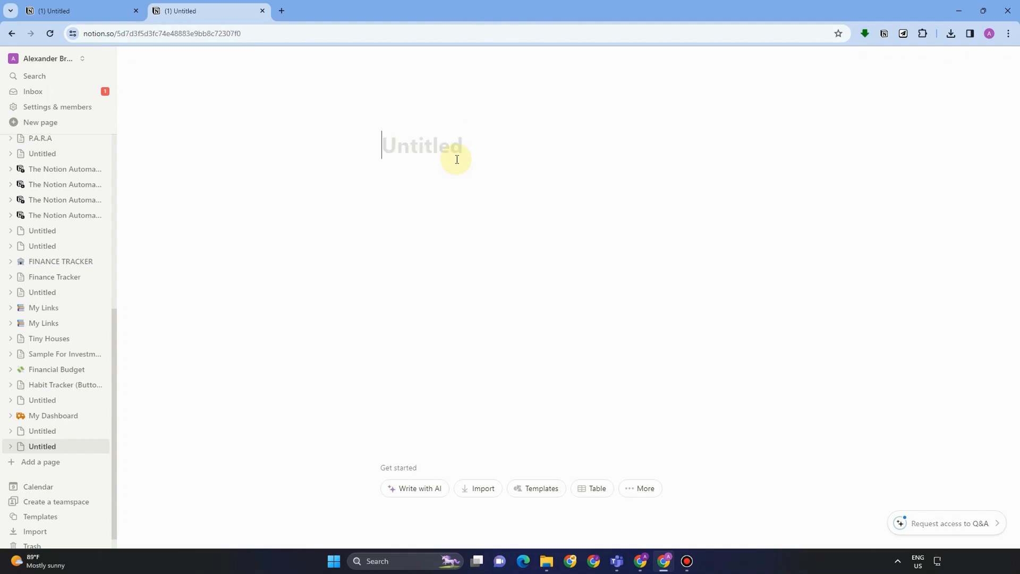
{"action": "type", "text": "My Tradi"}
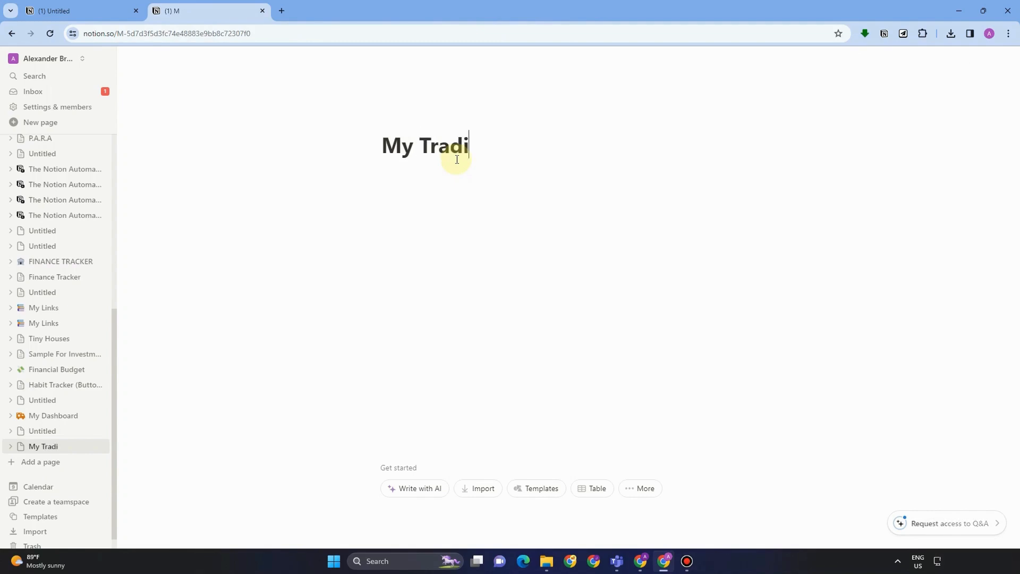
{"action": "type", "text": "ng Jo"}
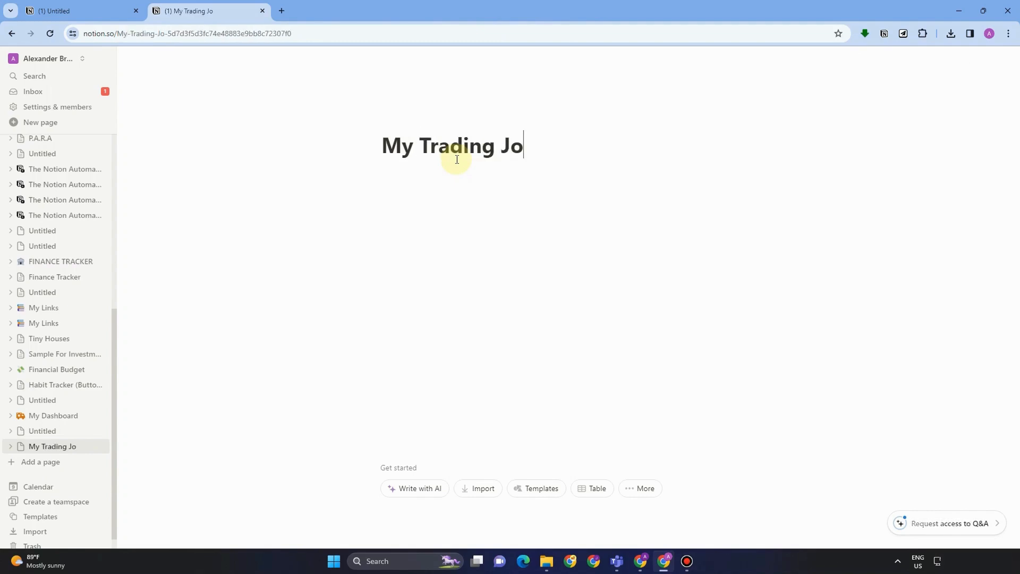
{"action": "type", "text": "urnal"}
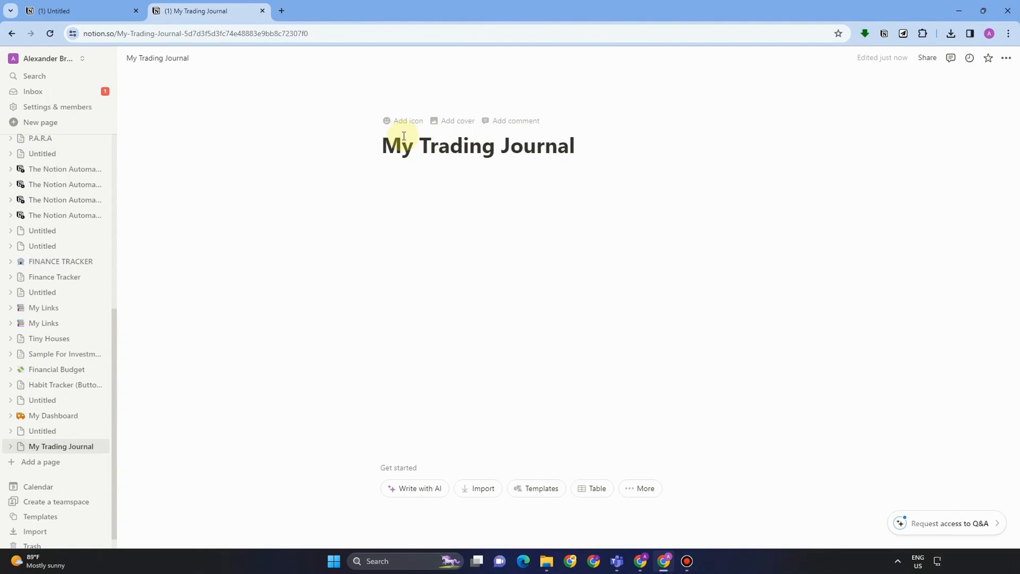
{"action": "mouse_move", "coordinate": [604, 219]}
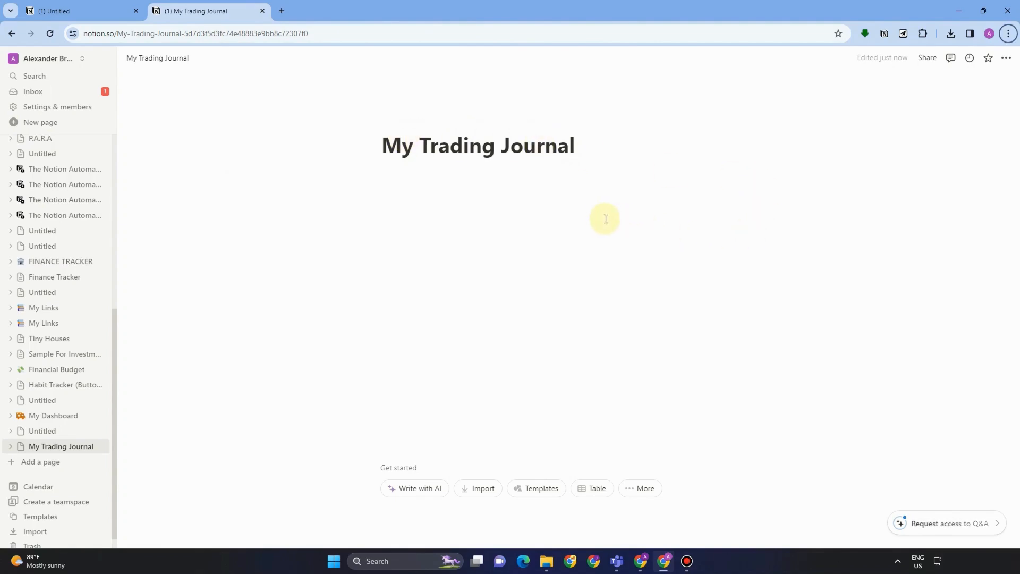
{"action": "mouse_move", "coordinate": [601, 219]}
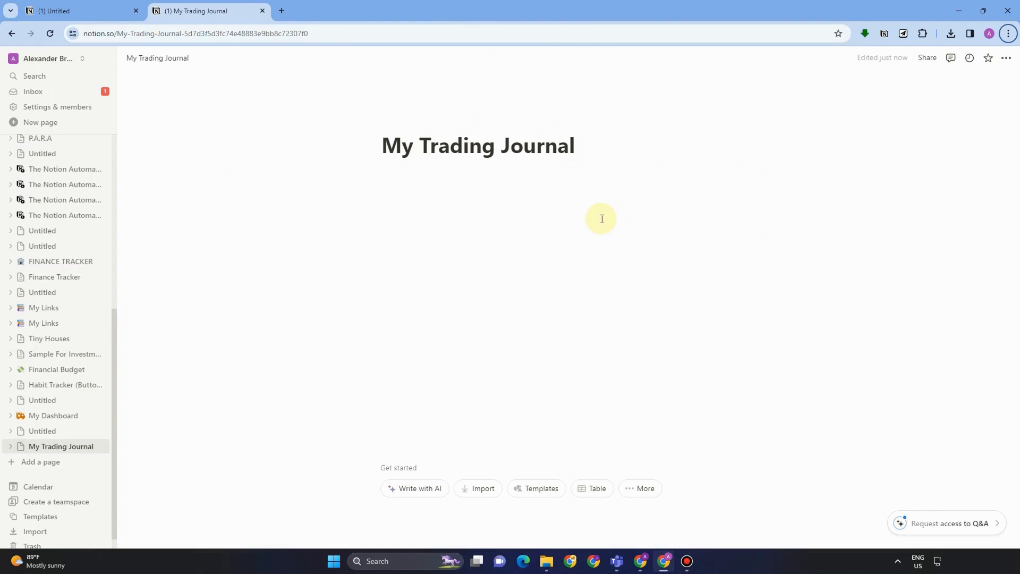
{"action": "mouse_move", "coordinate": [417, 87]}
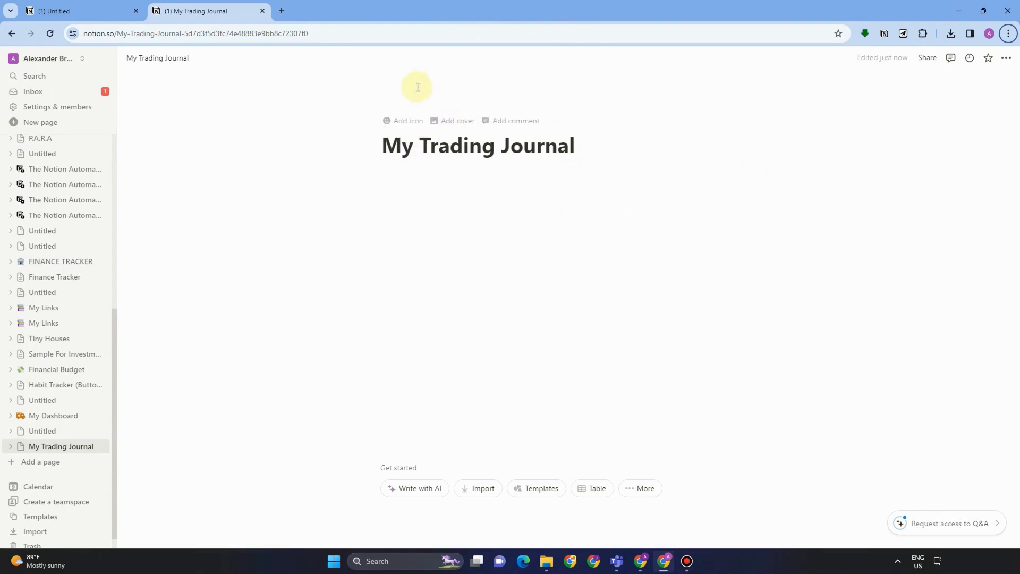
{"action": "mouse_move", "coordinate": [536, 153]}
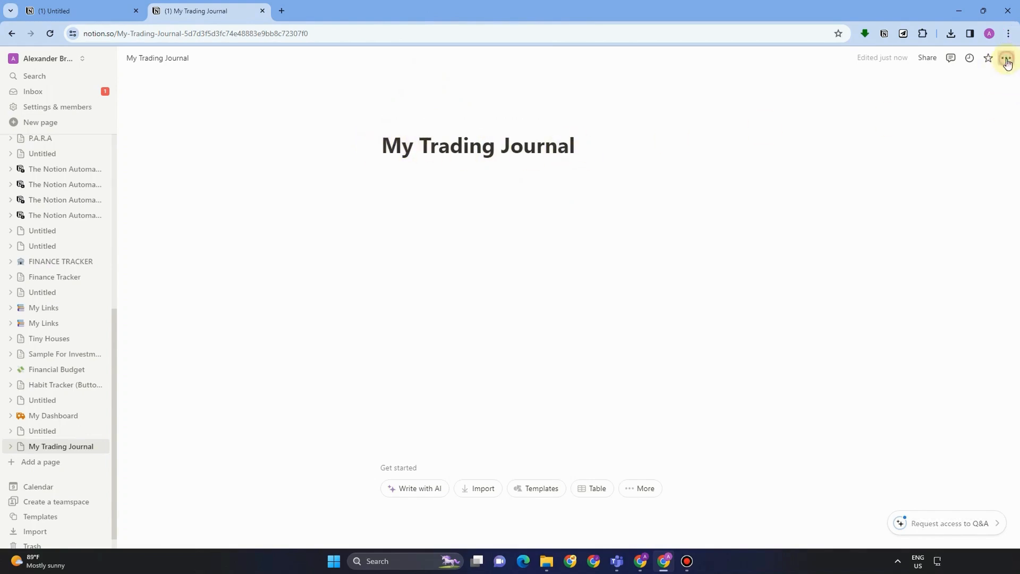
- Turn on Small text and Full width for the page via the ••• menu
{"action": "left_click", "coordinate": [1007, 59]}
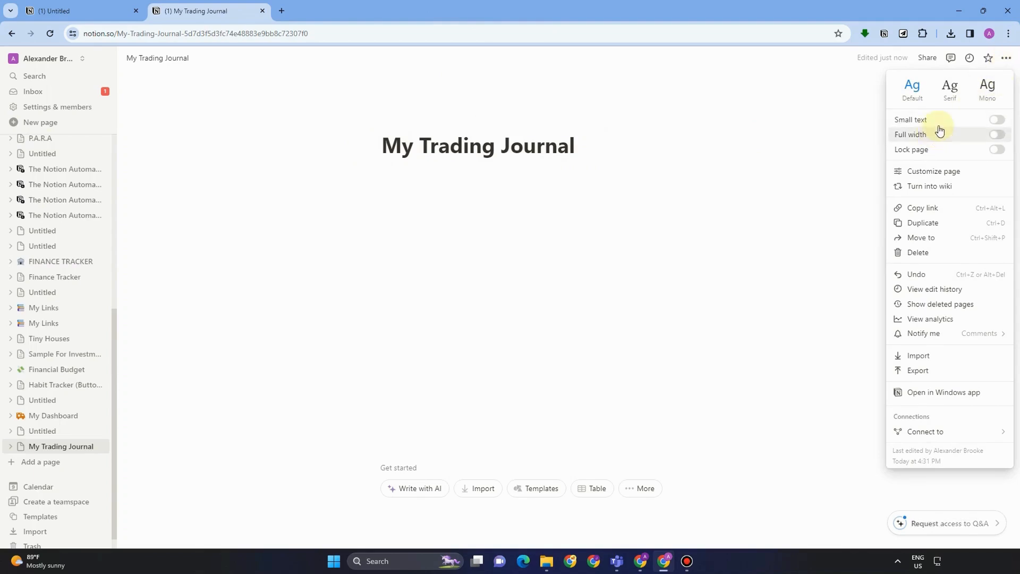
{"action": "left_click", "coordinate": [994, 121]}
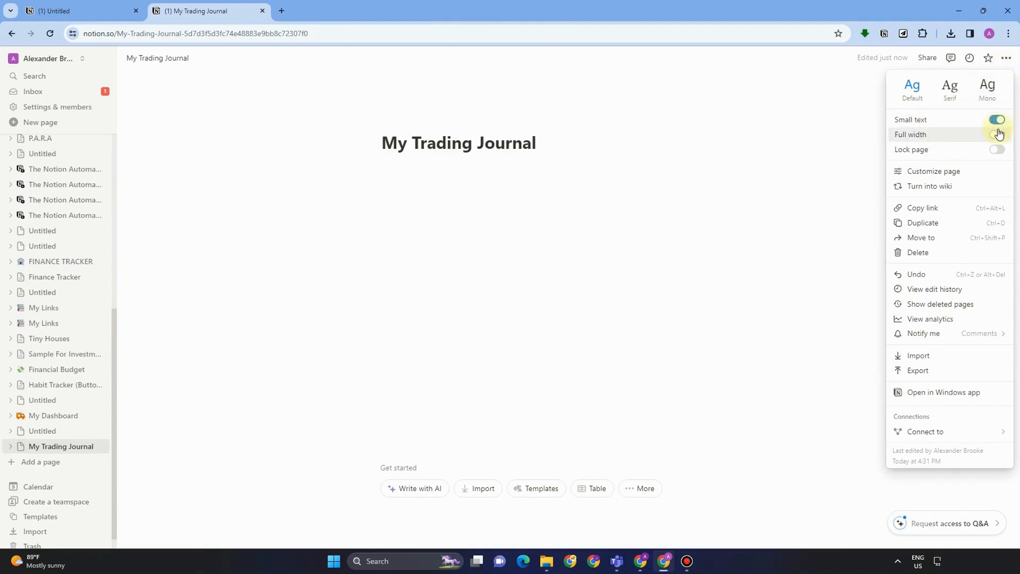
{"action": "left_click", "coordinate": [1000, 137]}
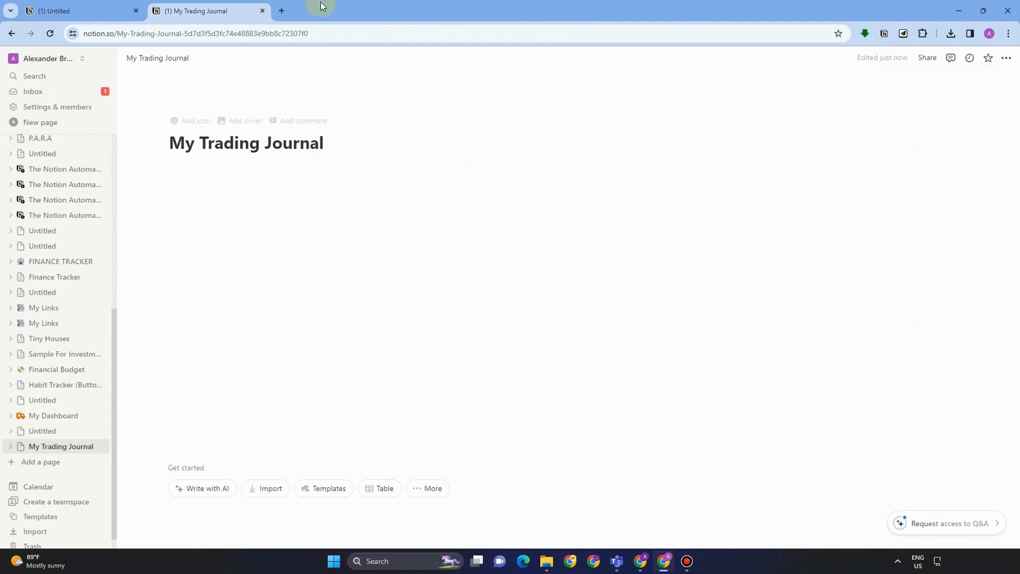
- Set an Unsplash 'Trade' candlestick chart photo as the page cover and reposition it
{"action": "left_click", "coordinate": [244, 120]}
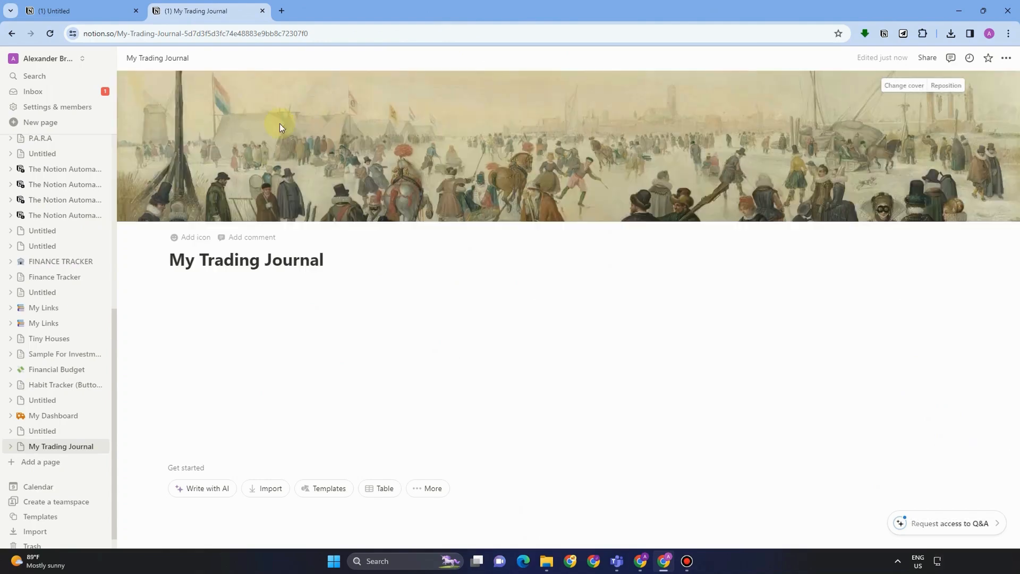
{"action": "left_click", "coordinate": [903, 85]}
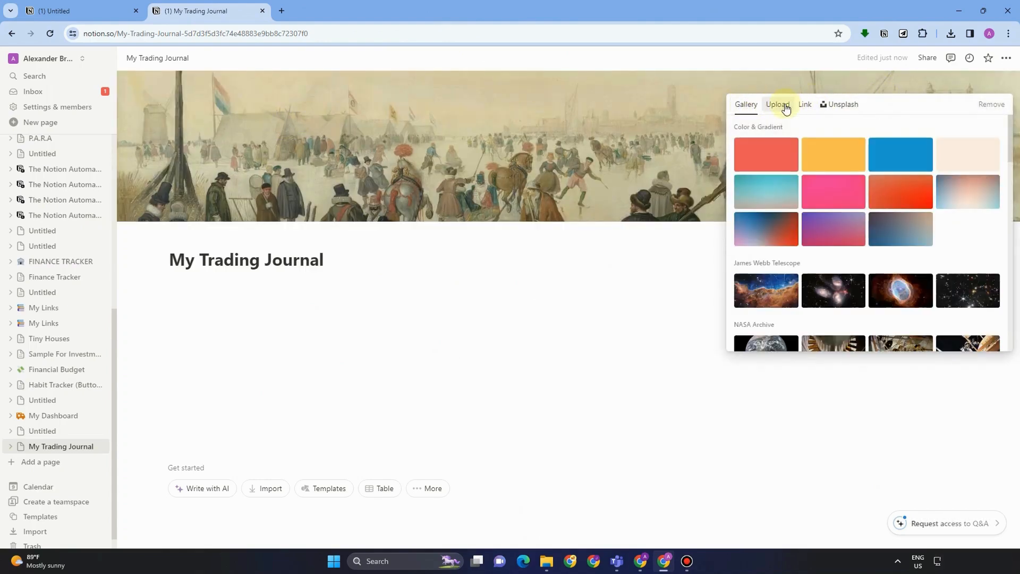
{"action": "left_click", "coordinate": [841, 105]}
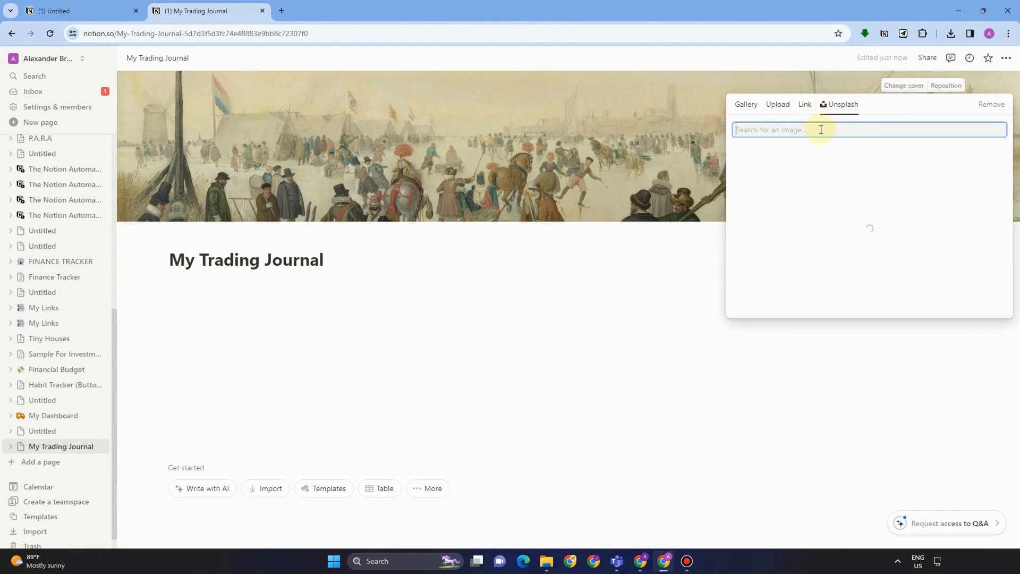
{"action": "type", "text": "Trade"}
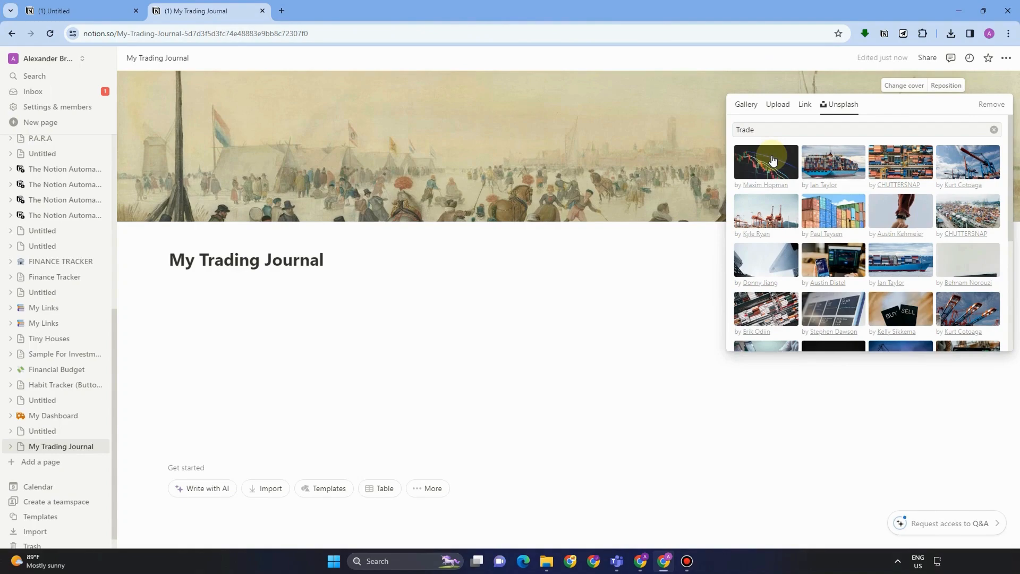
{"action": "left_click", "coordinate": [765, 163]}
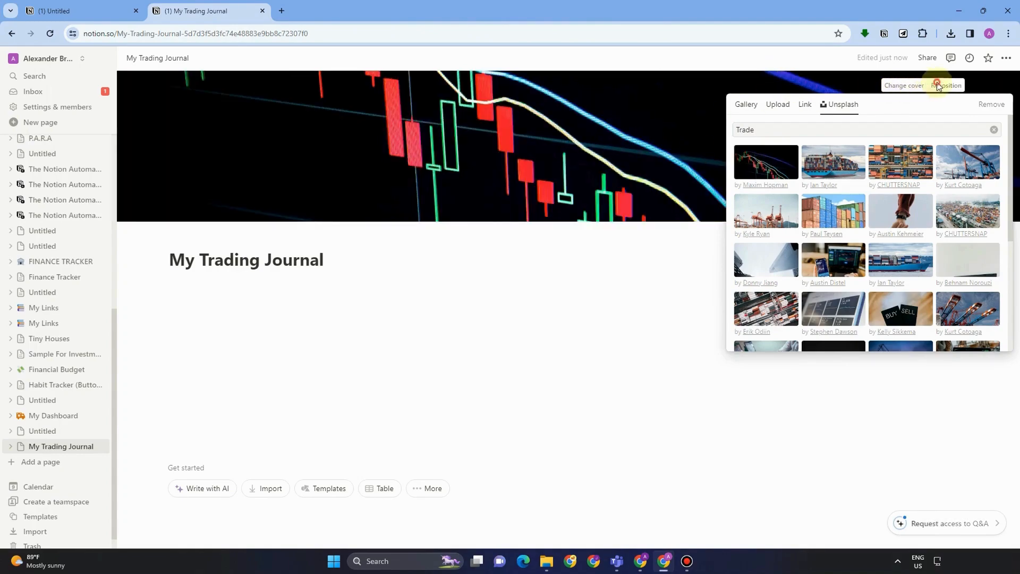
{"action": "left_click", "coordinate": [947, 85]}
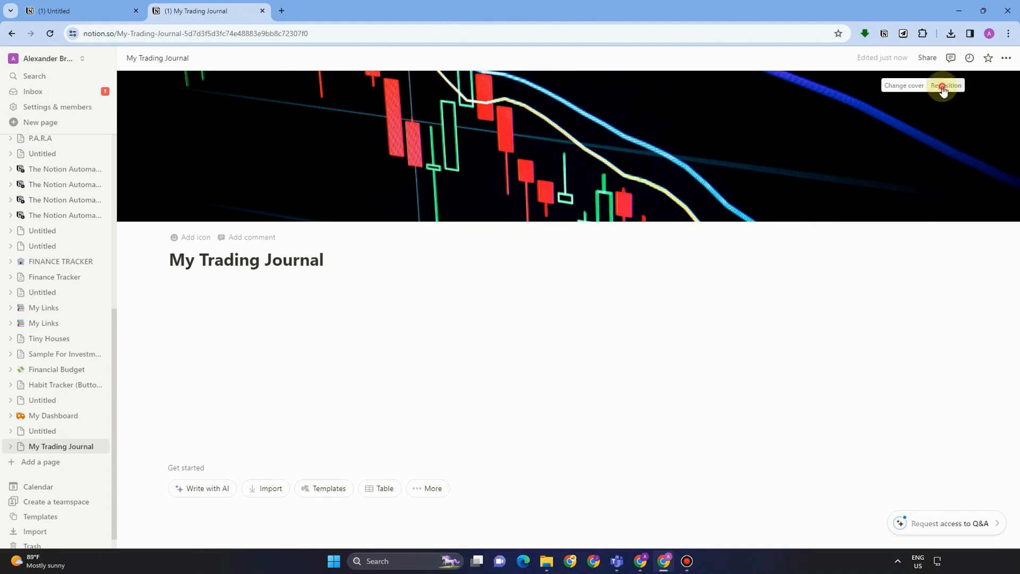
{"action": "left_click", "coordinate": [949, 86]}
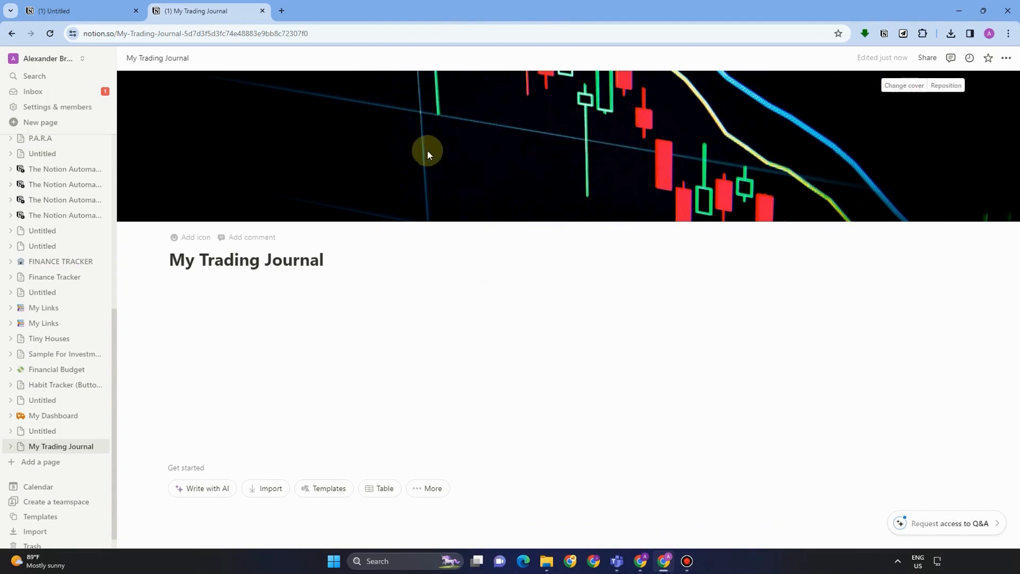
- Give the page the mechanic emoji icon from a 'trade' search and start a comment
{"action": "left_click", "coordinate": [193, 237]}
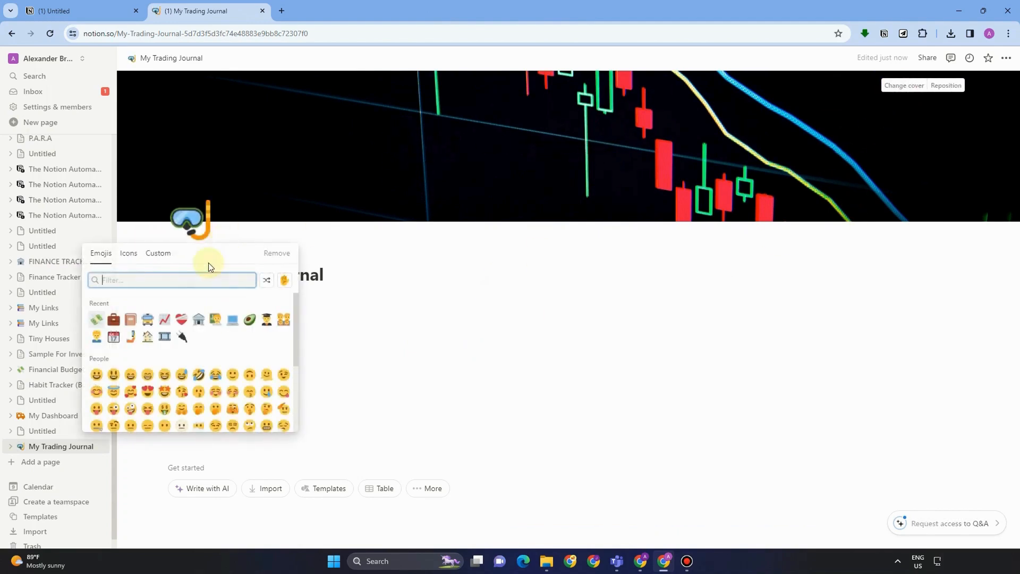
{"action": "type", "text": "trade"}
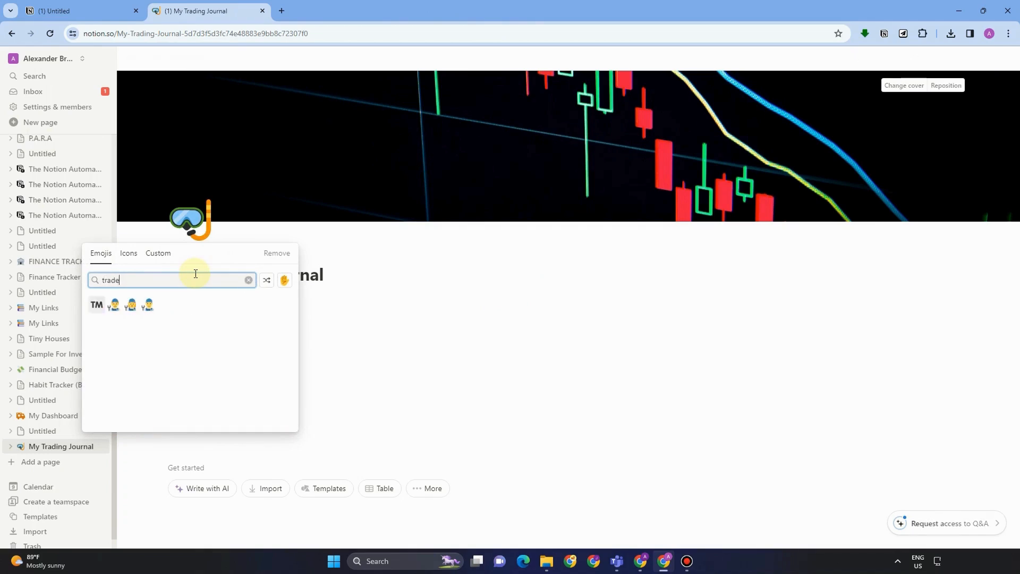
{"action": "left_click", "coordinate": [114, 305]}
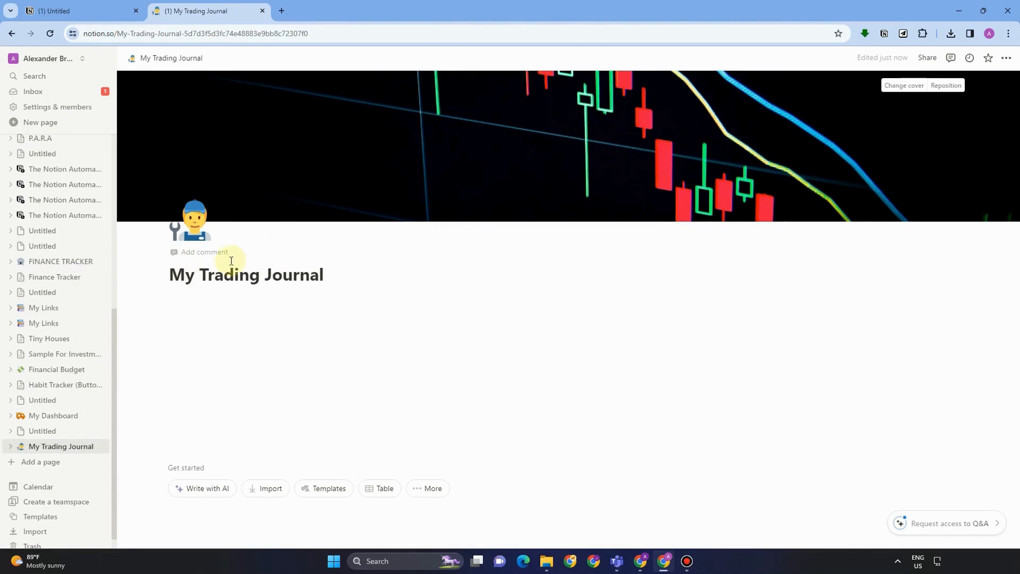
{"action": "left_click", "coordinate": [172, 274]}
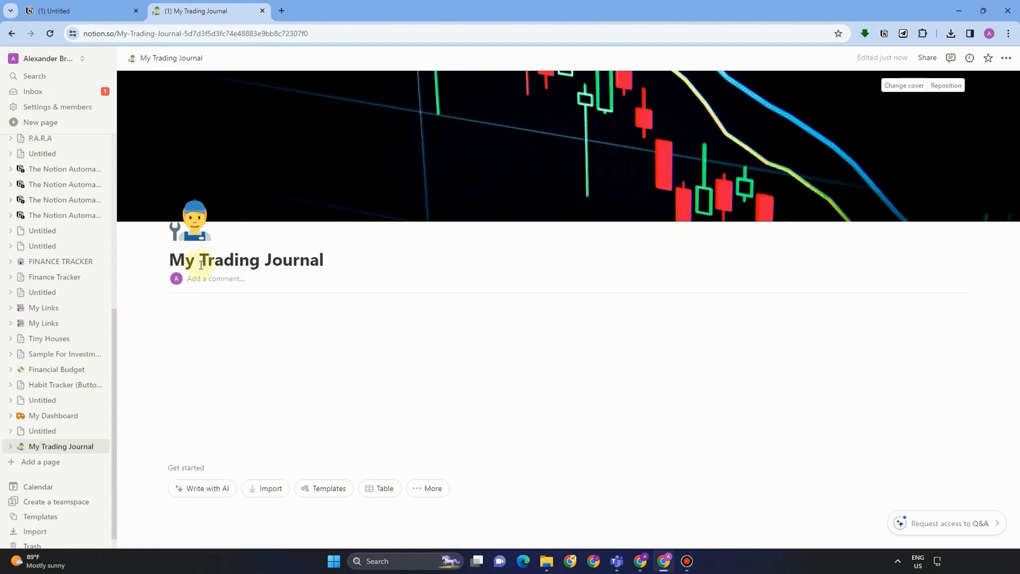
- Post a 'Motivation' comment under the title, visiting My Links and returning in between
{"action": "type", "text": "Motivation"}
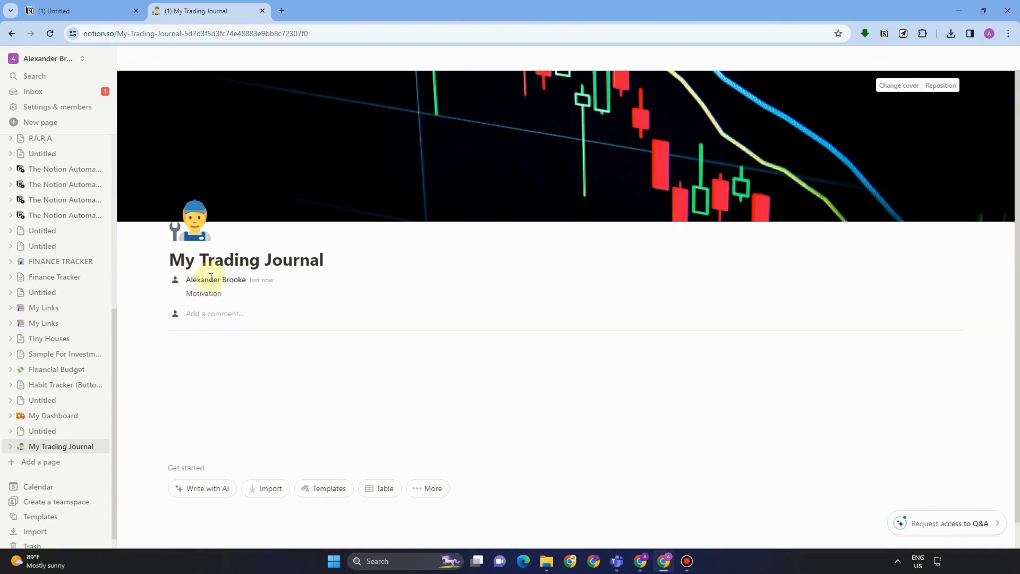
{"action": "left_click", "coordinate": [44, 307]}
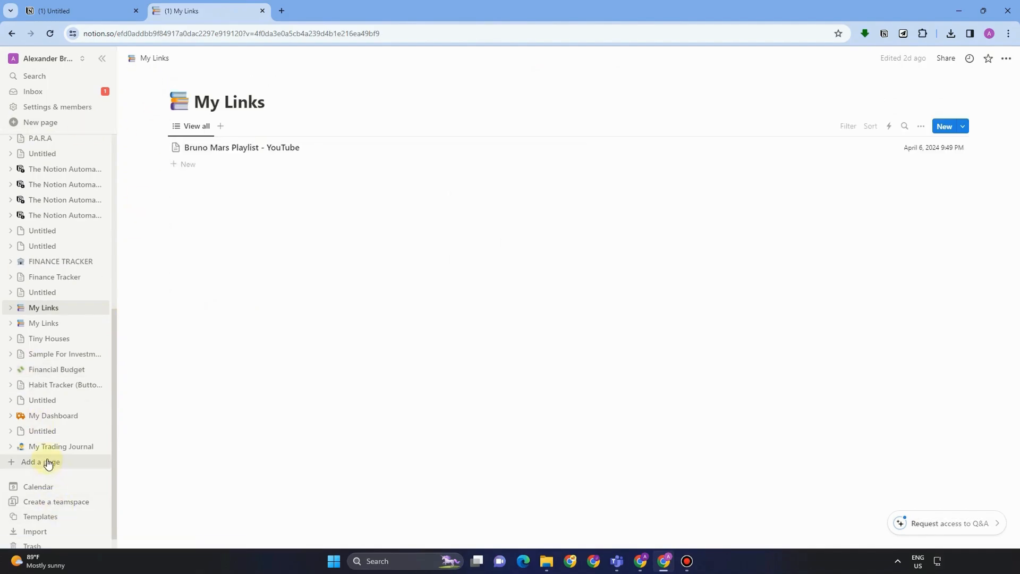
{"action": "left_click", "coordinate": [61, 448]}
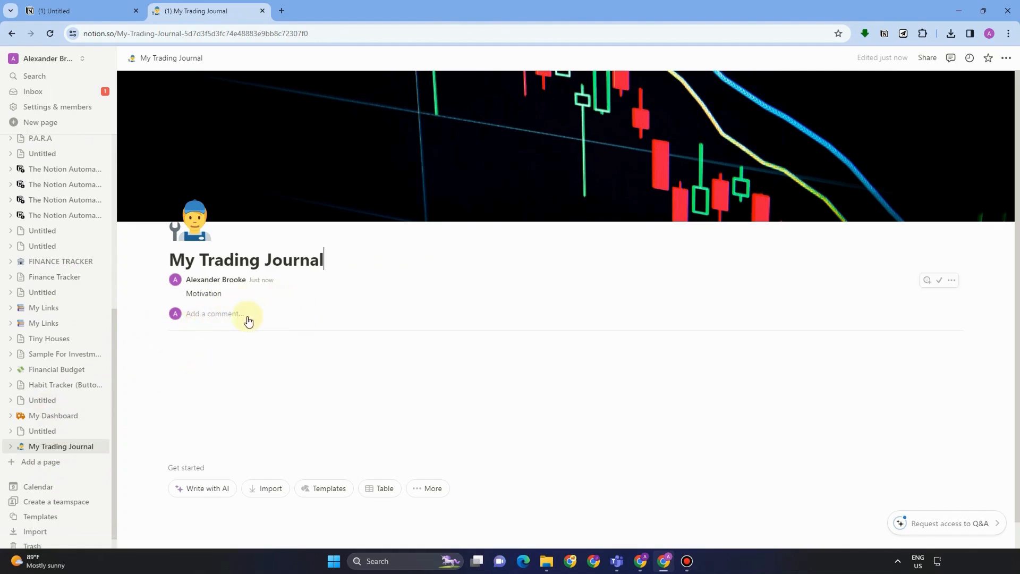
{"action": "left_click", "coordinate": [218, 312]}
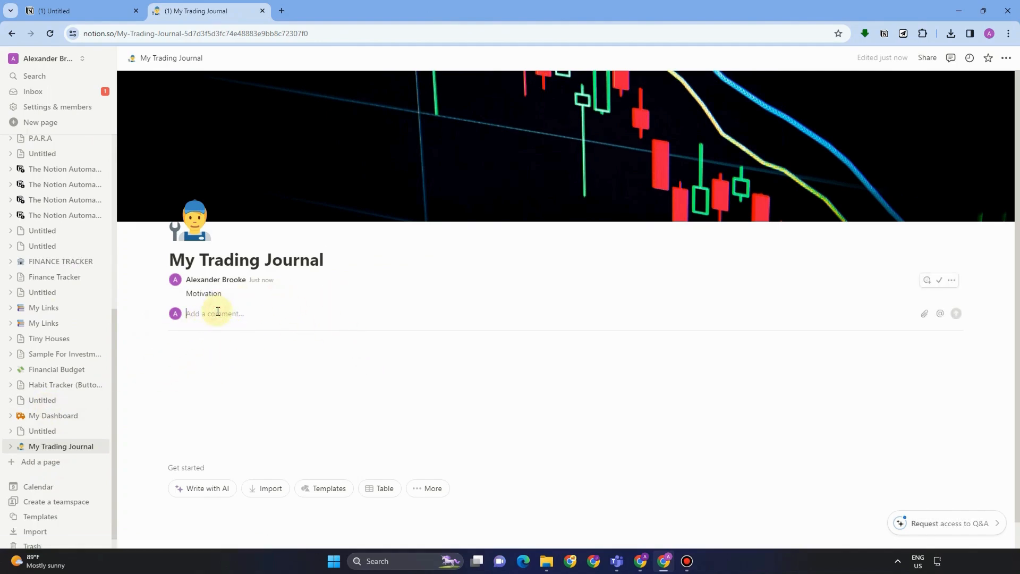
{"action": "type", "text": "/"}
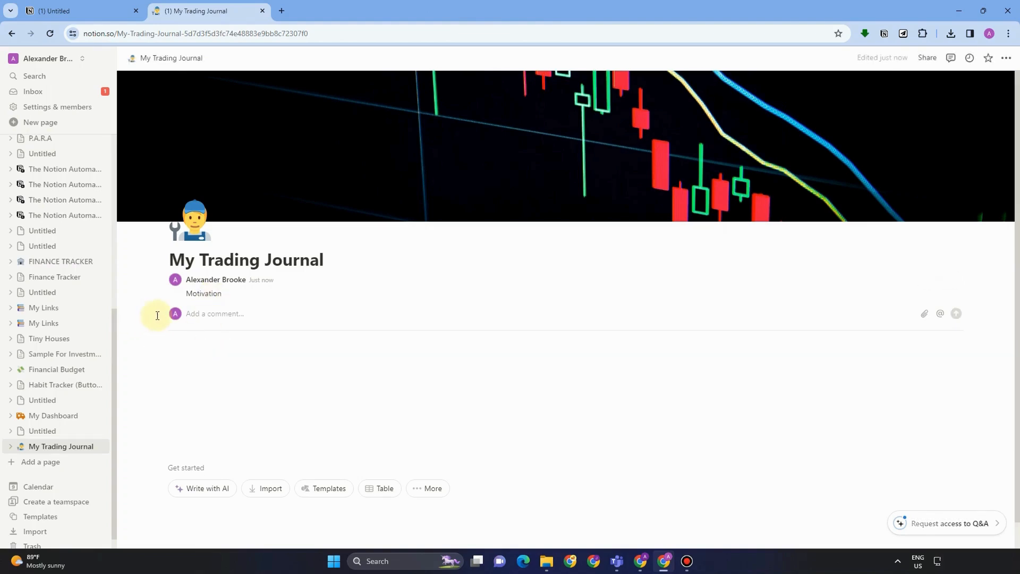
- Insert a Table block as a new database in the page body
{"action": "left_click", "coordinate": [192, 346]}
{"action": "type", "text": "/"}
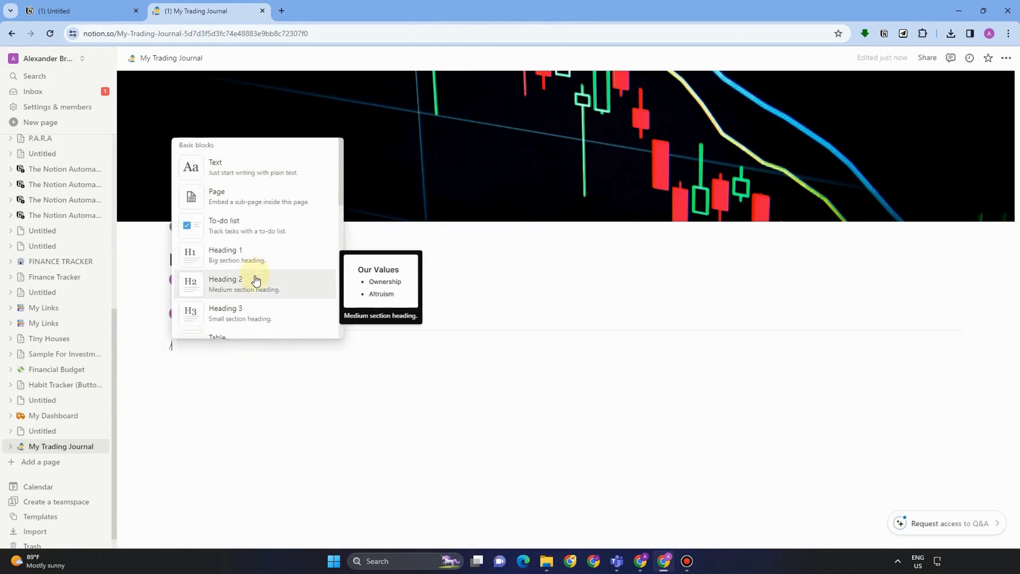
{"action": "scroll", "scroll_direction": "down", "scroll_amount": 3}
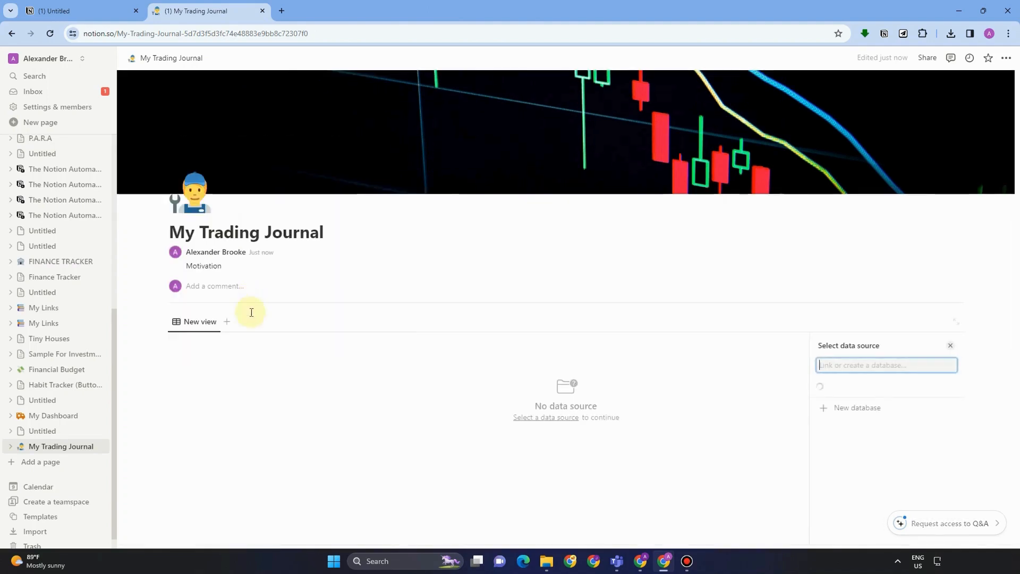
{"action": "left_click", "coordinate": [884, 365]}
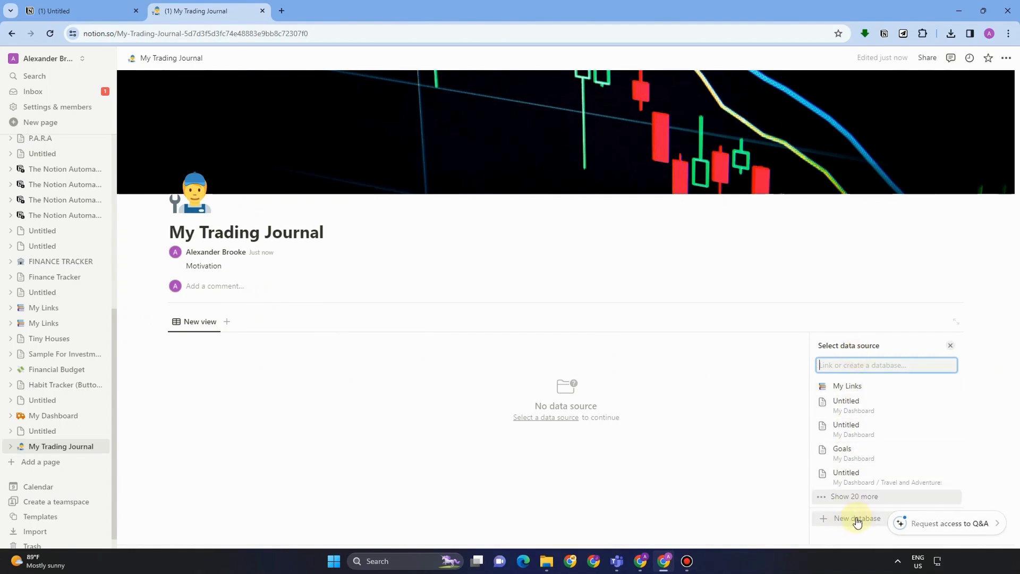
{"action": "left_click", "coordinate": [855, 517]}
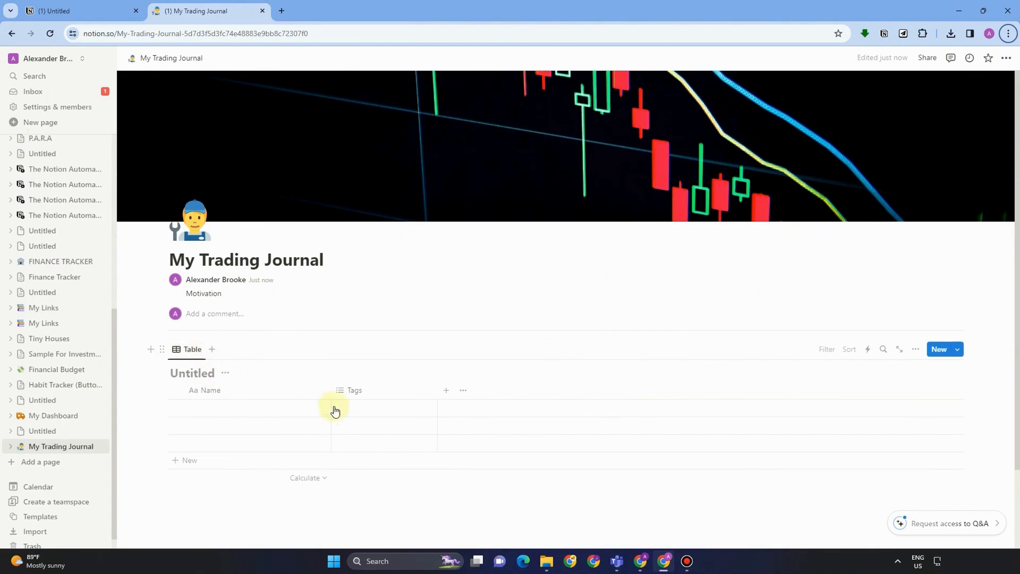
- Name the table 'Journey' and delete its Tags property
{"action": "left_click", "coordinate": [192, 373]}
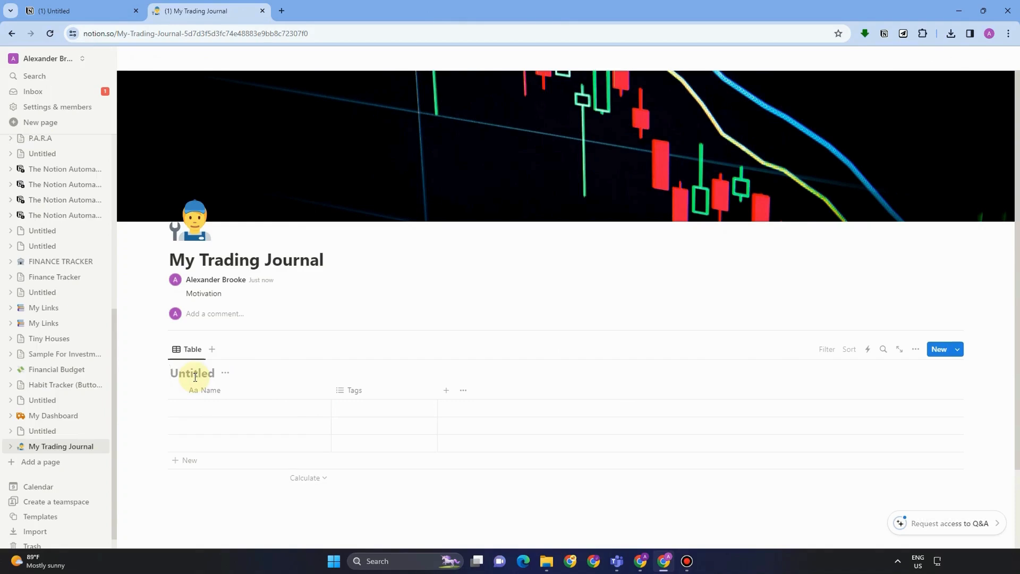
{"action": "type", "text": "Journey"}
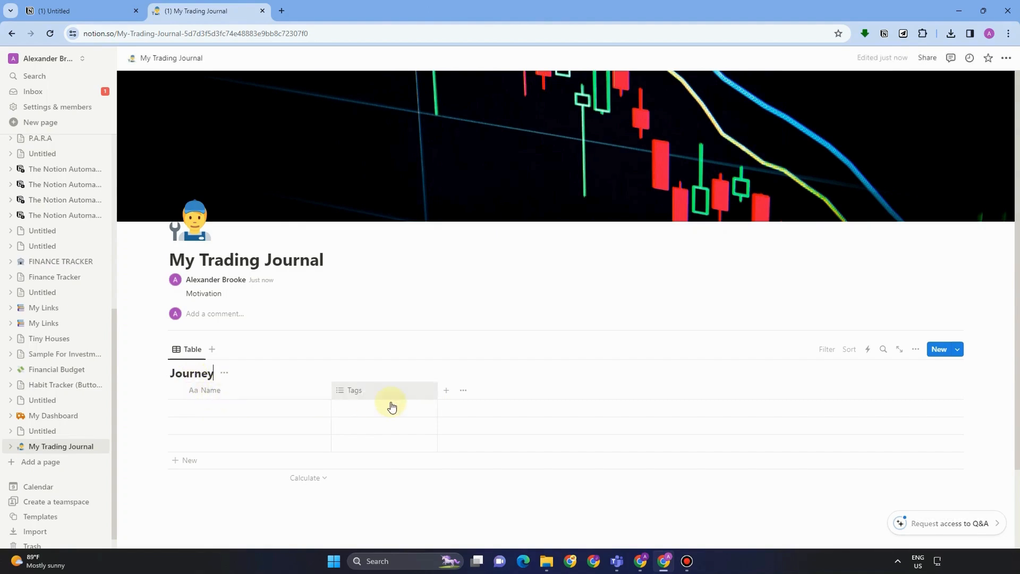
{"action": "left_click", "coordinate": [353, 390]}
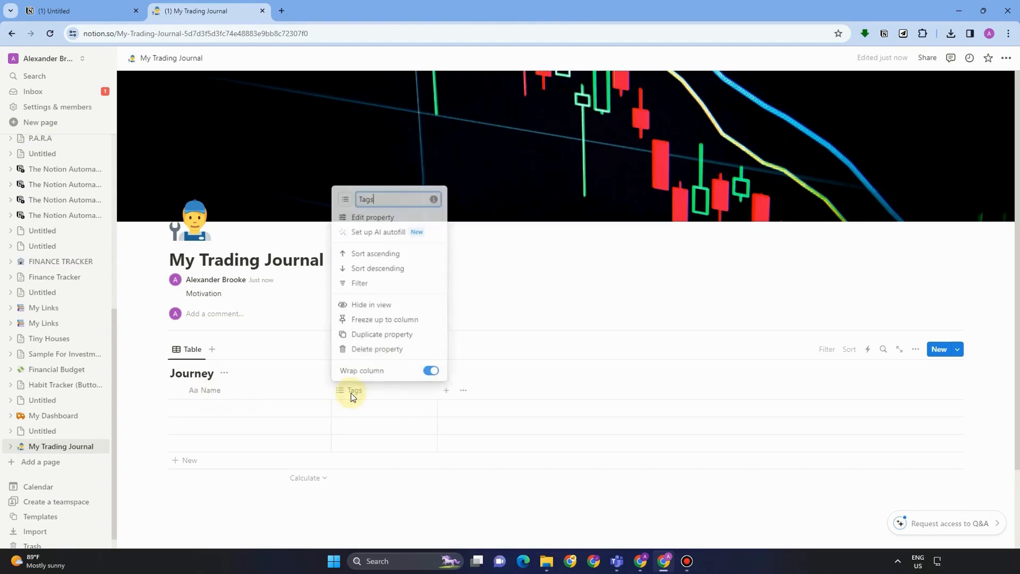
{"action": "left_click", "coordinate": [376, 349]}
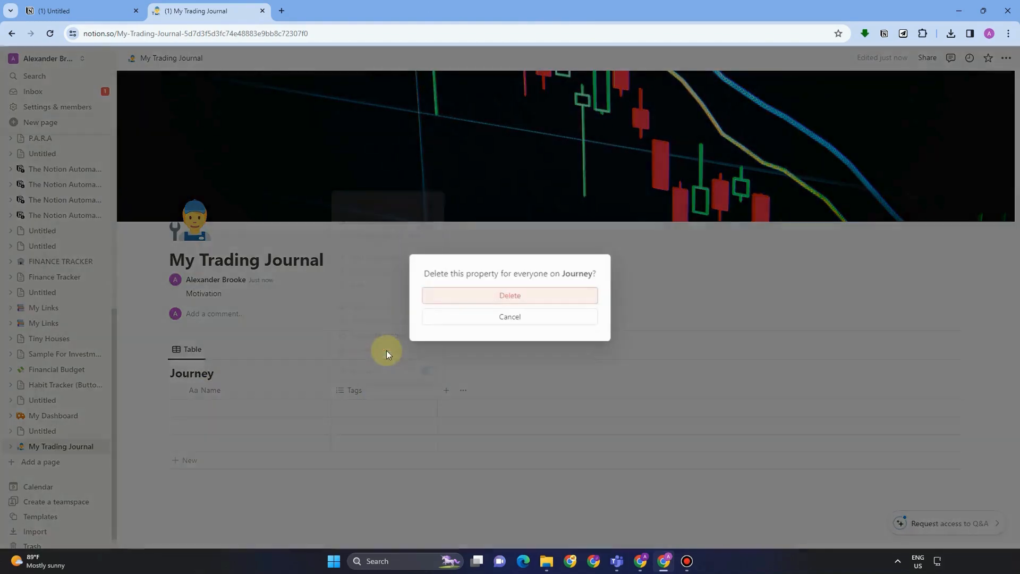
{"action": "left_click", "coordinate": [508, 294]}
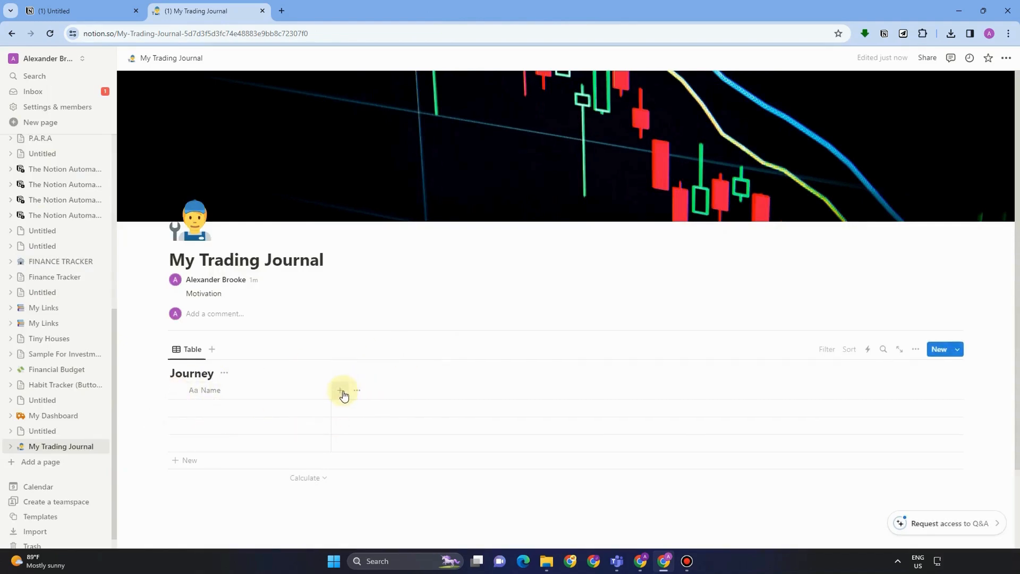
- Add a Date property to the Journey table
{"action": "left_click", "coordinate": [340, 390]}
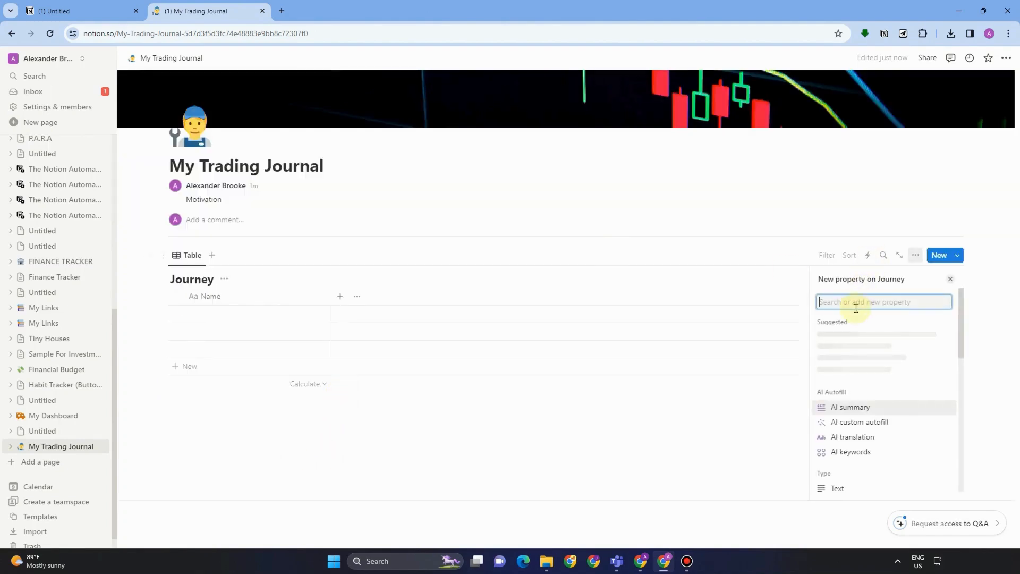
{"action": "type", "text": "Dat"}
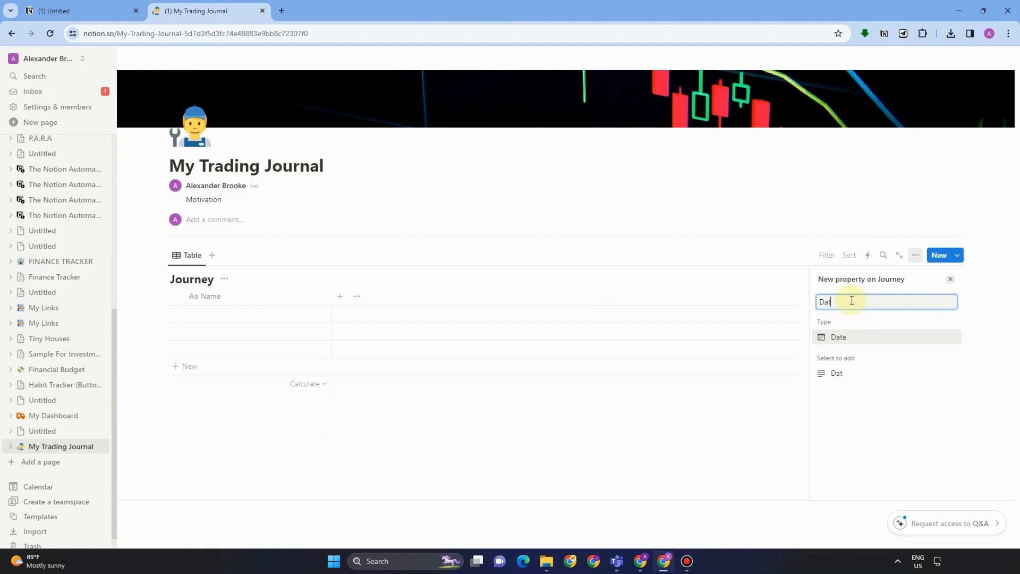
{"action": "left_click", "coordinate": [838, 337]}
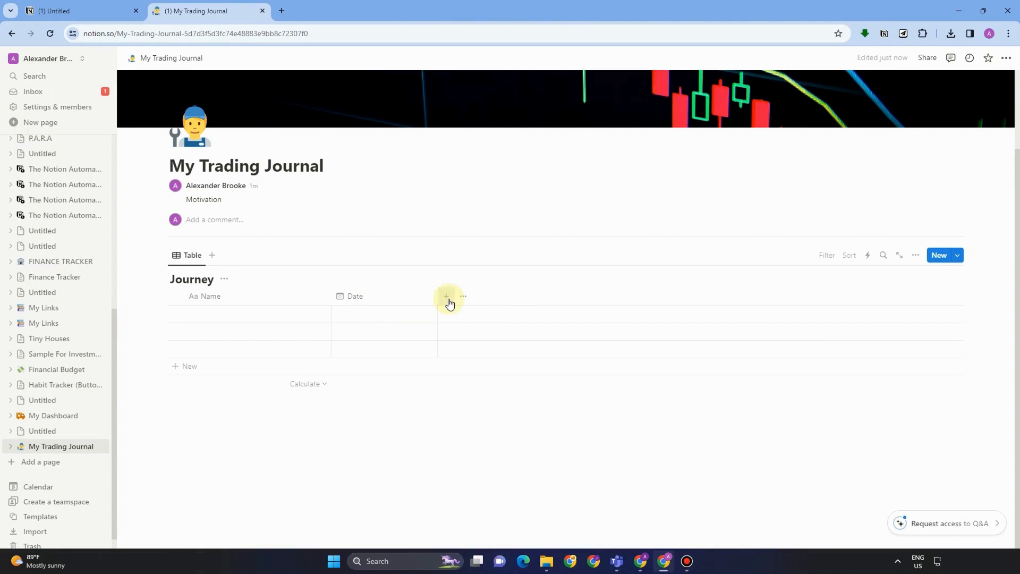
- Add a Select property named DOW to the Journey table
{"action": "left_click", "coordinate": [447, 297]}
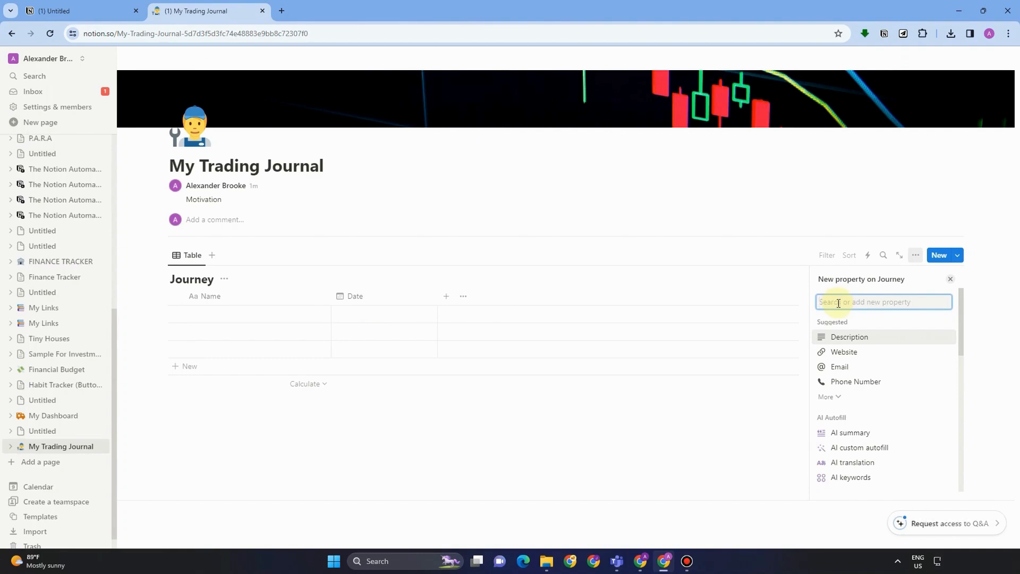
{"action": "type", "text": "Sele"}
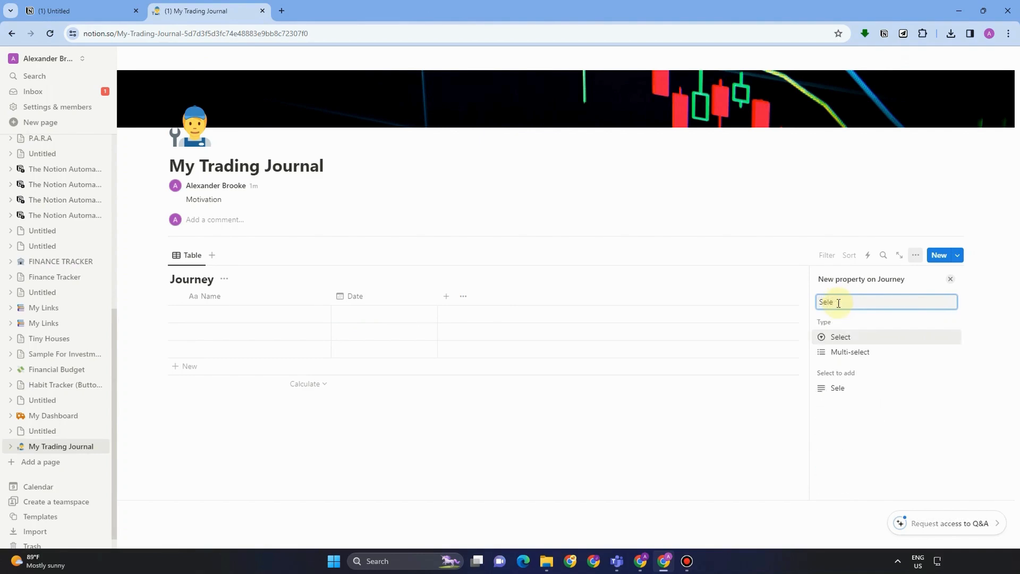
{"action": "left_click", "coordinate": [839, 337]}
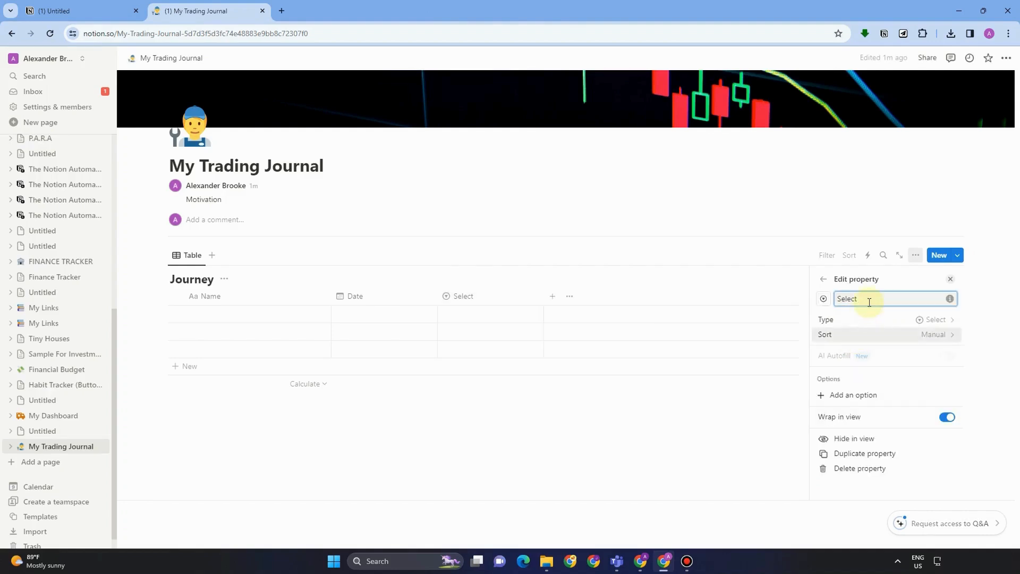
{"action": "type", "text": "D"}
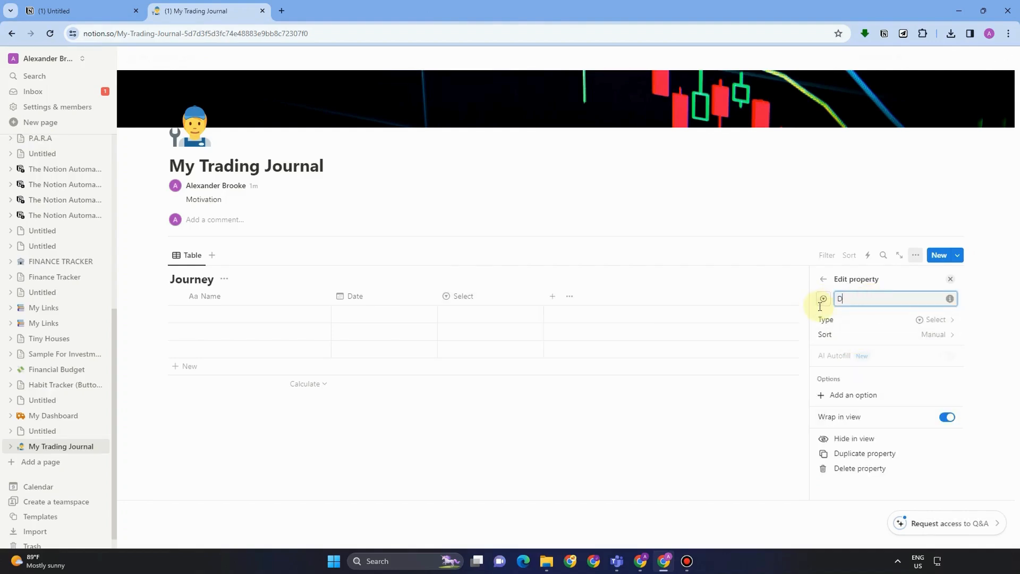
{"action": "type", "text": "OW"}
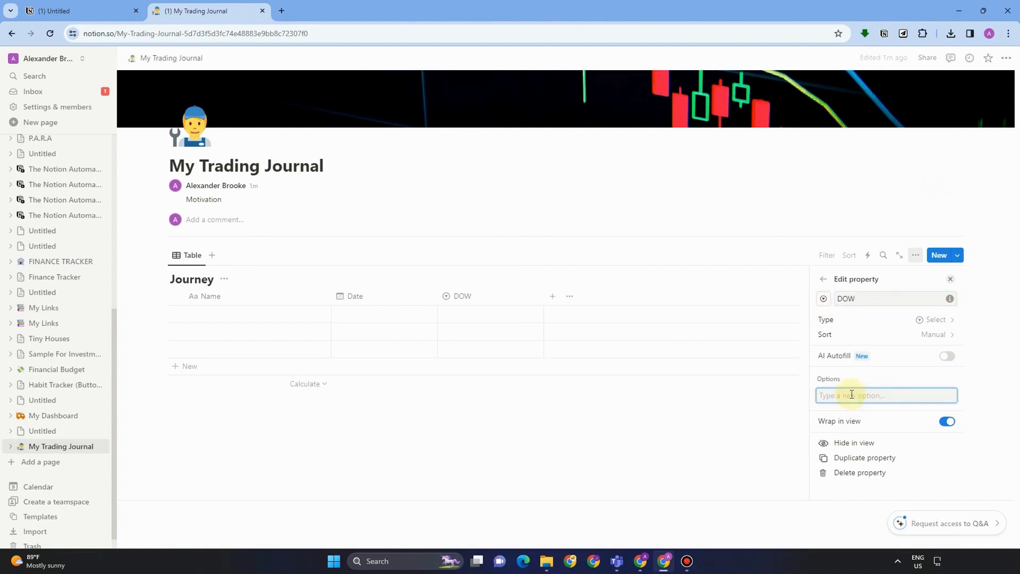
- Create DOW options monday, tuesday, Wednesday, thursday, friday and saturday
{"action": "type", "text": "monday"}
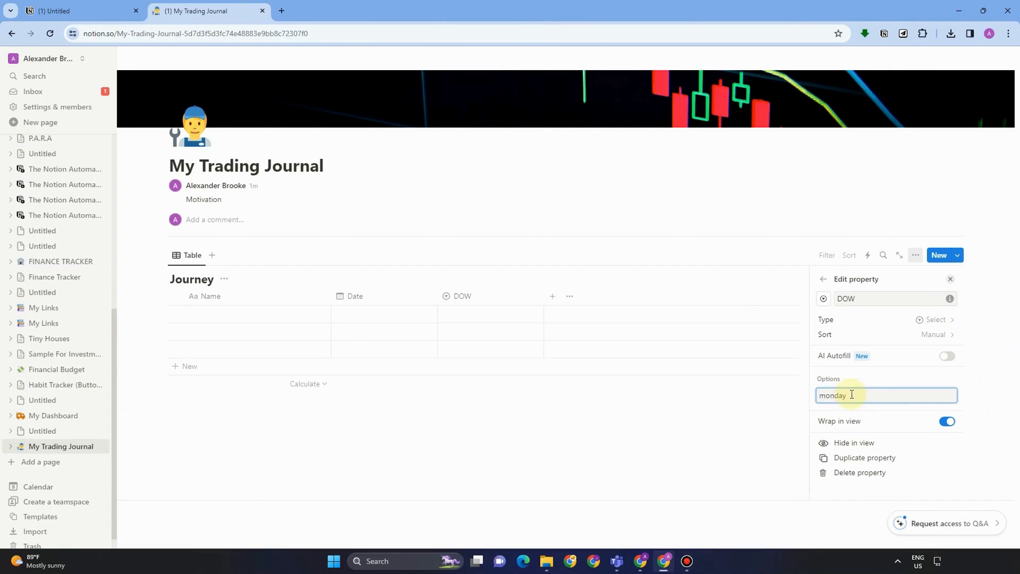
{"action": "type", "text": "tue"}
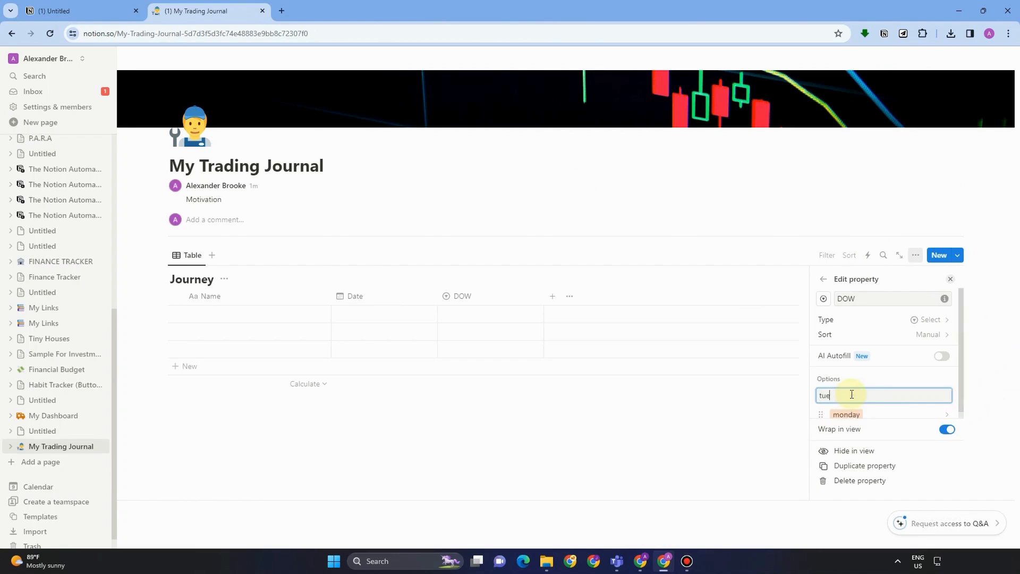
{"action": "key", "text": "Enter"}
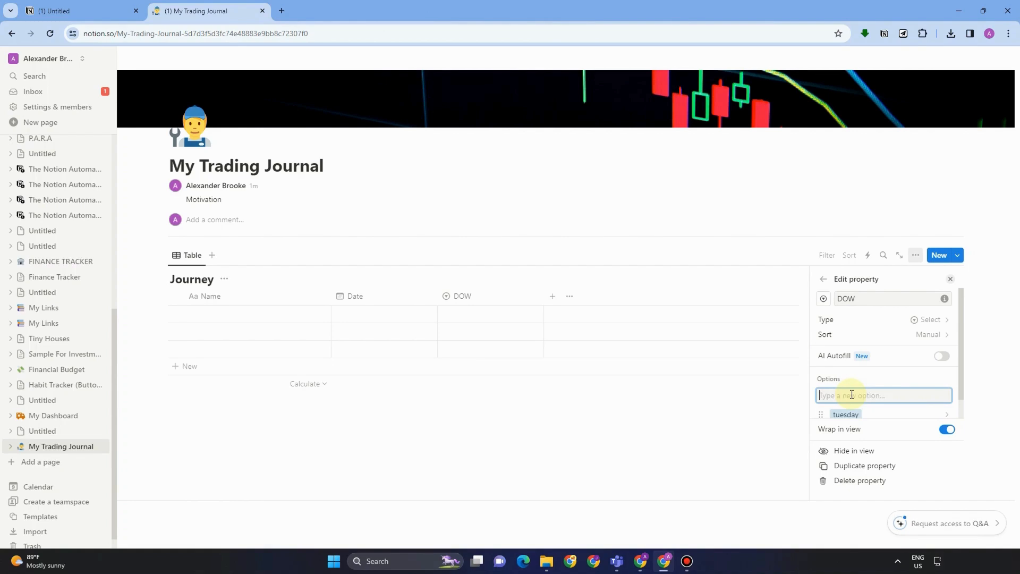
{"action": "type", "text": "Wednesday"}
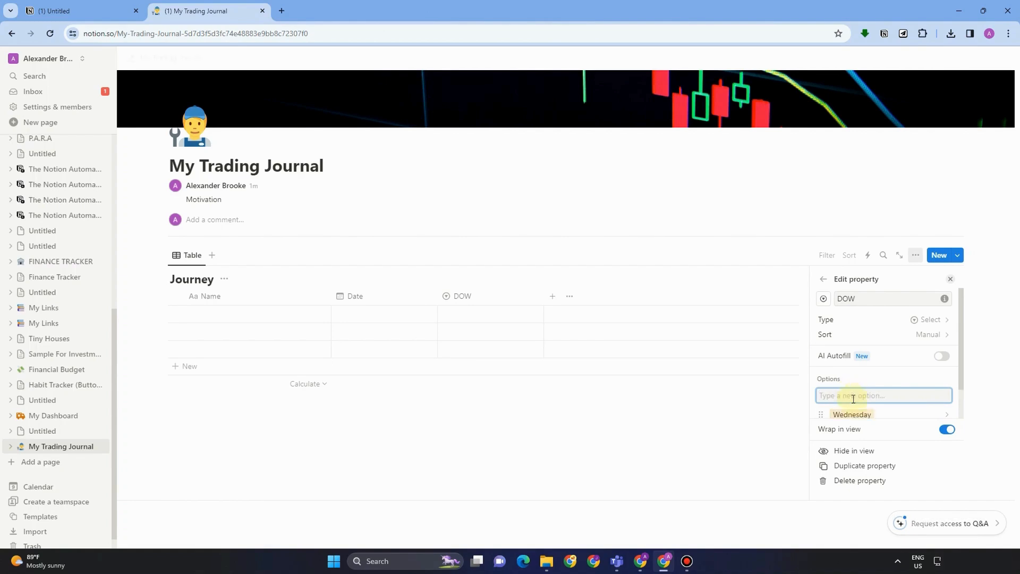
{"action": "type", "text": "thu"}
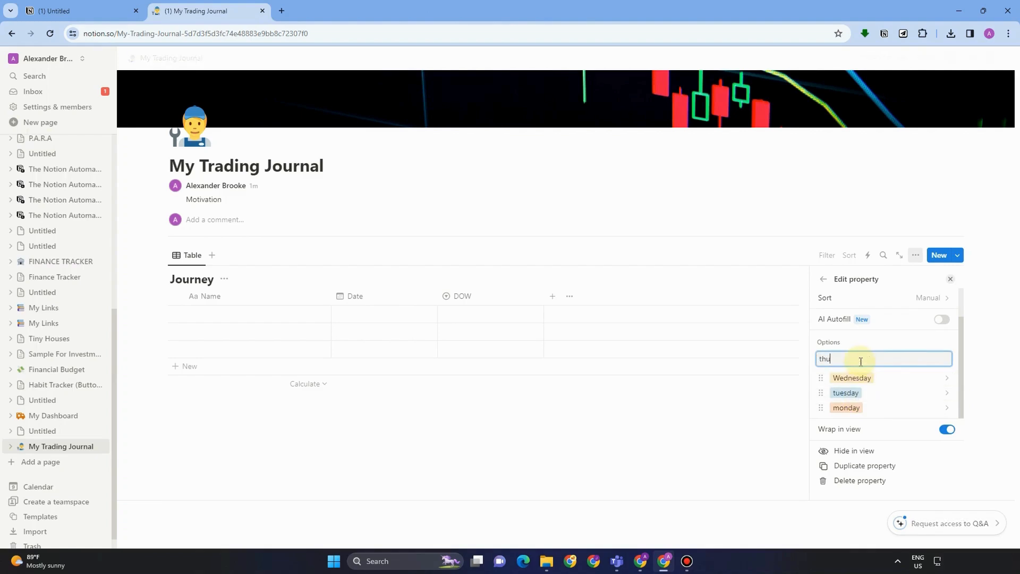
{"action": "type", "text": "fri"}
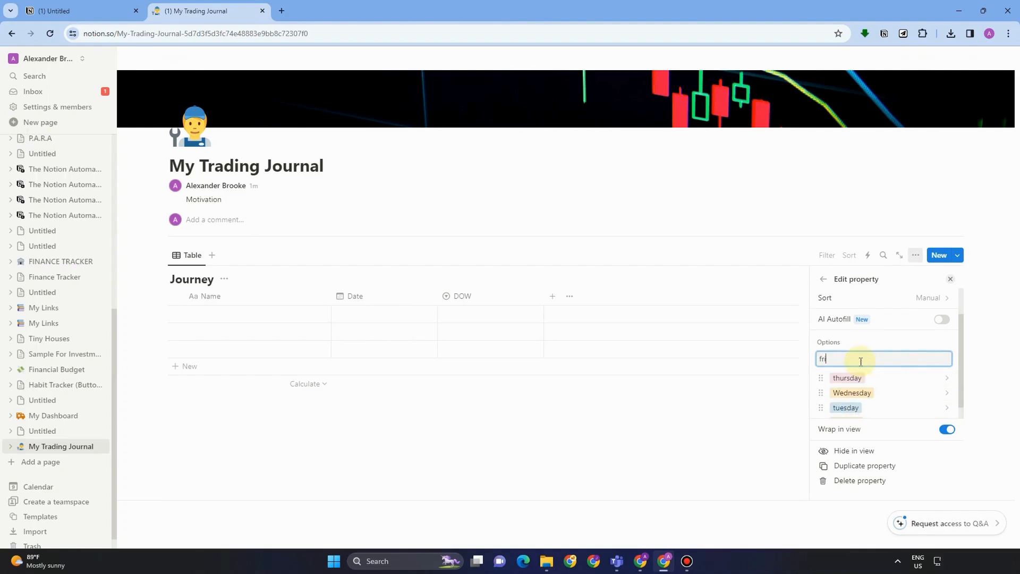
{"action": "type", "text": "stau"}
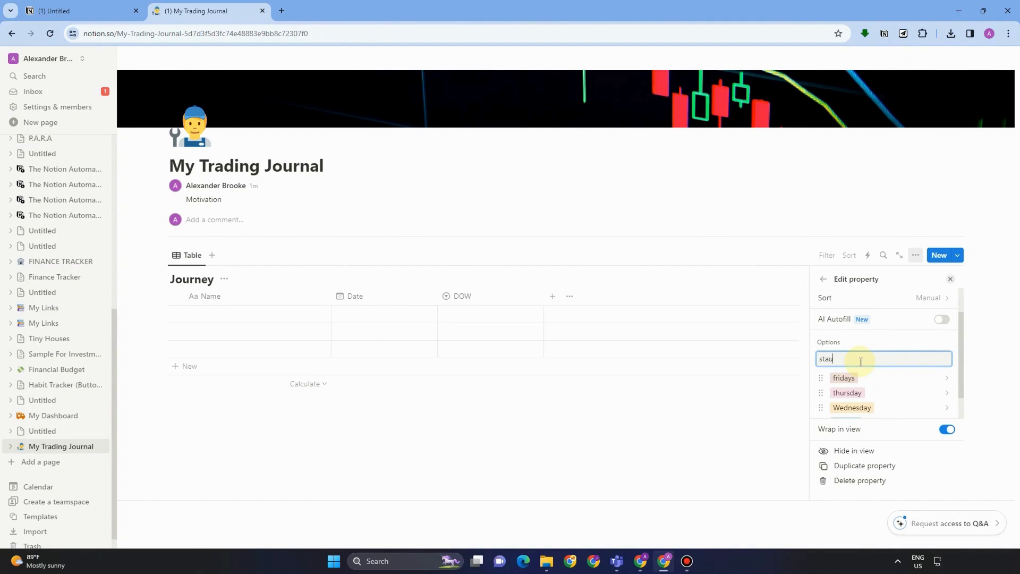
{"action": "key", "text": "Backspace"}
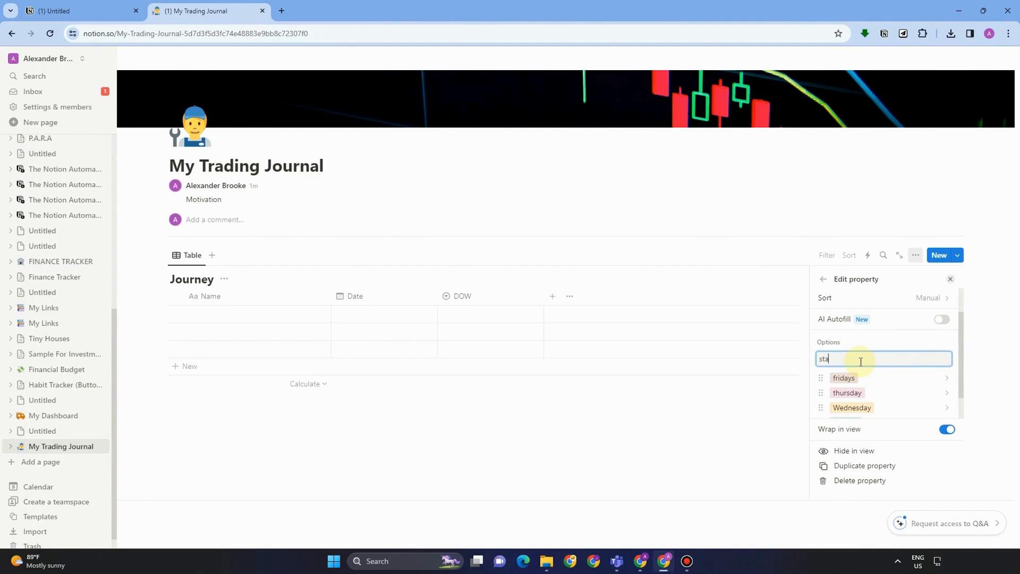
{"action": "type", "text": "saturda"}
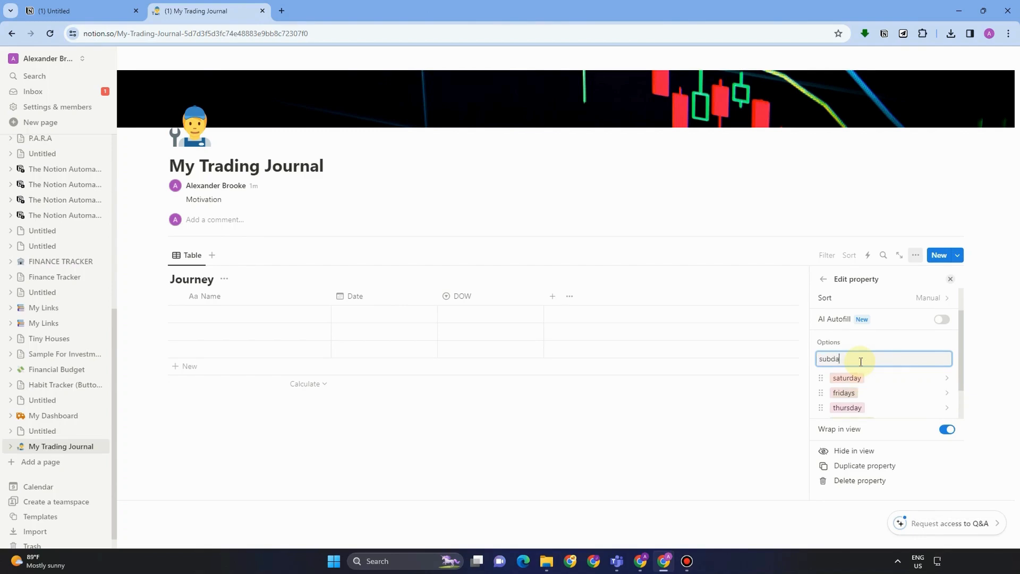
{"action": "key", "text": "Backspace"}
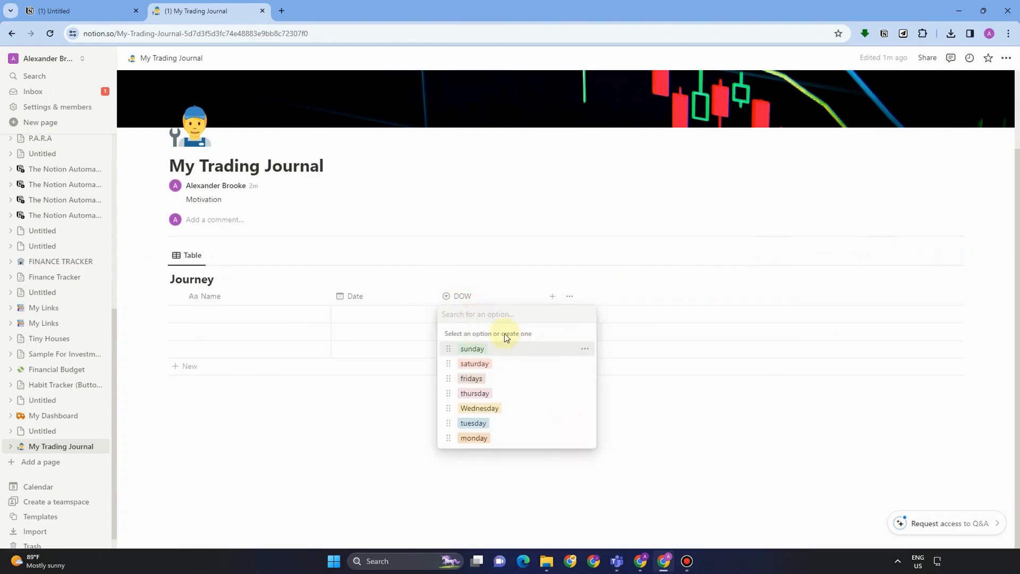
- Name the Journey table's five rows 1 through 5 in the Name column
{"action": "left_click", "coordinate": [792, 244]}
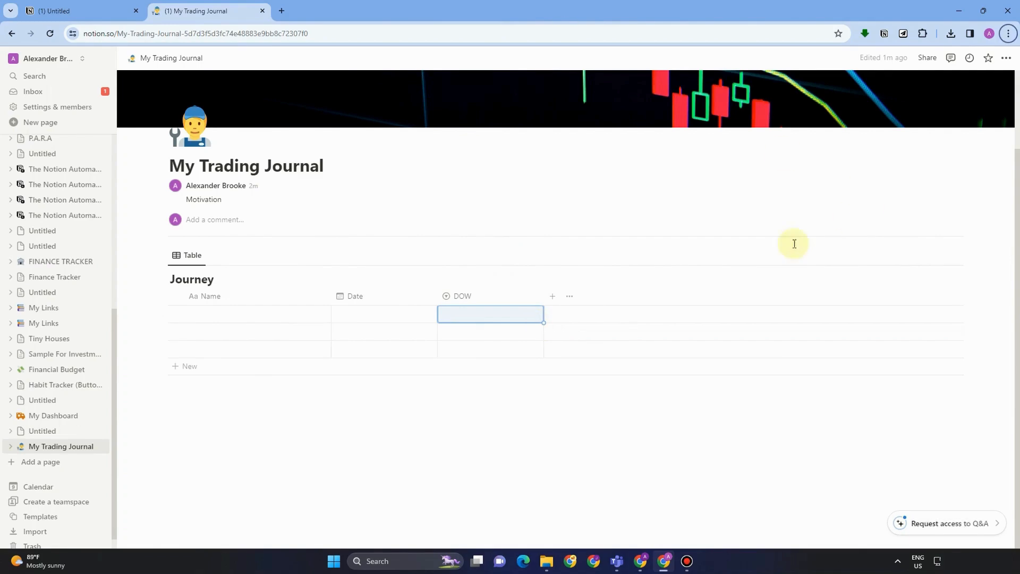
{"action": "left_click", "coordinate": [248, 314]}
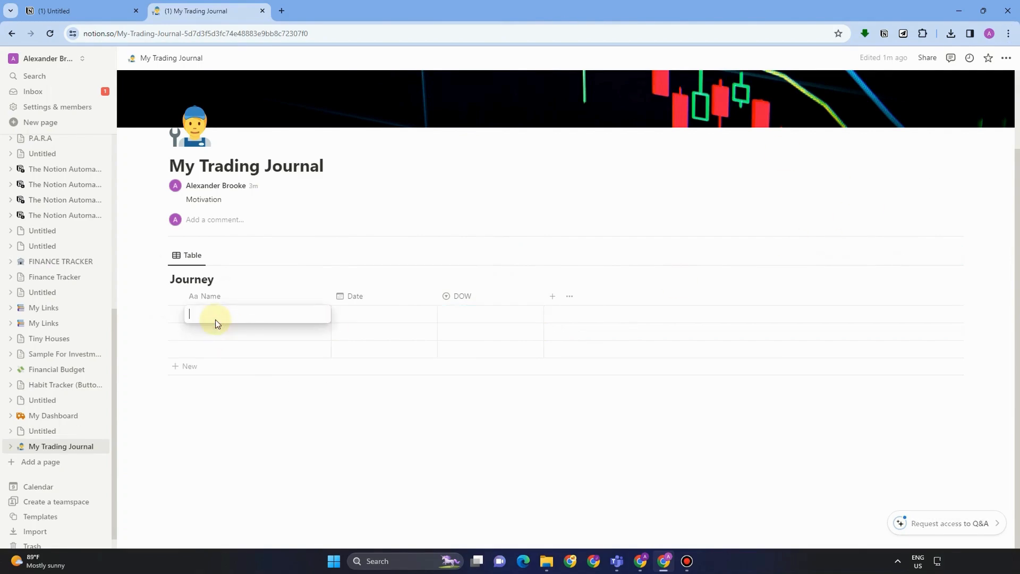
{"action": "type", "text": "1"}
{"action": "left_click", "coordinate": [257, 348]}
{"action": "type", "text": "4"}
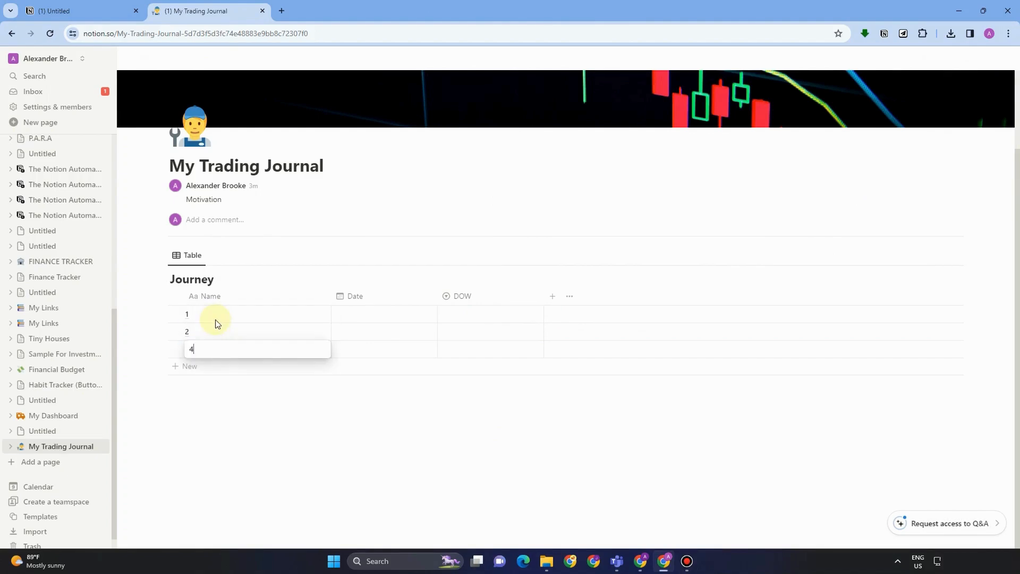
{"action": "type", "text": "5"}
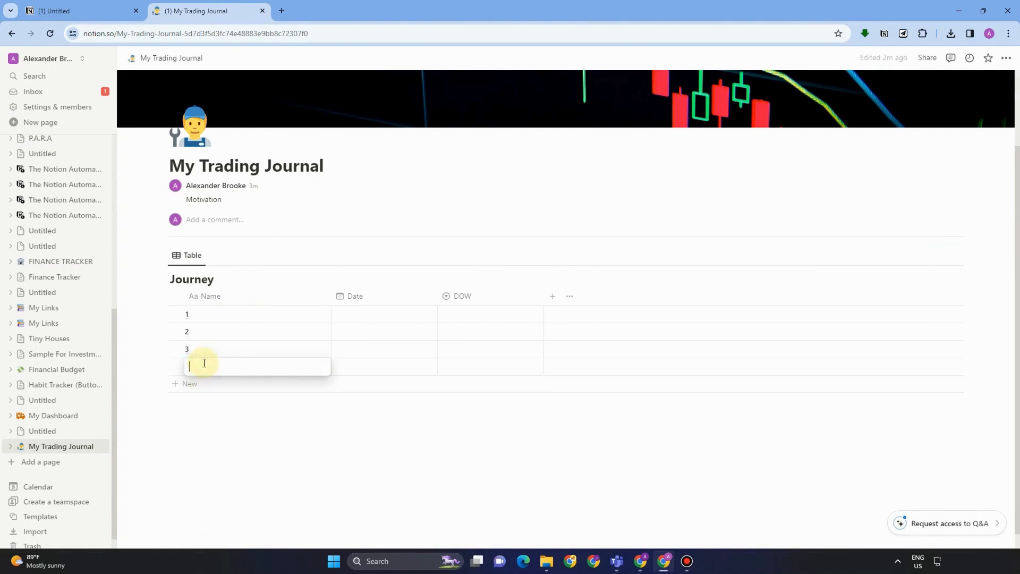
{"action": "type", "text": "5"}
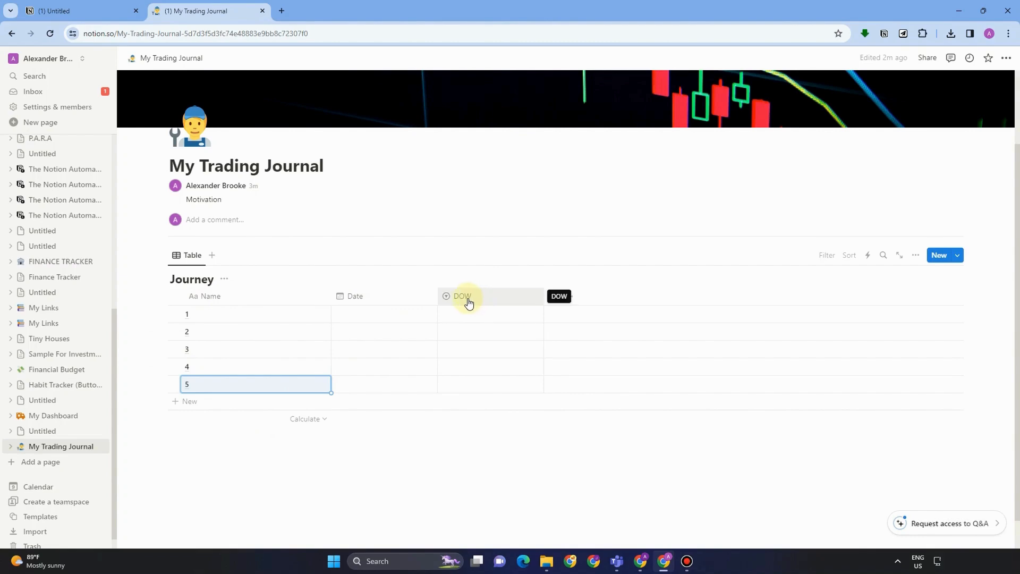
- Add a Select property to the Journey table named Pair
{"action": "left_click", "coordinate": [552, 296]}
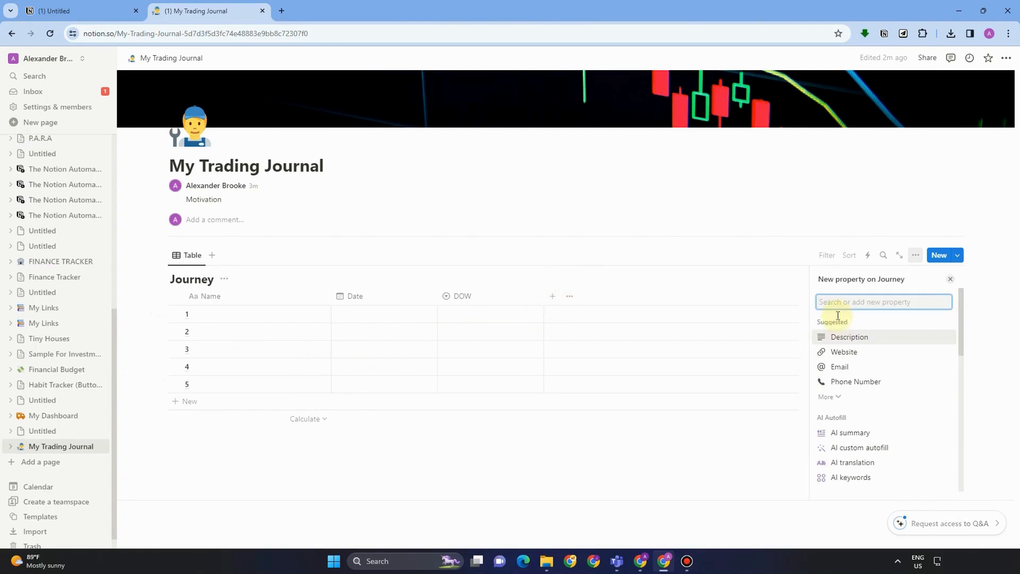
{"action": "type", "text": "Sele"}
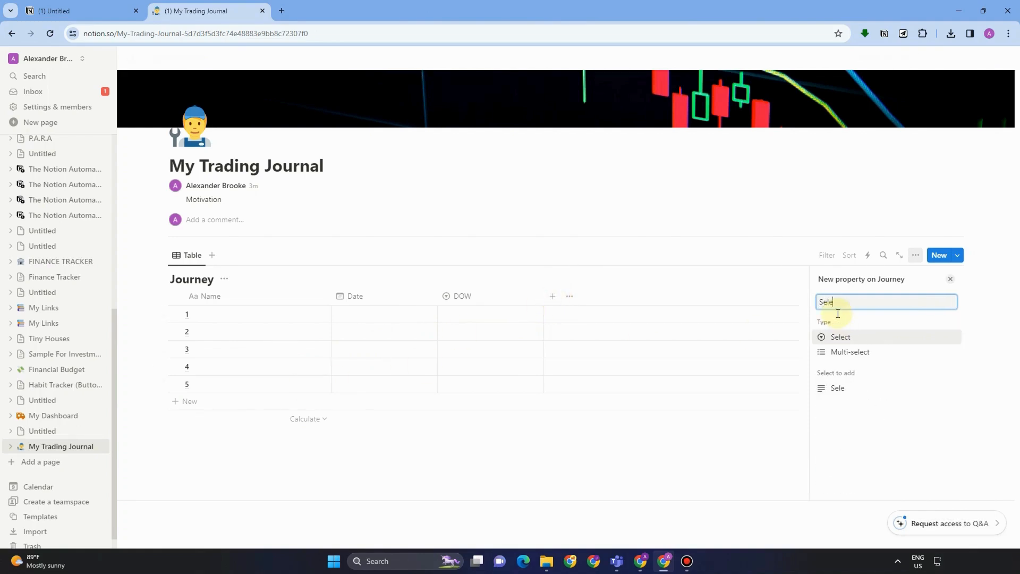
{"action": "left_click", "coordinate": [840, 336]}
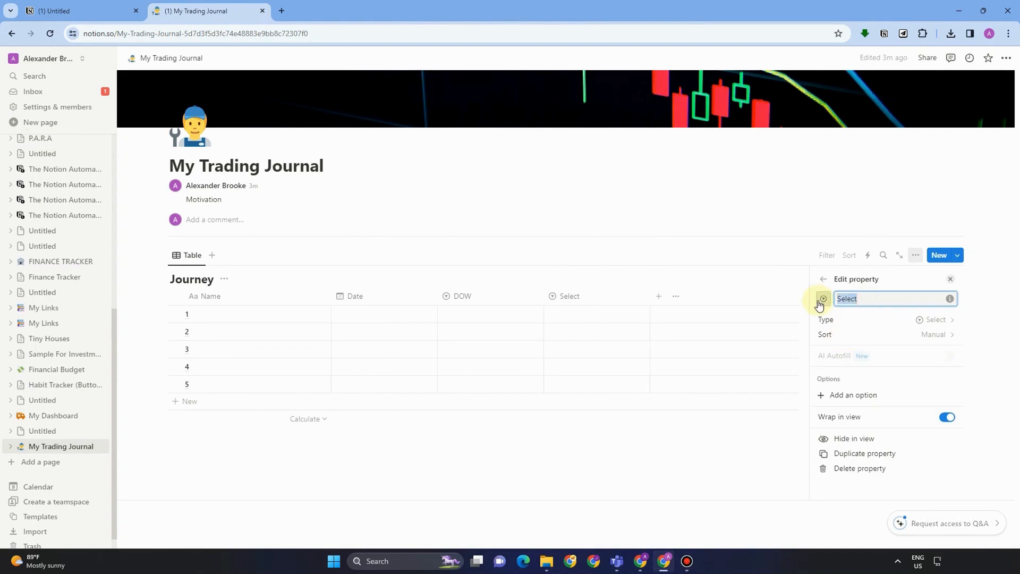
{"action": "type", "text": "Pair"}
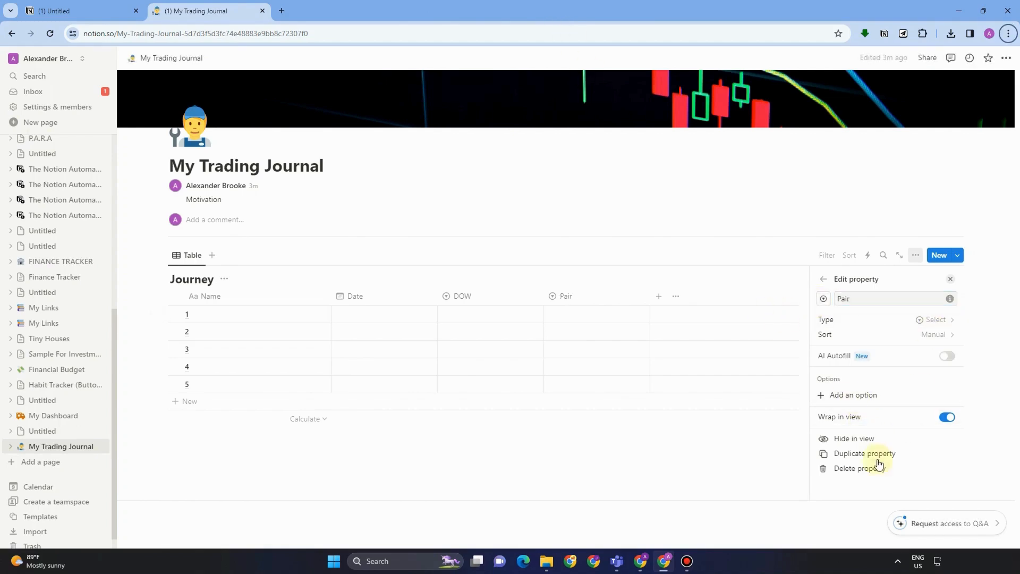
- Give the Pair property the options EURUSD and GDPUSD
{"action": "left_click", "coordinate": [850, 395]}
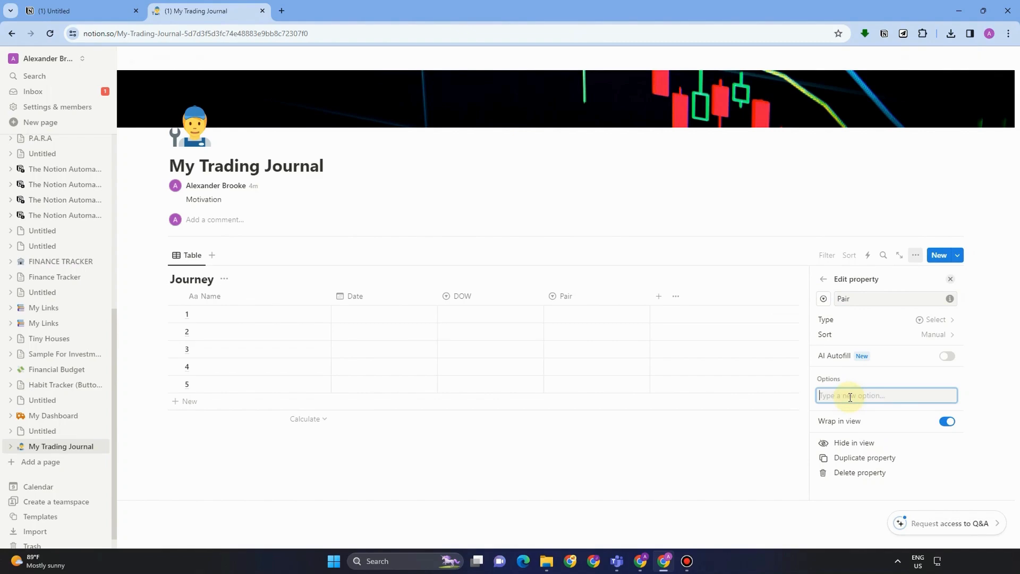
{"action": "type", "text": "EUR"}
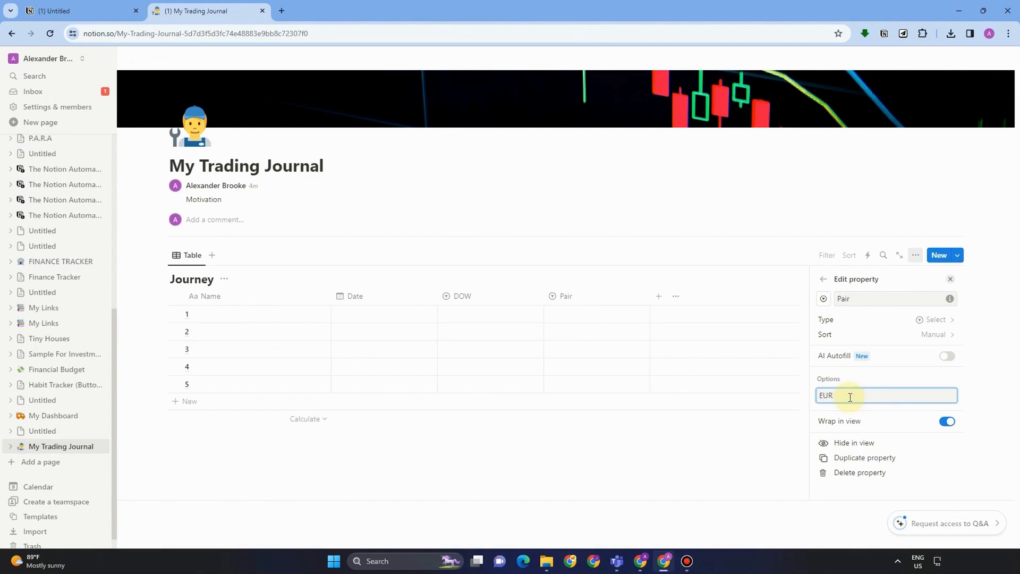
{"action": "type", "text": "EURUSD"}
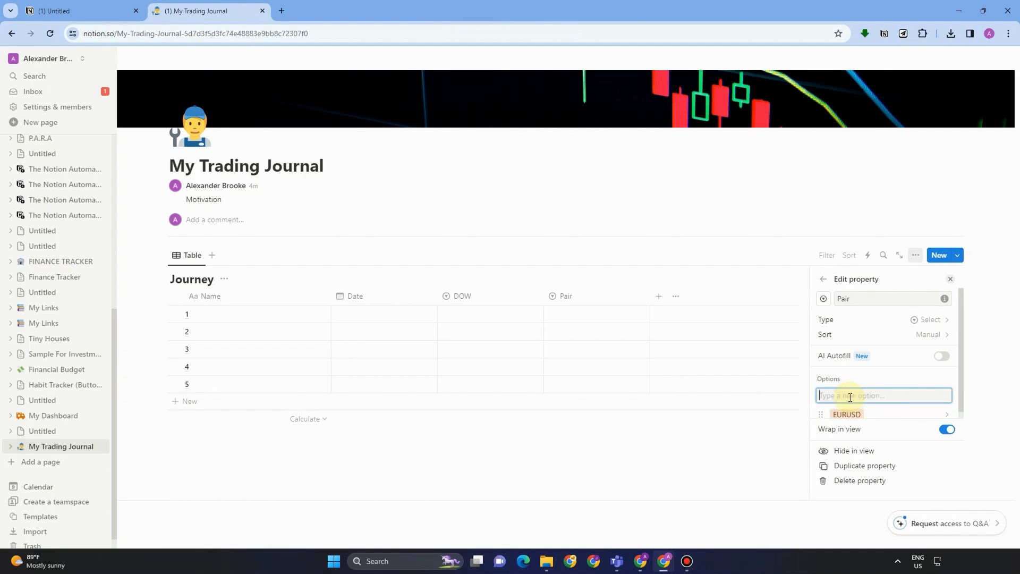
{"action": "type", "text": "GDP"}
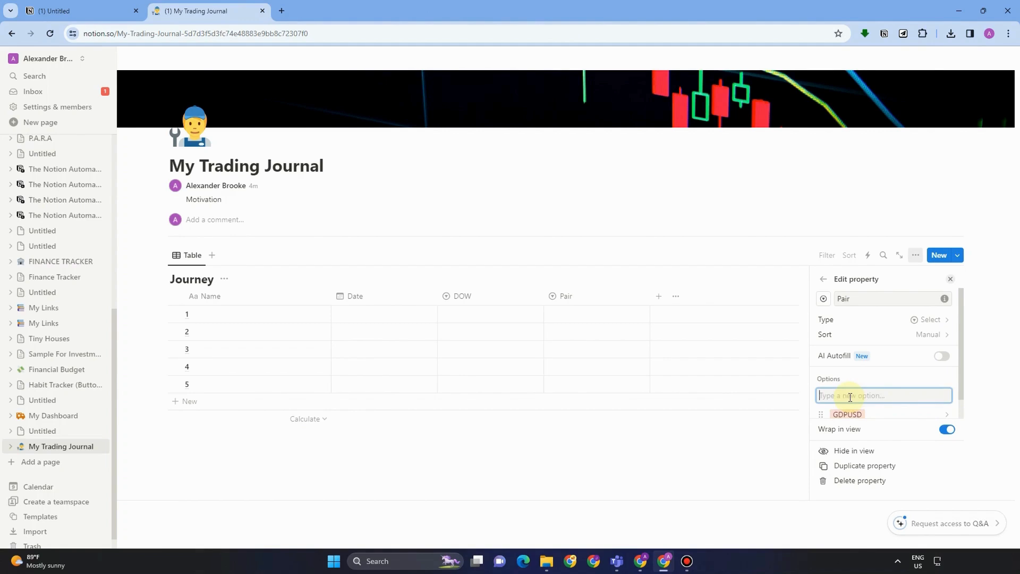
{"action": "type", "text": "EURUSD"}
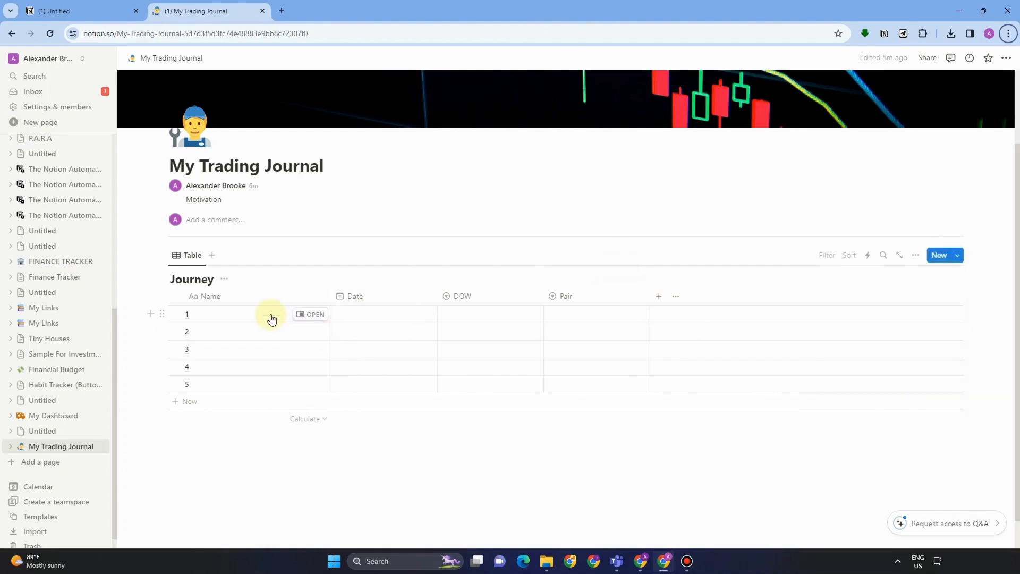
- Fill row 1 with DOW monday, Pair GDPUSD and the date April 10, 2024
{"action": "left_click", "coordinate": [491, 314]}
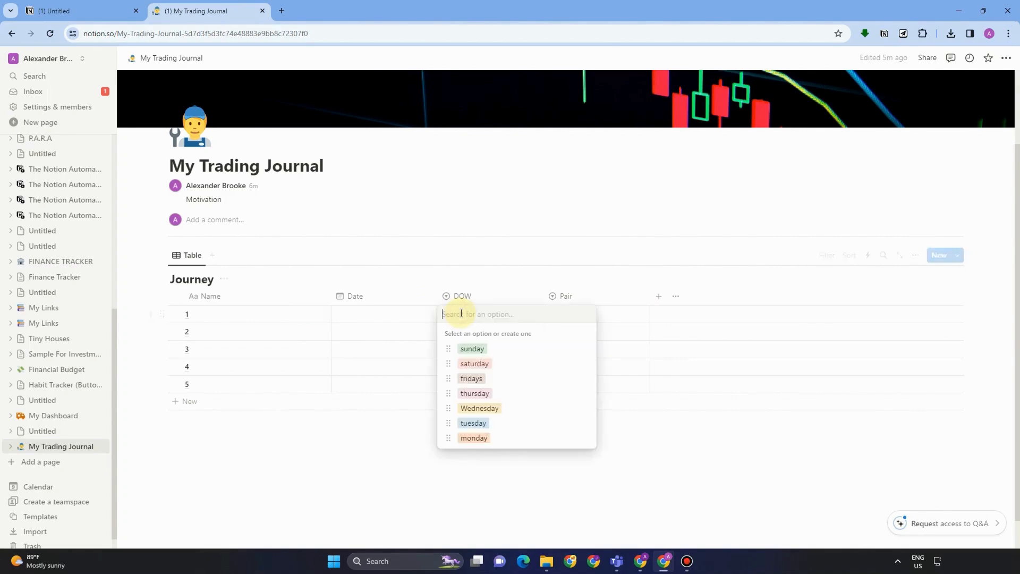
{"action": "left_click", "coordinate": [473, 437]}
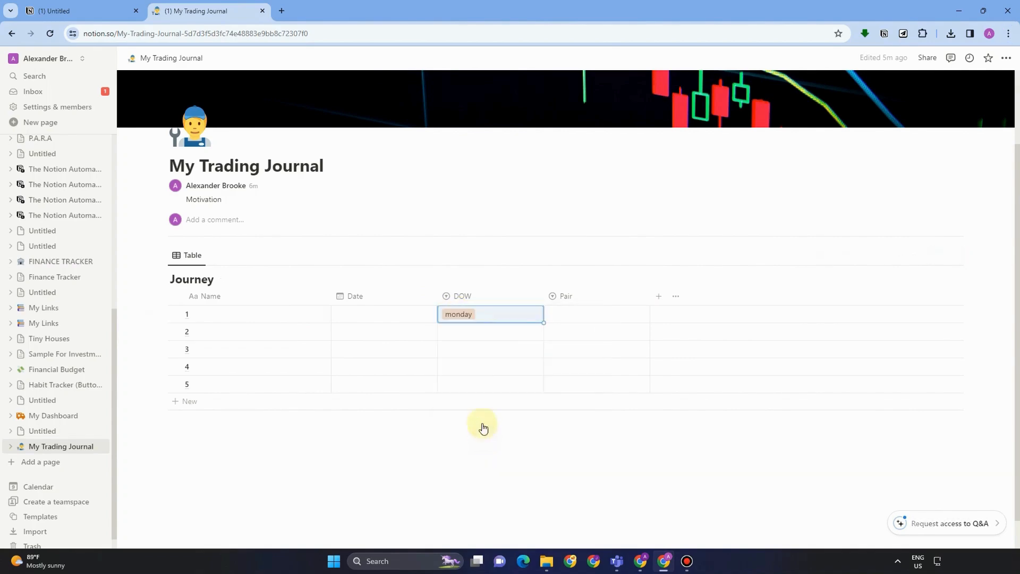
{"action": "left_click", "coordinate": [594, 315]}
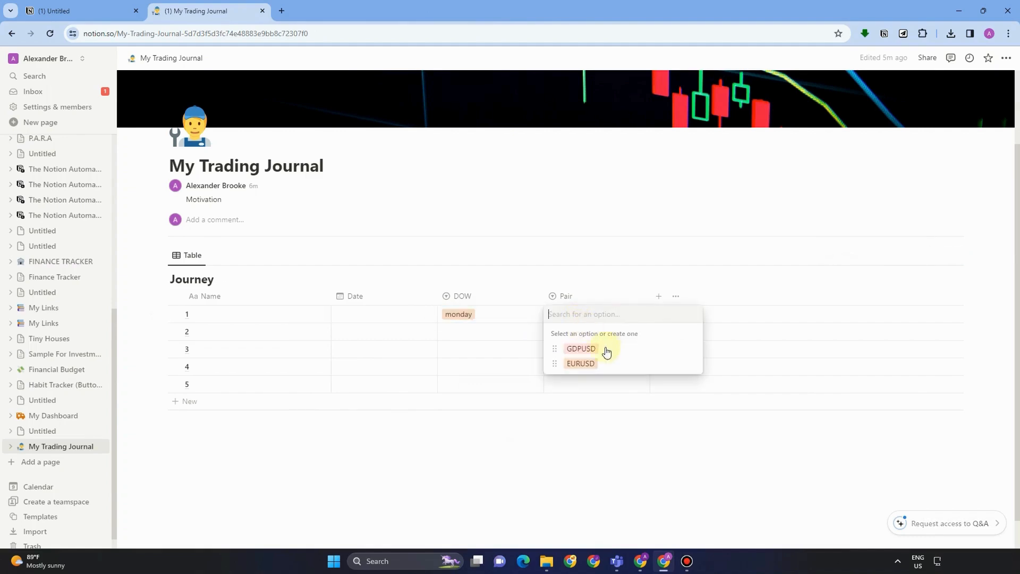
{"action": "left_click", "coordinate": [580, 348]}
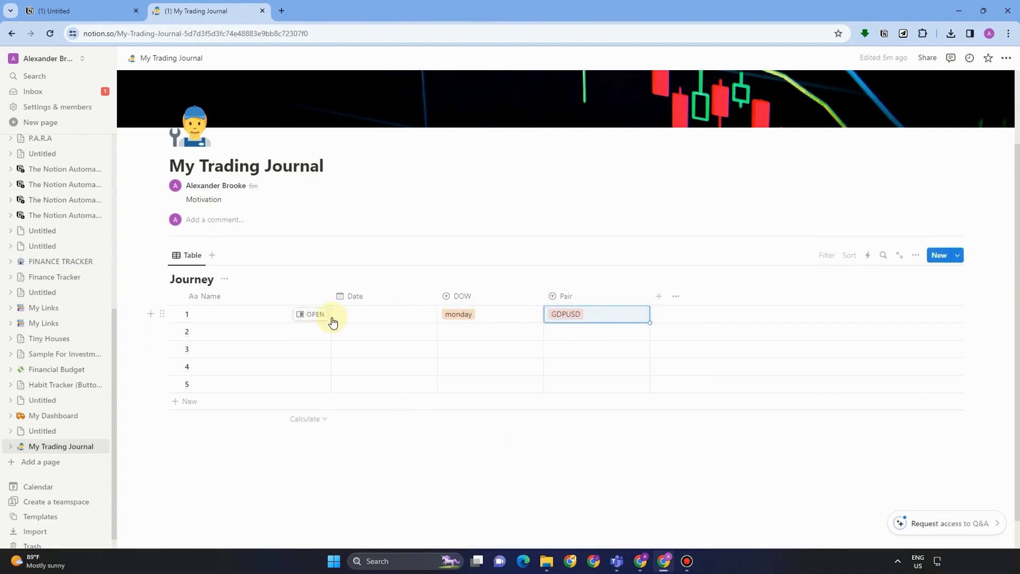
{"action": "left_click", "coordinate": [380, 314]}
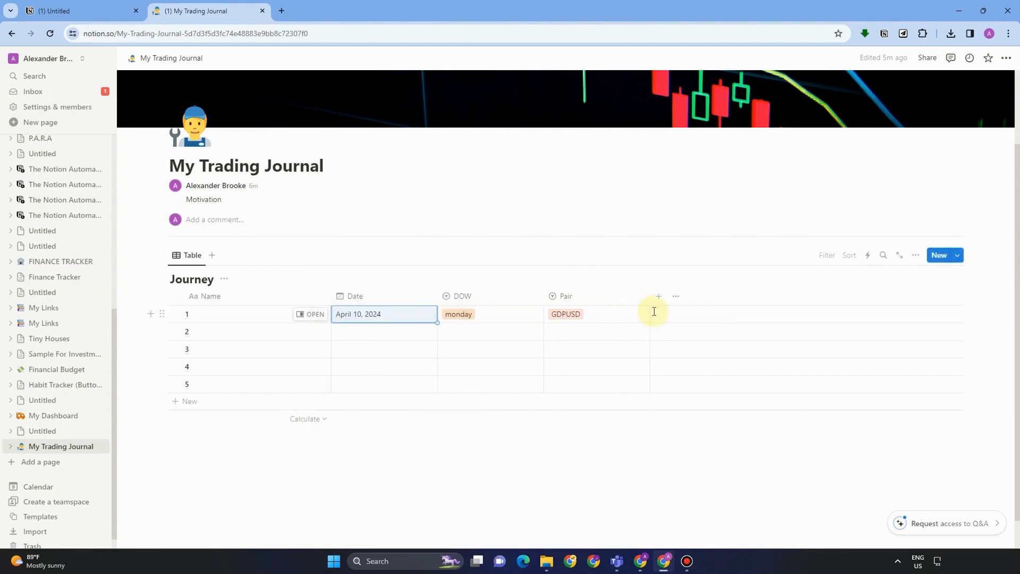
{"action": "mouse_move", "coordinate": [656, 299]}
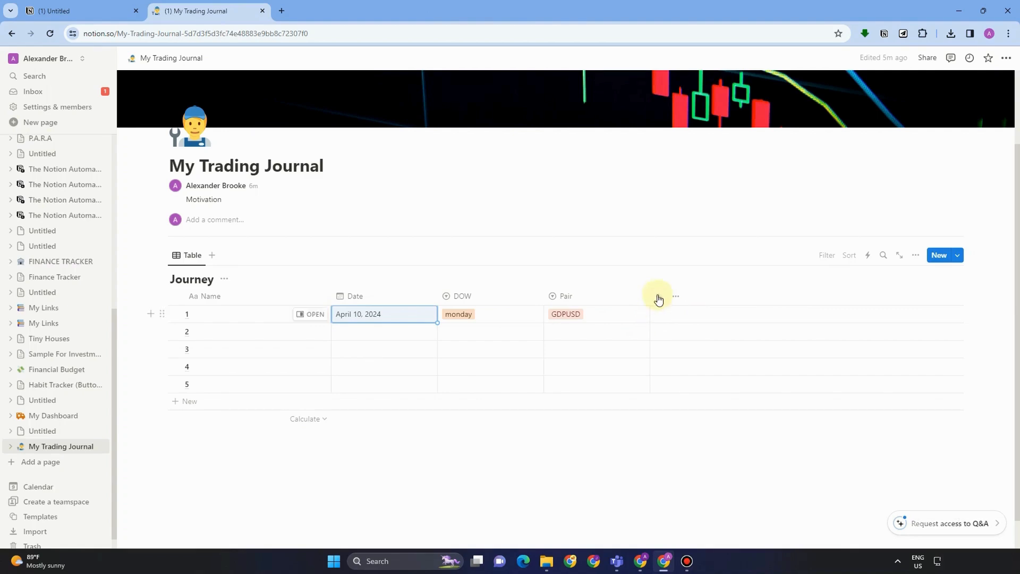
- Add a Select property to the Journey table named Direction
{"action": "left_click", "coordinate": [657, 297]}
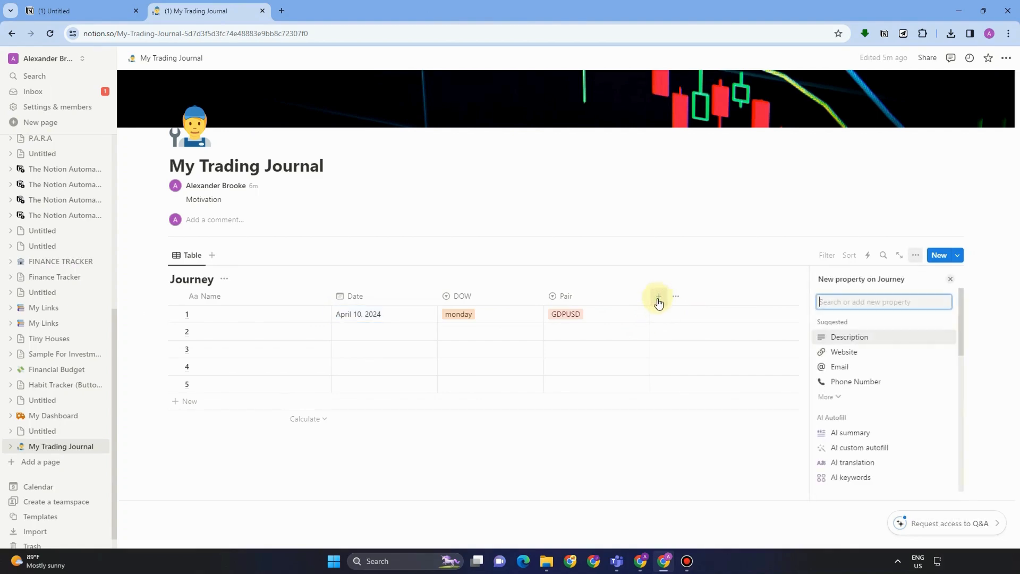
{"action": "type", "text": "Sele"}
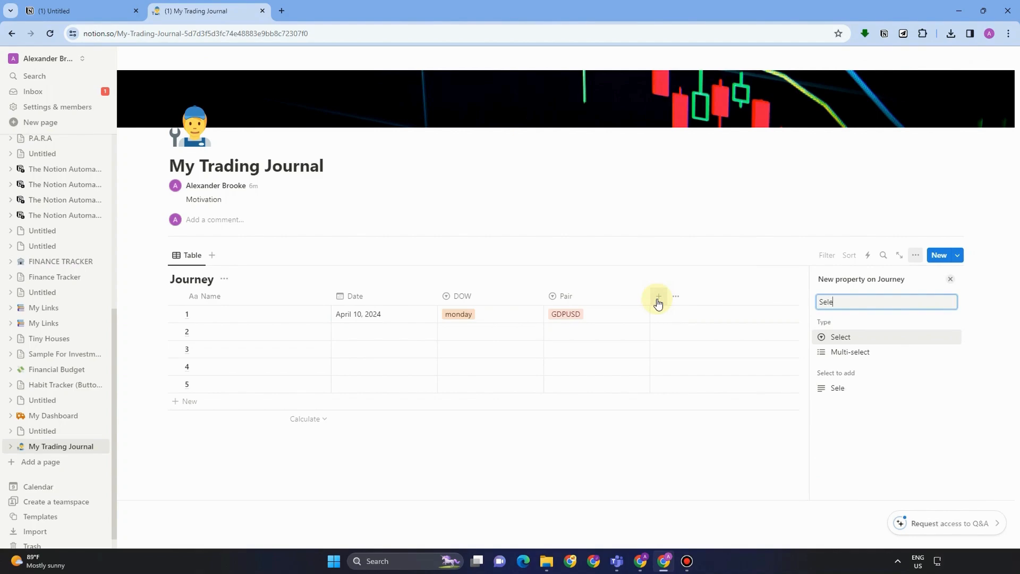
{"action": "left_click", "coordinate": [839, 337]}
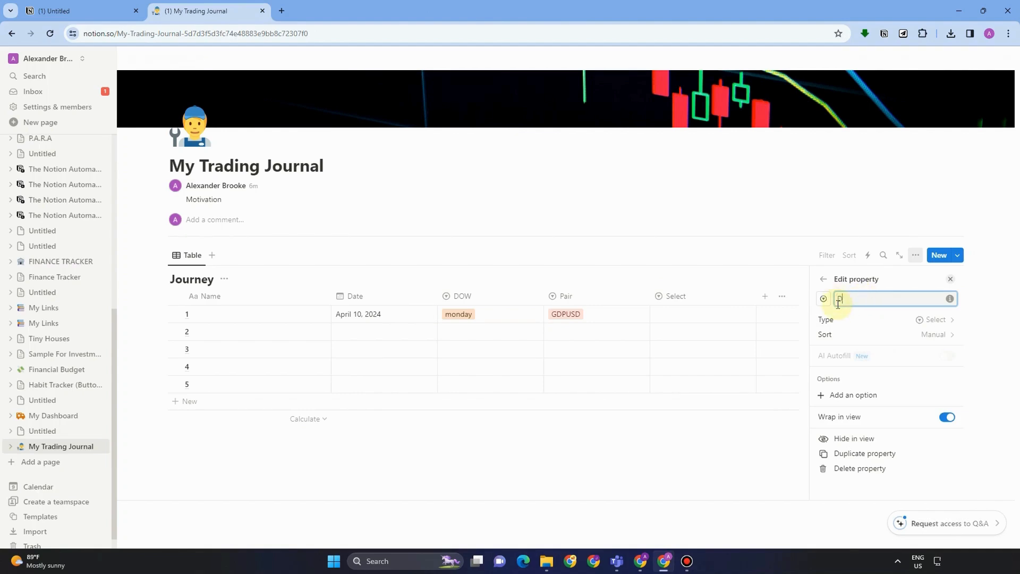
{"action": "type", "text": "Directi"}
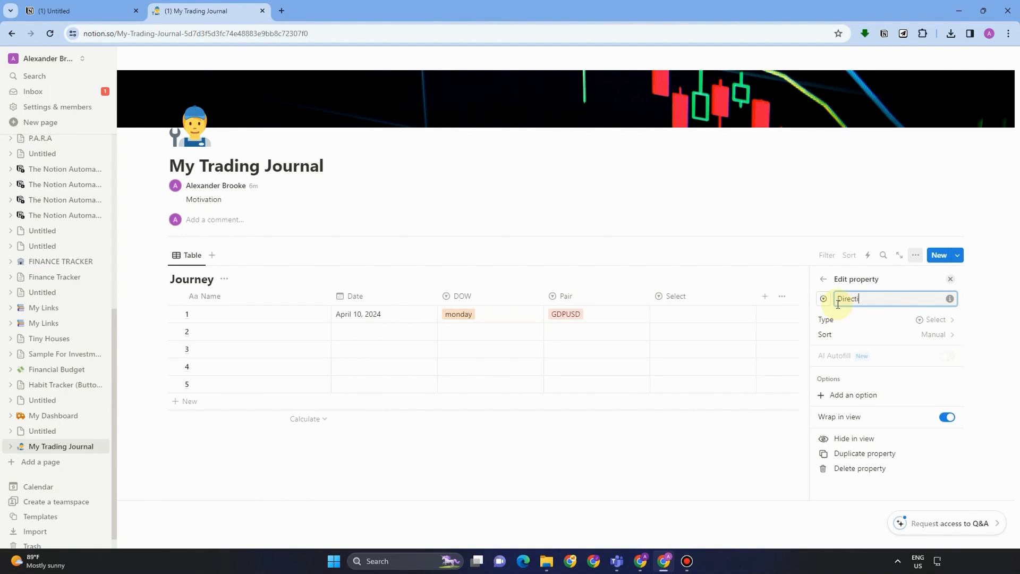
{"action": "type", "text": "on"}
{"action": "type", "text": "Long"}
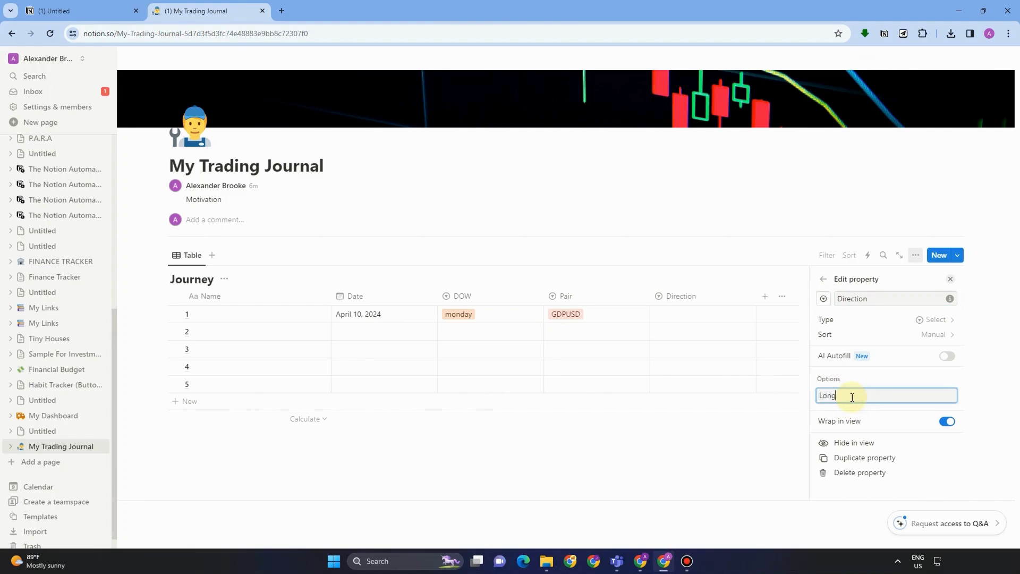
- Create the Long option and set row 1's Direction to Long
{"action": "key", "text": "Enter"}
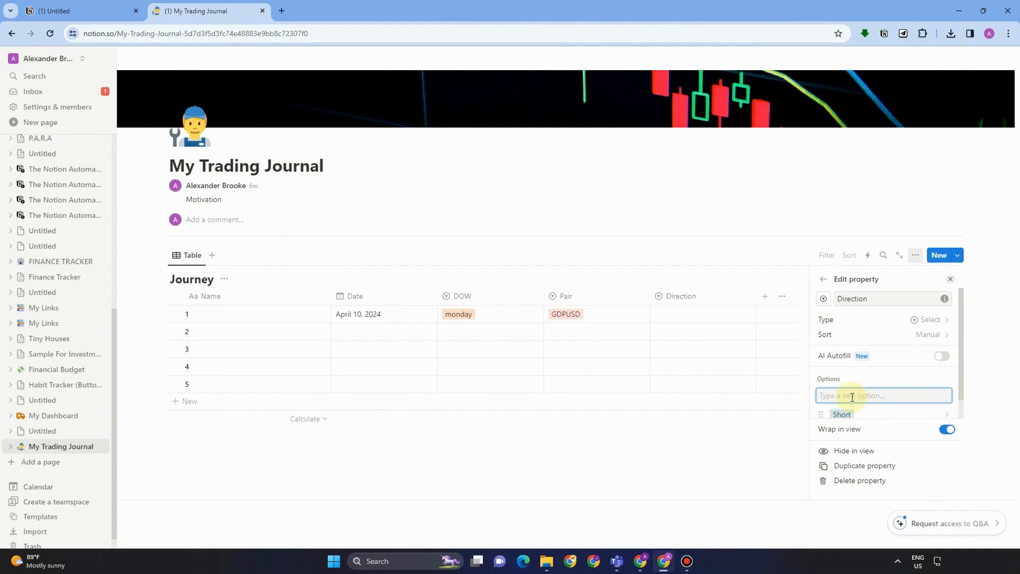
{"action": "type", "text": "Long"}
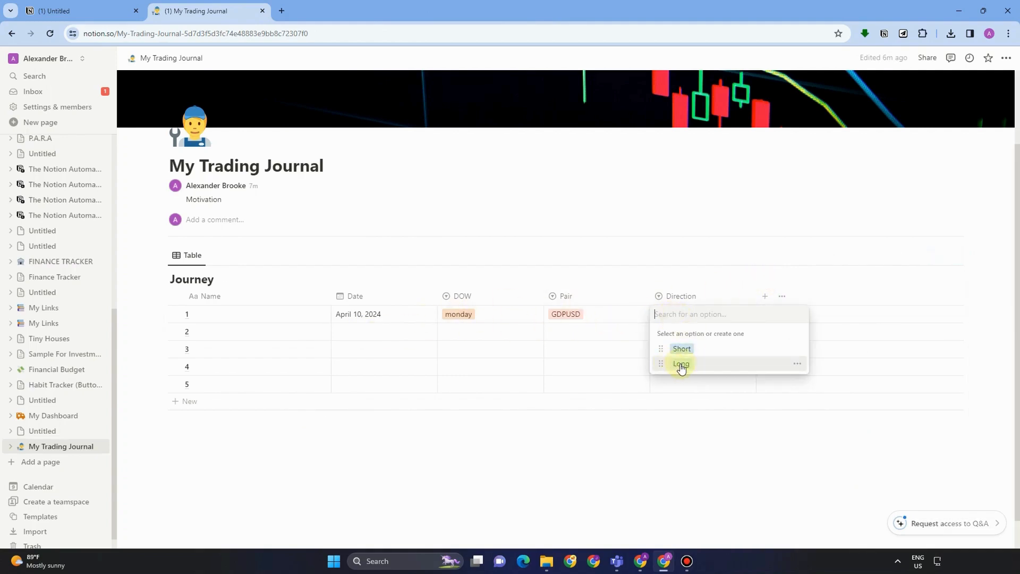
{"action": "left_click", "coordinate": [681, 363]}
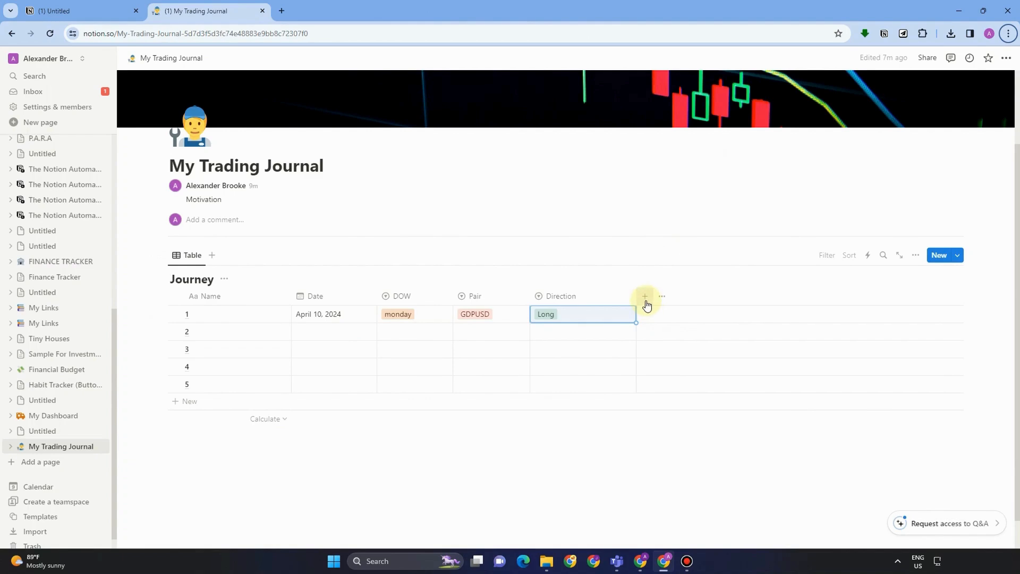
- Add a Checkbox property, tick row 1 and calculate Percent checked in its footer
{"action": "left_click", "coordinate": [644, 297]}
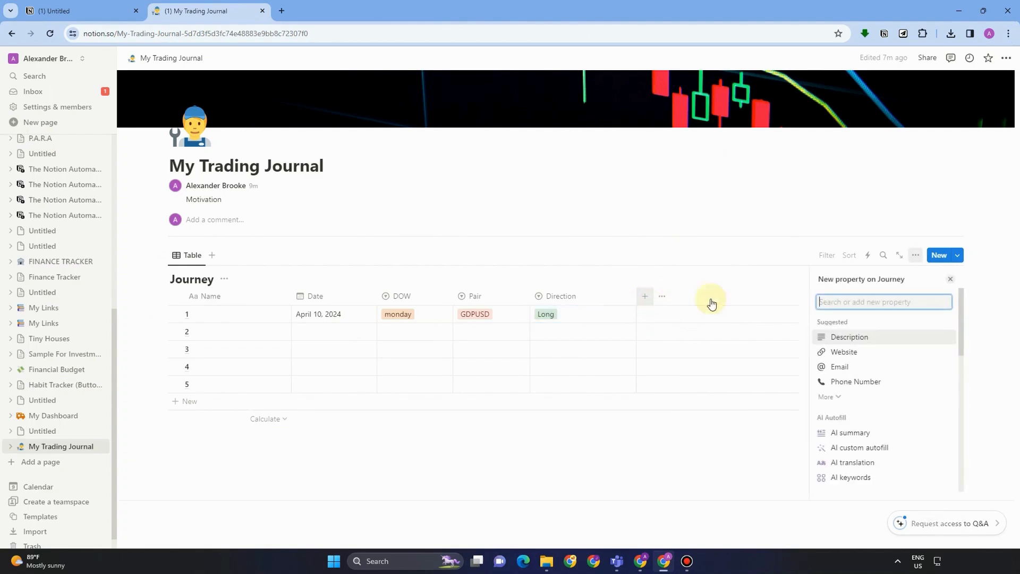
{"action": "type", "text": "Check"}
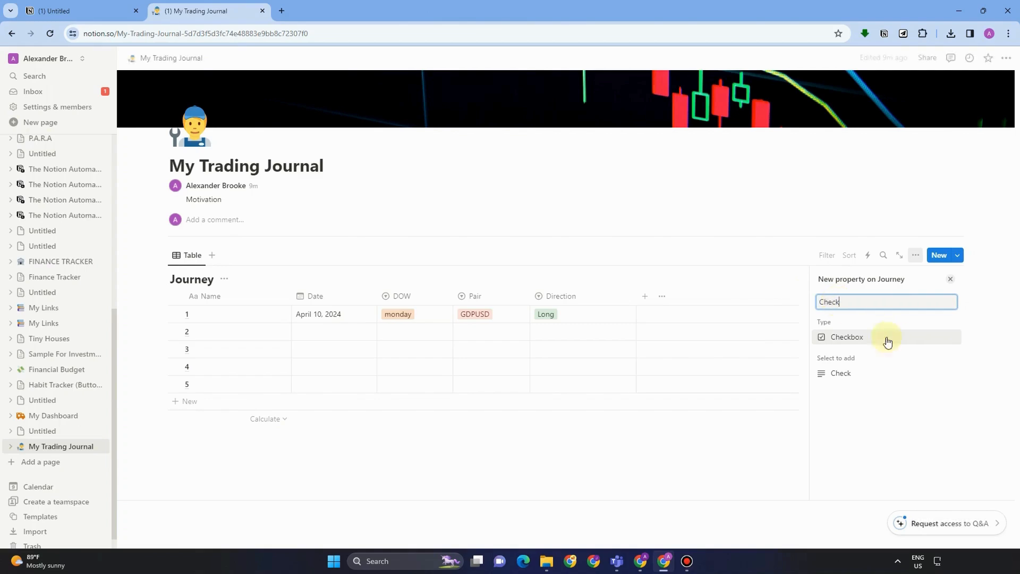
{"action": "left_click", "coordinate": [847, 337]}
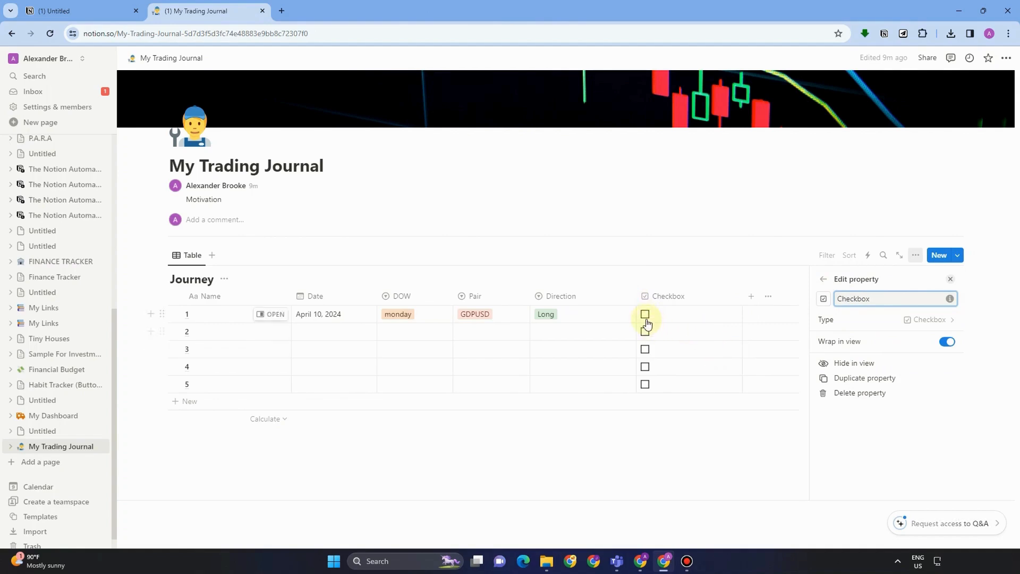
{"action": "left_click", "coordinate": [645, 314]}
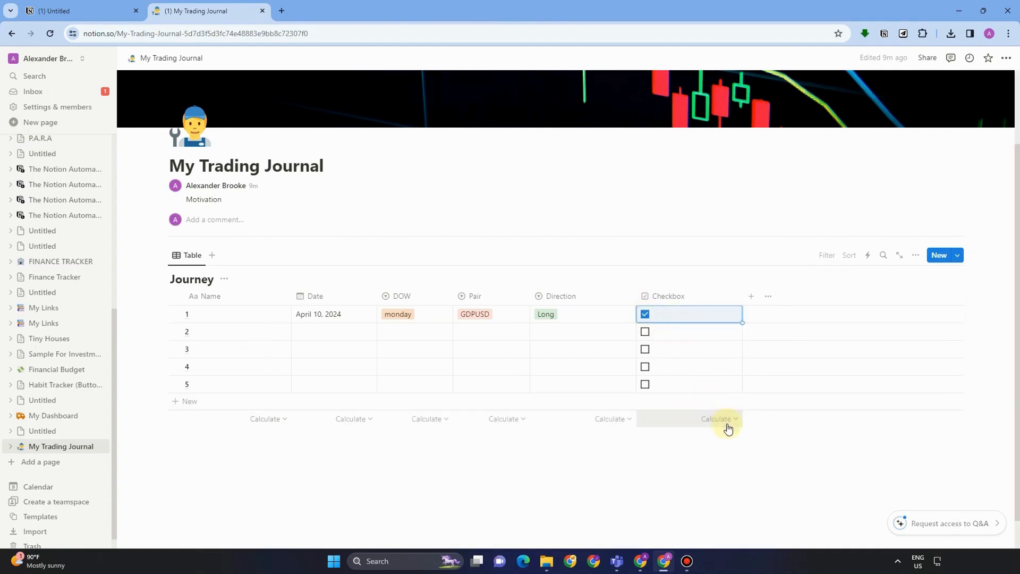
{"action": "left_click", "coordinate": [718, 418]}
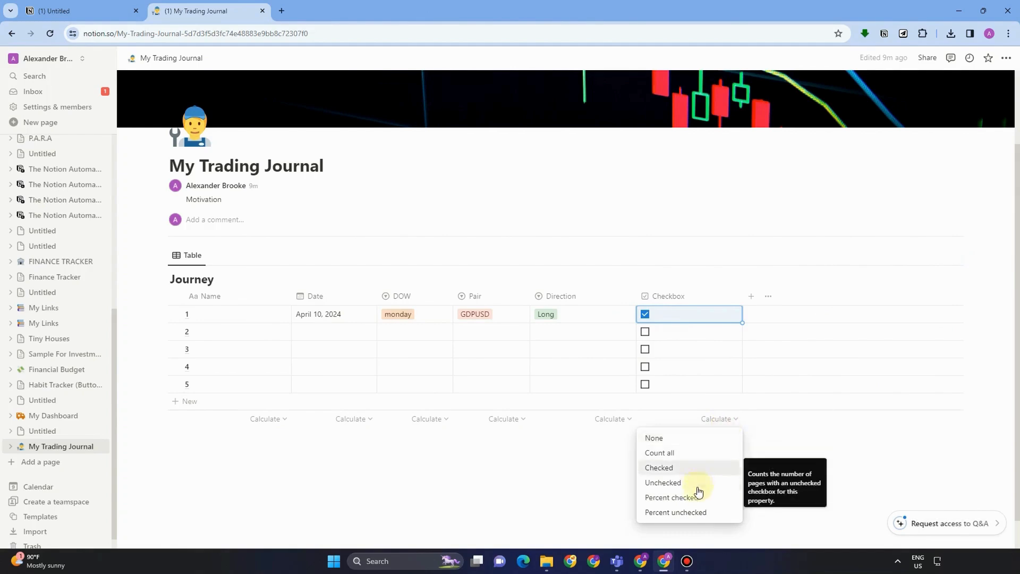
{"action": "left_click", "coordinate": [658, 467]}
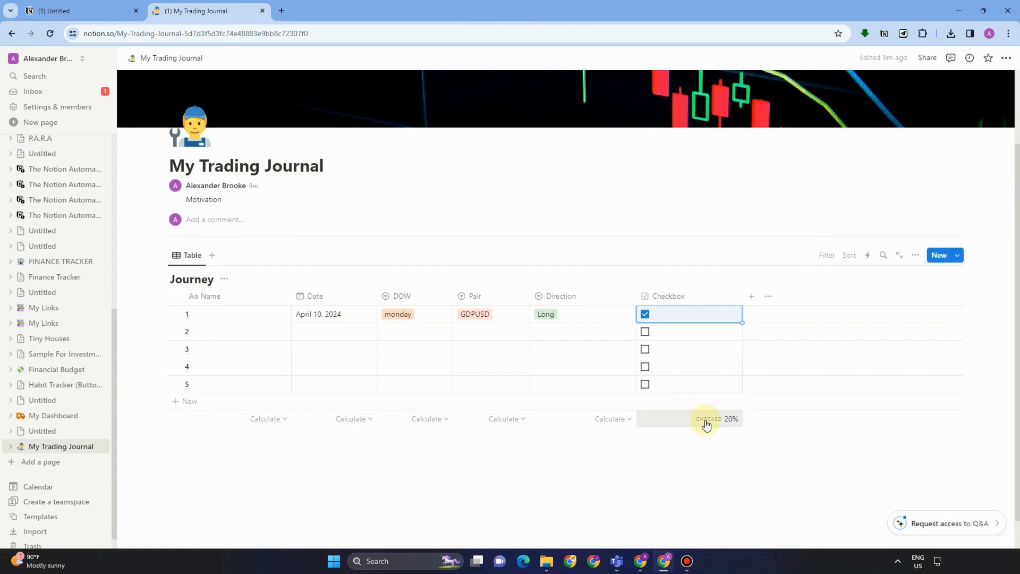
- Leave only row 1 checked (20%) and narrow the Checkbox column
{"action": "left_click", "coordinate": [644, 331]}
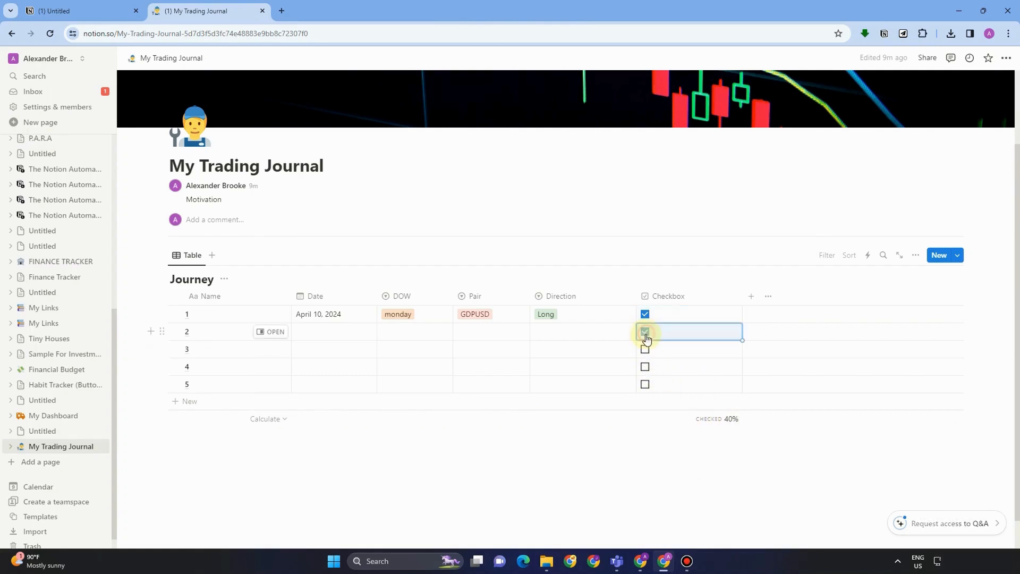
{"action": "left_click", "coordinate": [644, 366]}
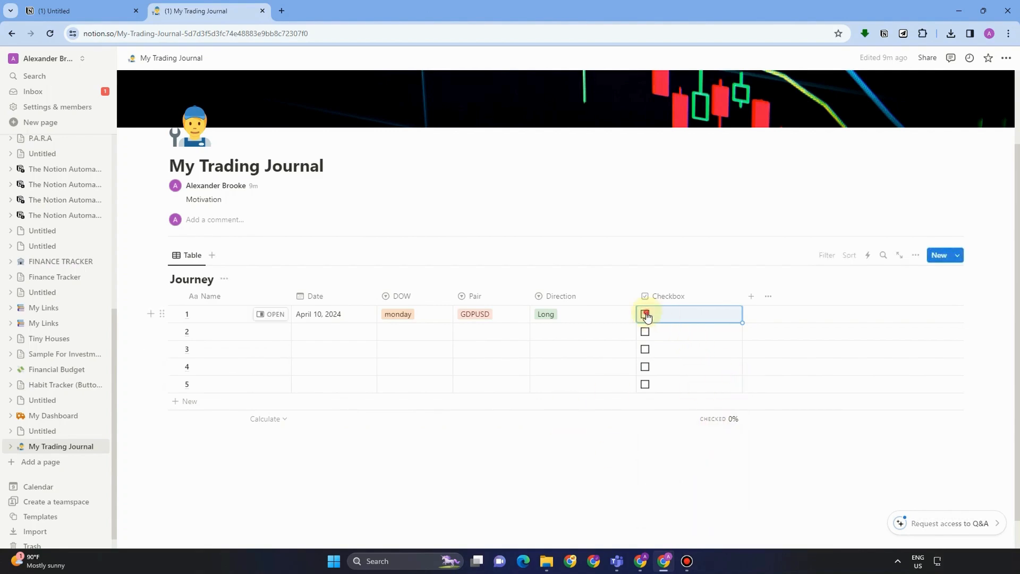
{"action": "left_click", "coordinate": [643, 314]}
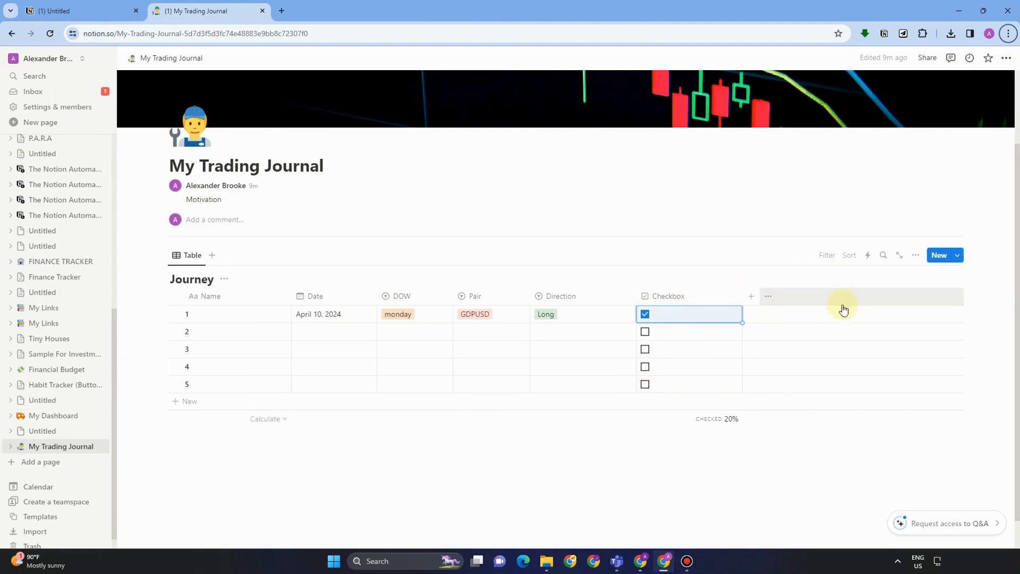
{"action": "left_click_drag", "start_coordinate": [636, 295], "coordinate": [612, 296]}
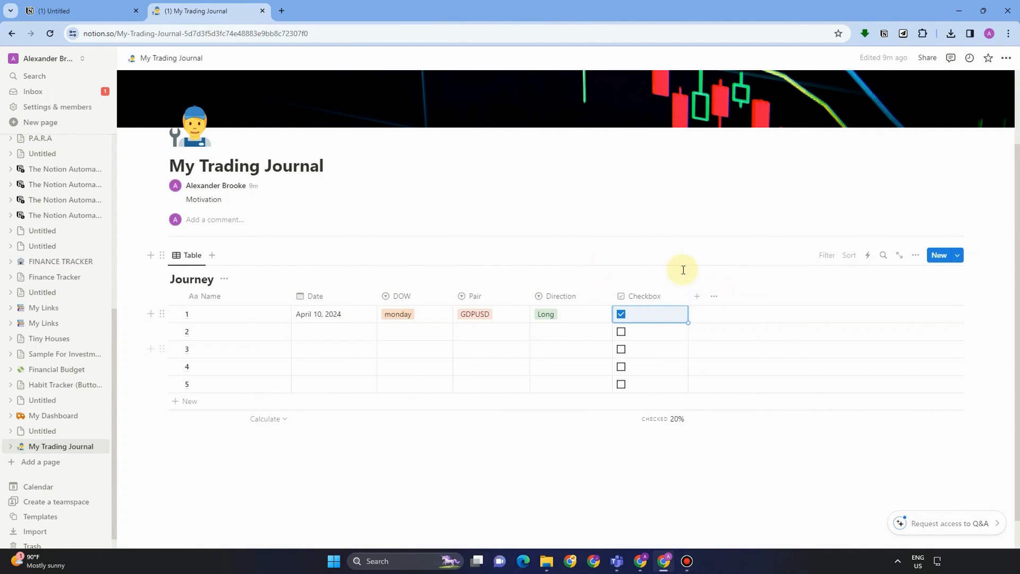
- Add a Session property to the Journey table and make it a Select
{"action": "type", "text": "Se"}
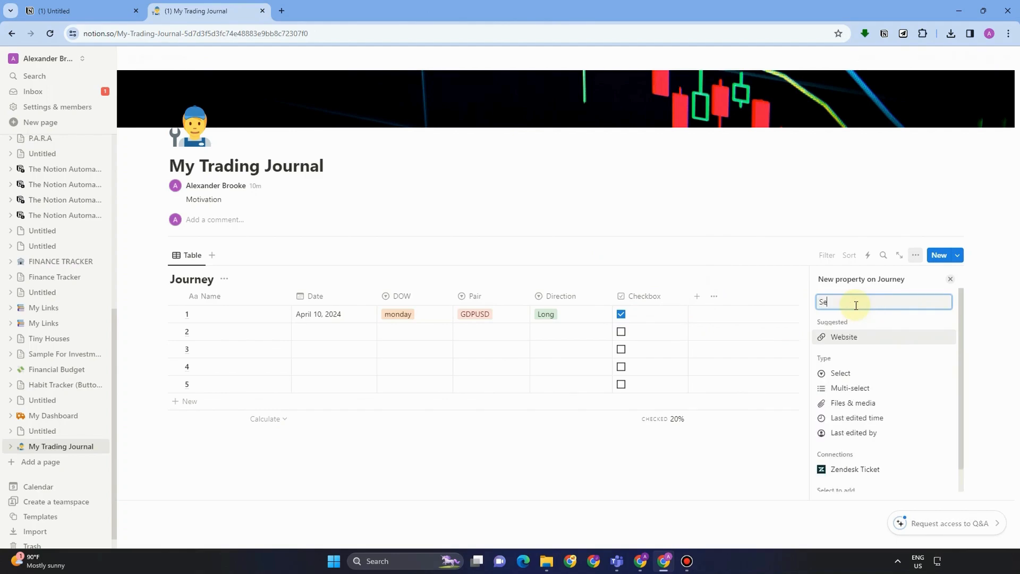
{"action": "type", "text": "ss"}
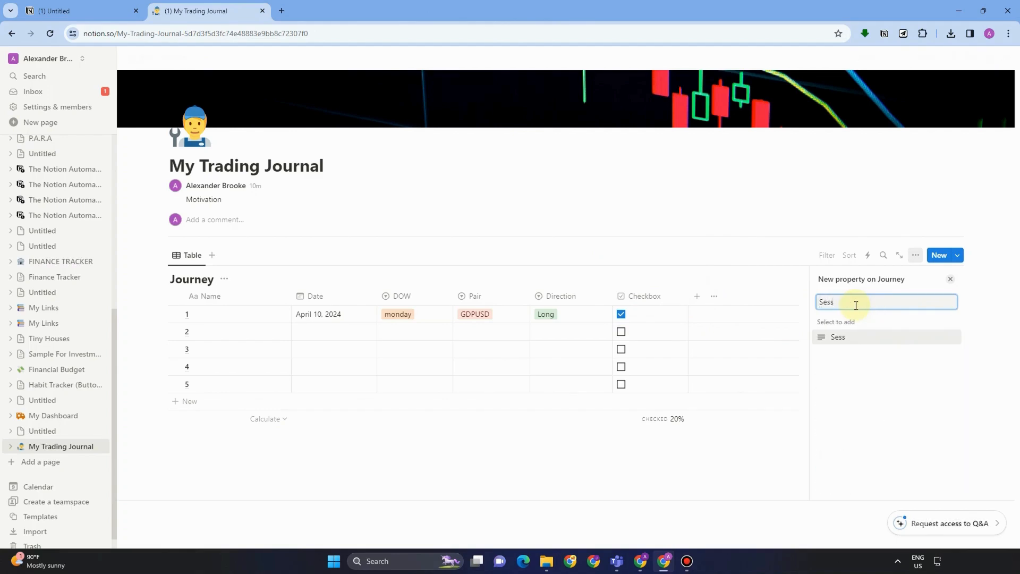
{"action": "type", "text": "ion"}
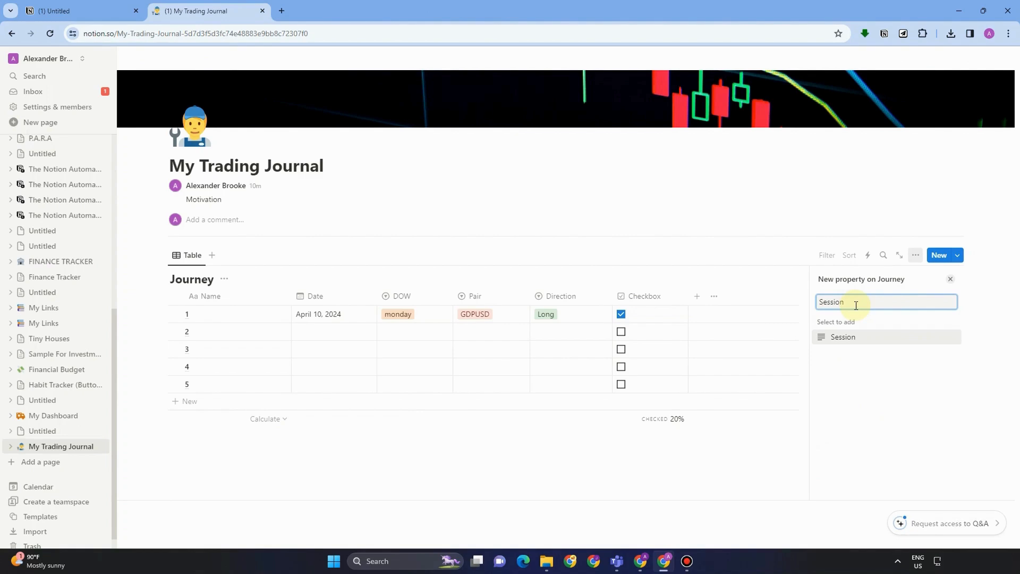
{"action": "left_click", "coordinate": [843, 337]}
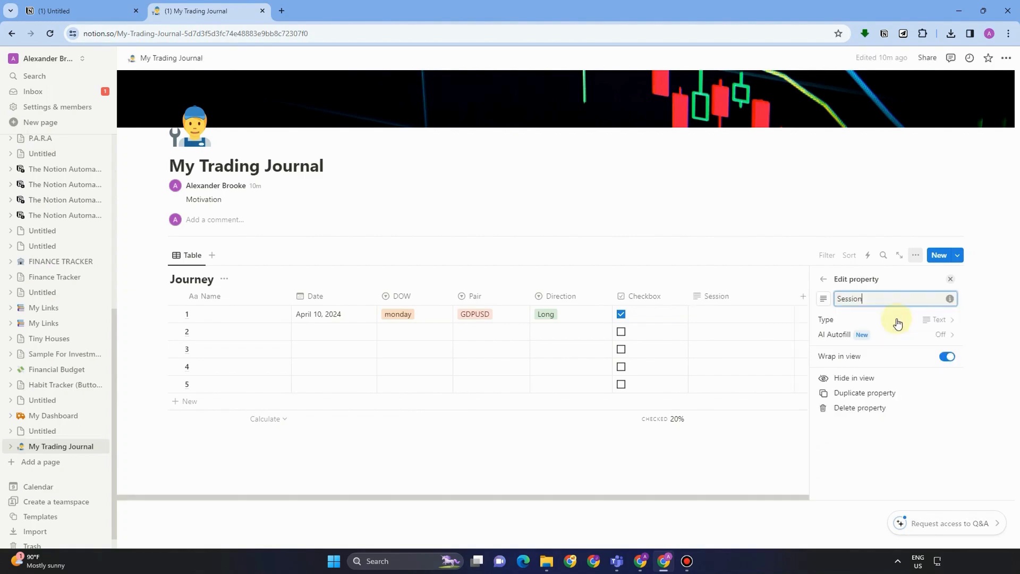
{"action": "left_click", "coordinate": [937, 319]}
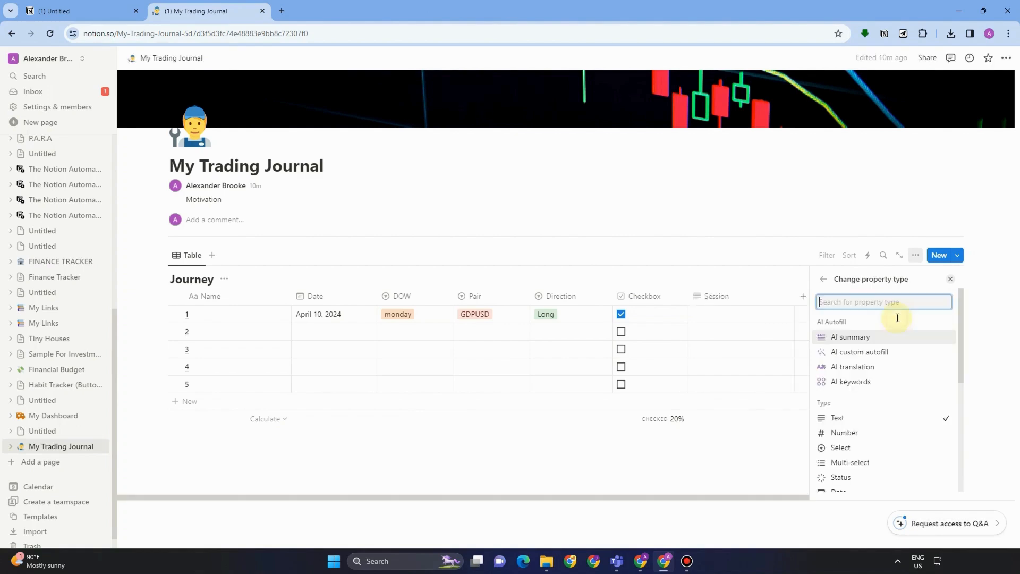
{"action": "type", "text": "se"}
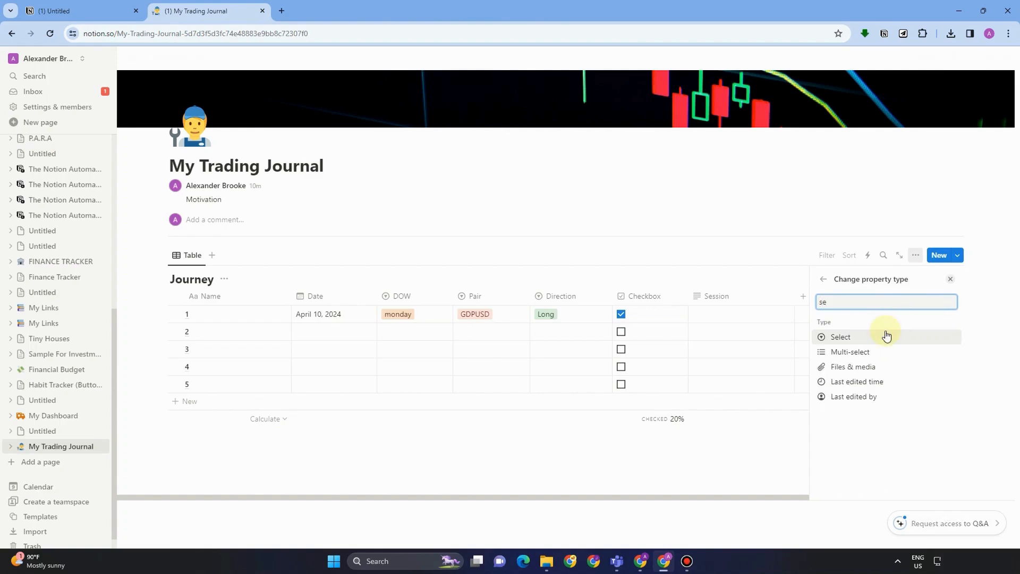
{"action": "left_click", "coordinate": [839, 336]}
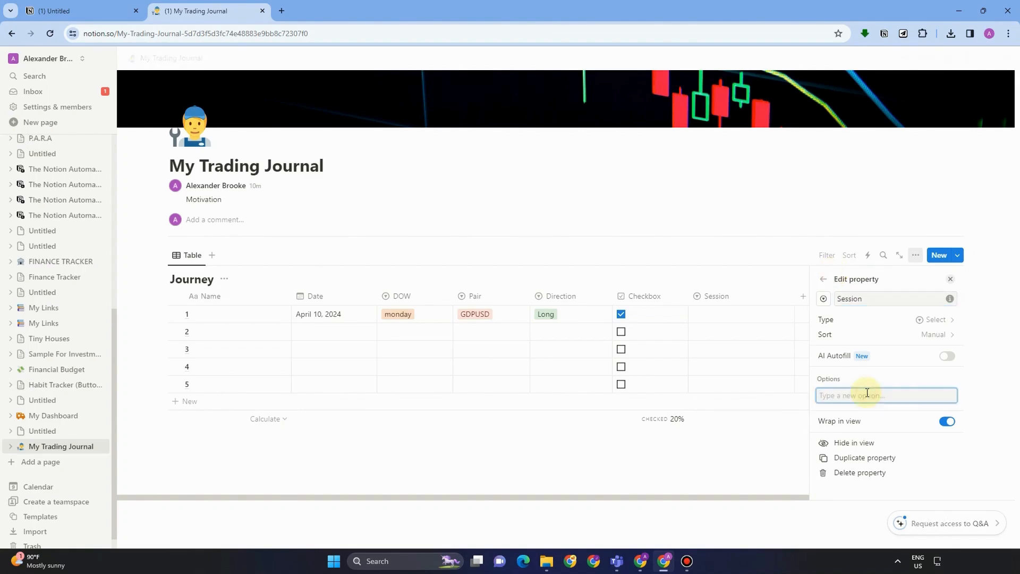
- Add Session options including Asian and US; set row 1 to US and row 2 to London
{"action": "type", "text": "Asian"}
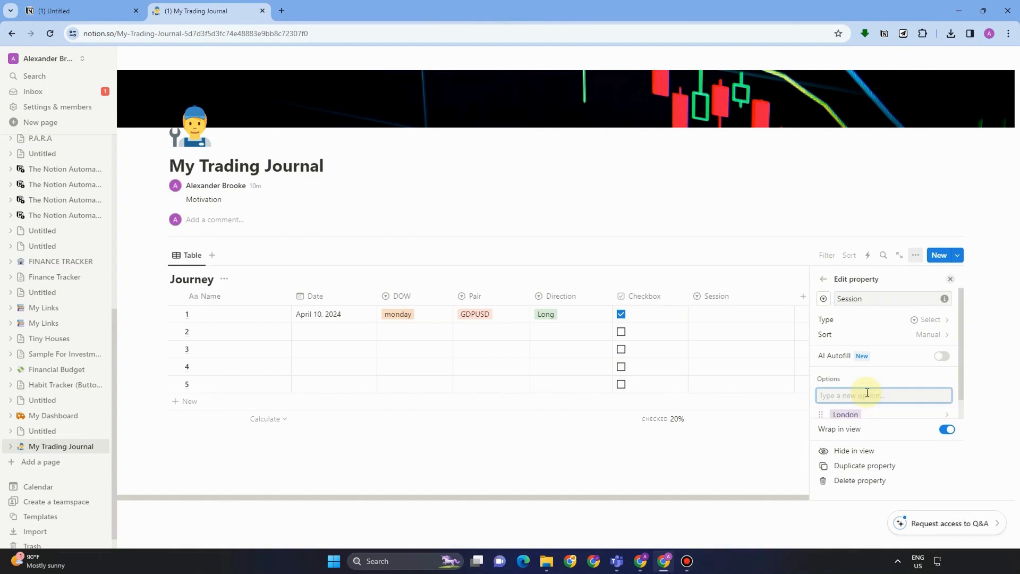
{"action": "type", "text": "US"}
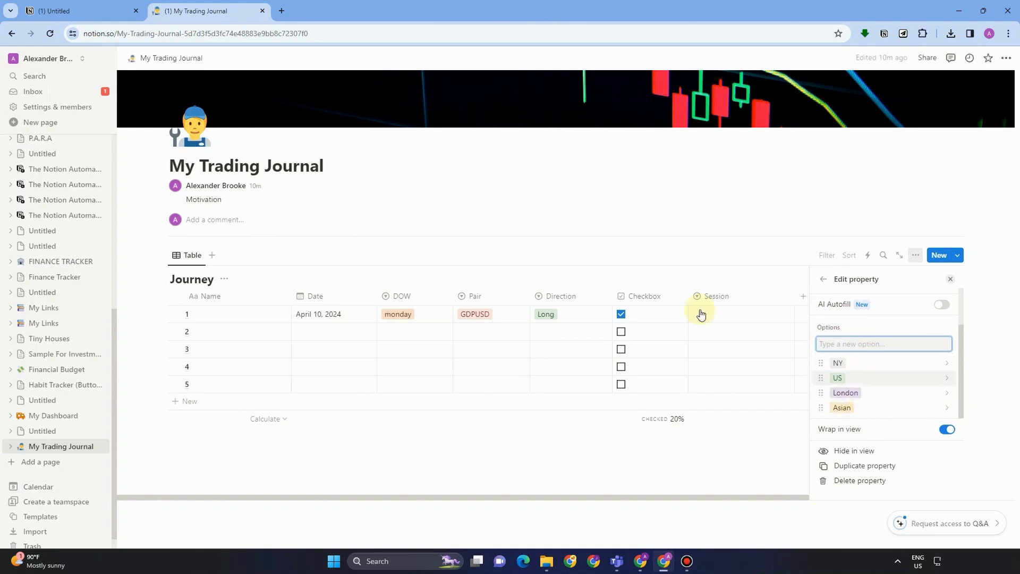
{"action": "left_click", "coordinate": [838, 377]}
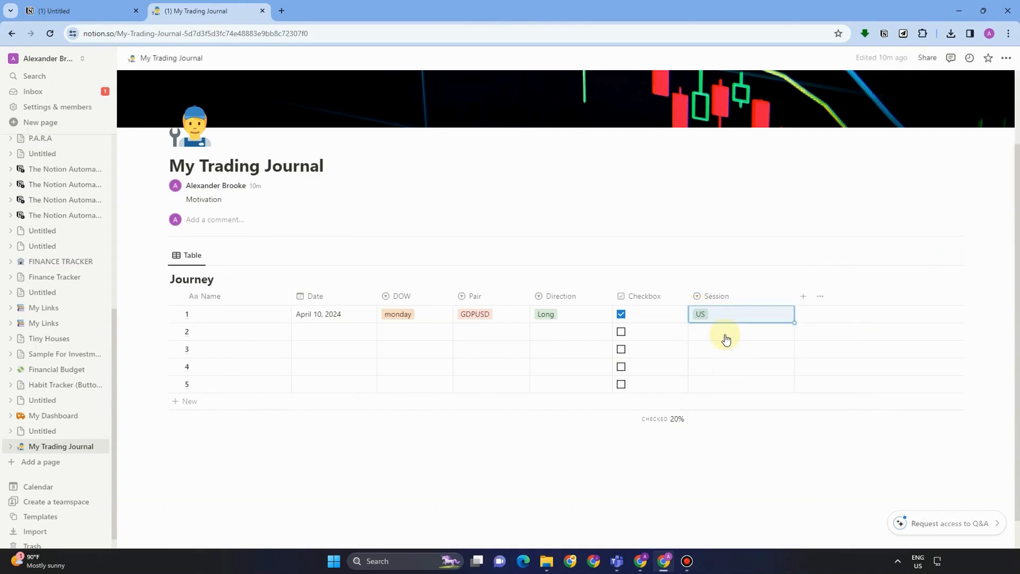
{"action": "left_click", "coordinate": [740, 332]}
{"action": "type", "text": "London"}
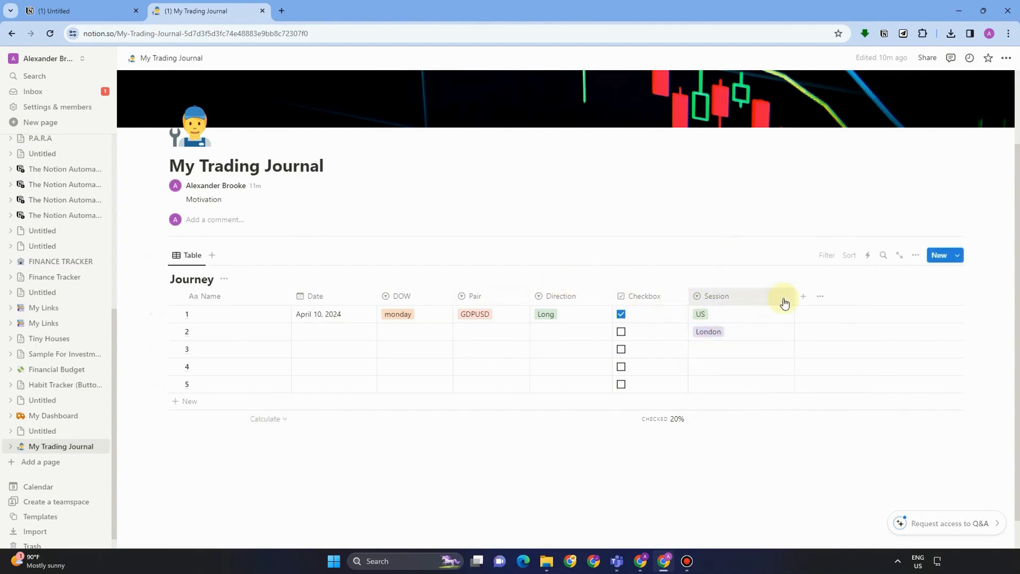
{"action": "mouse_move", "coordinate": [797, 304]}
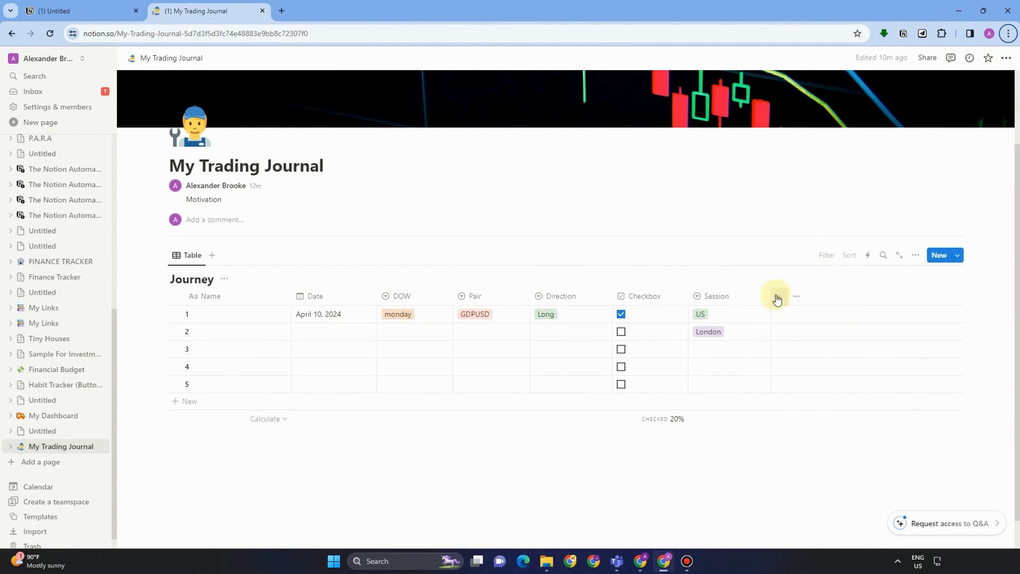
- Add an Entry number property and enter 3.15 for row 1
{"action": "left_click", "coordinate": [778, 298]}
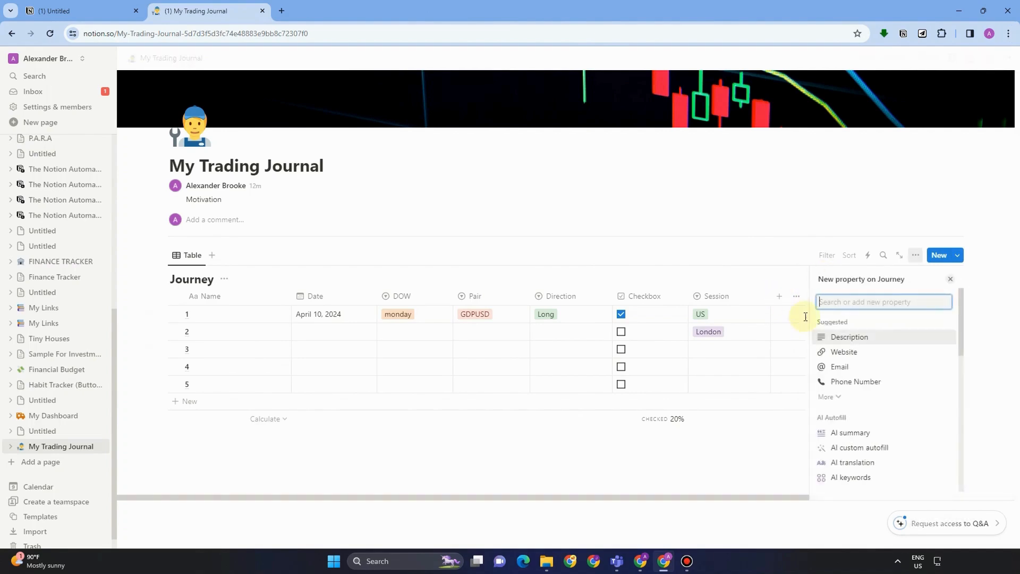
{"action": "type", "text": "Entry"}
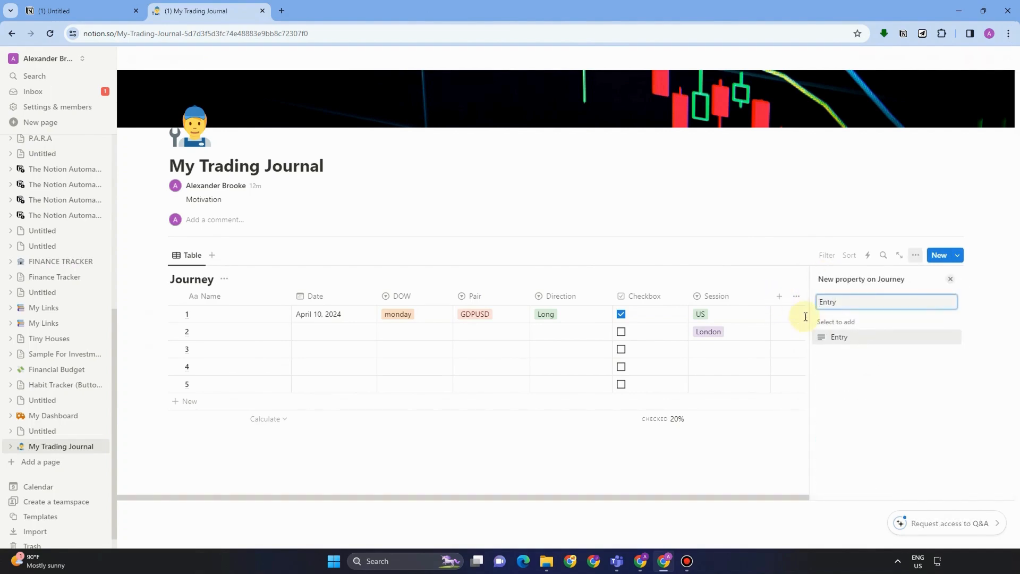
{"action": "left_click", "coordinate": [839, 336]}
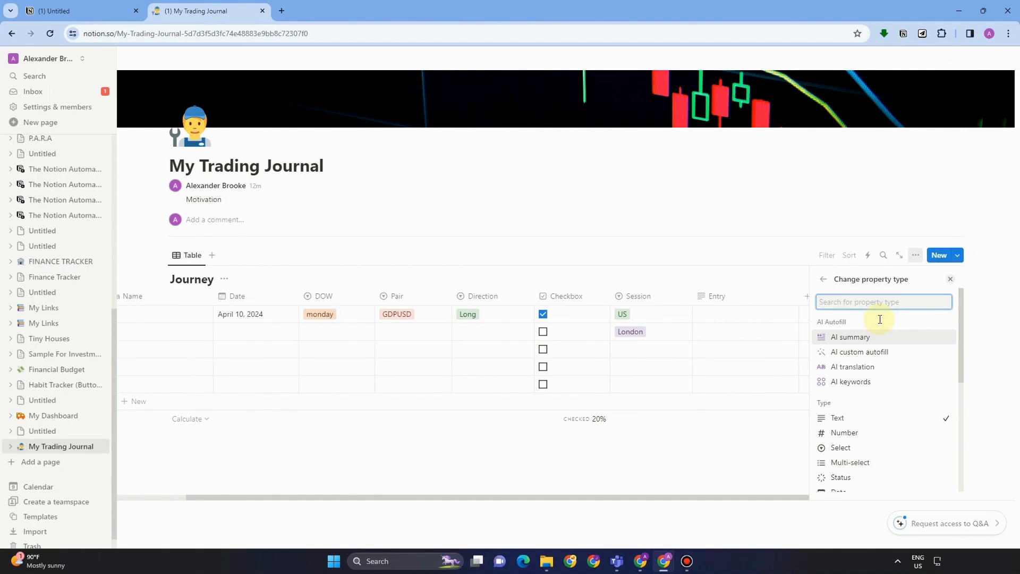
{"action": "type", "text": "Nym"}
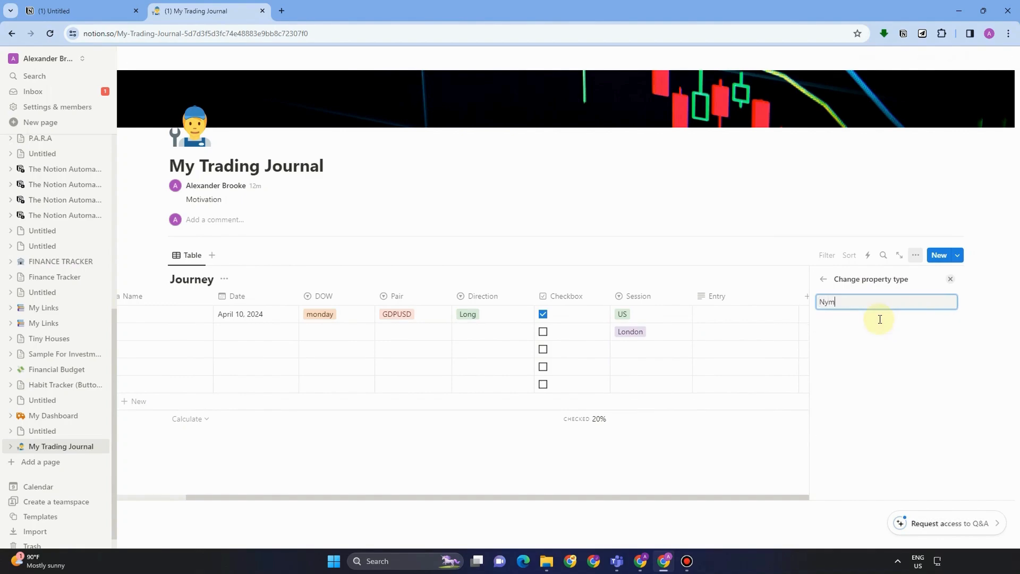
{"action": "type", "text": "Numb"}
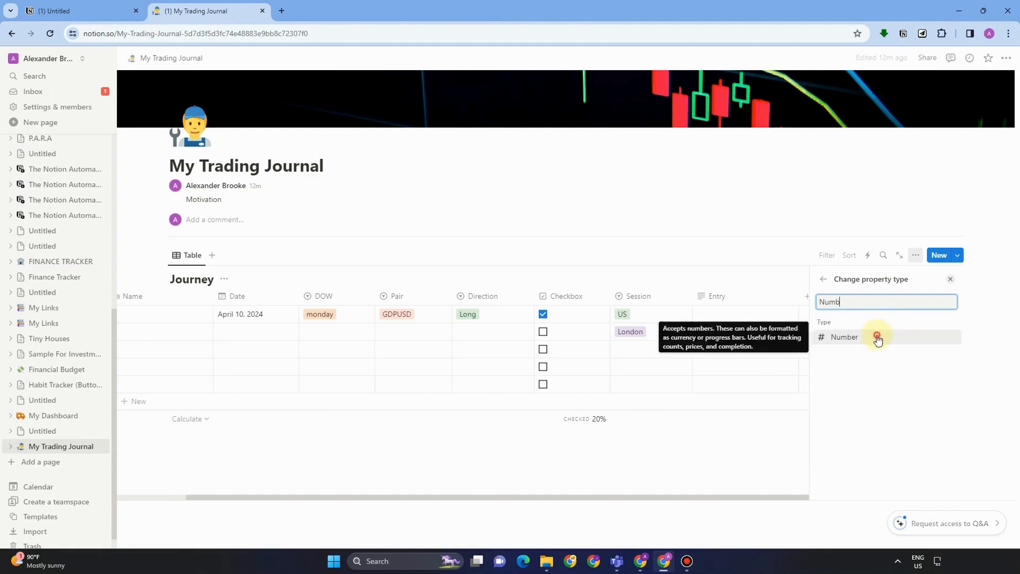
{"action": "left_click", "coordinate": [843, 337]}
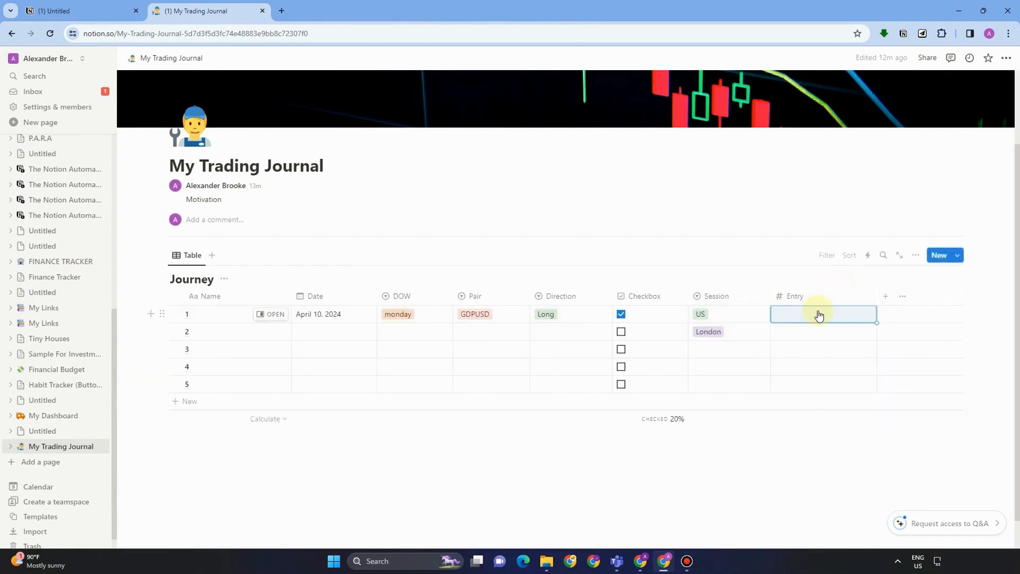
{"action": "type", "text": "3.15"}
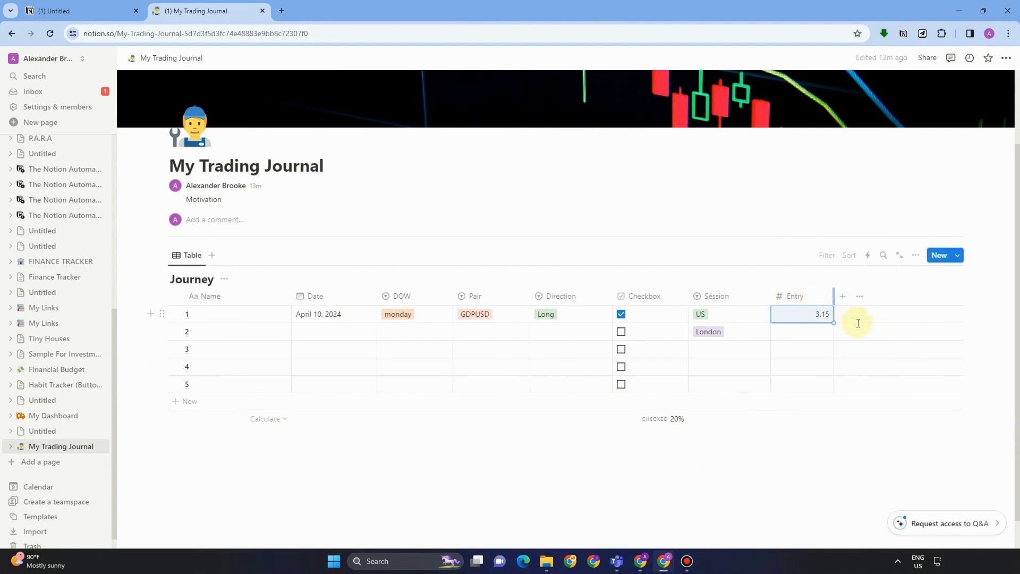
- Add a Duration property to the Journey table and make it a Number
{"action": "left_click", "coordinate": [841, 297]}
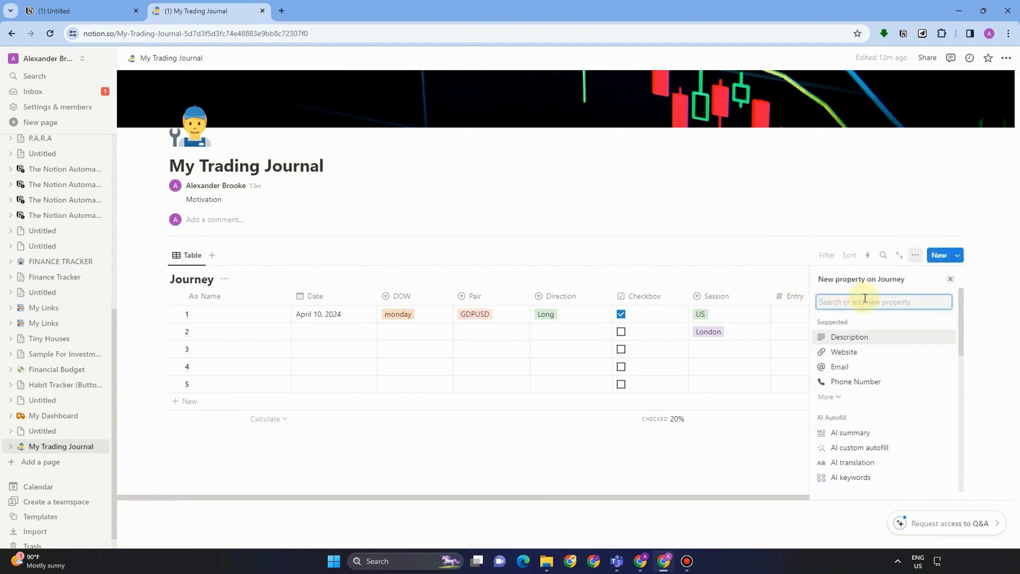
{"action": "type", "text": "Durat"}
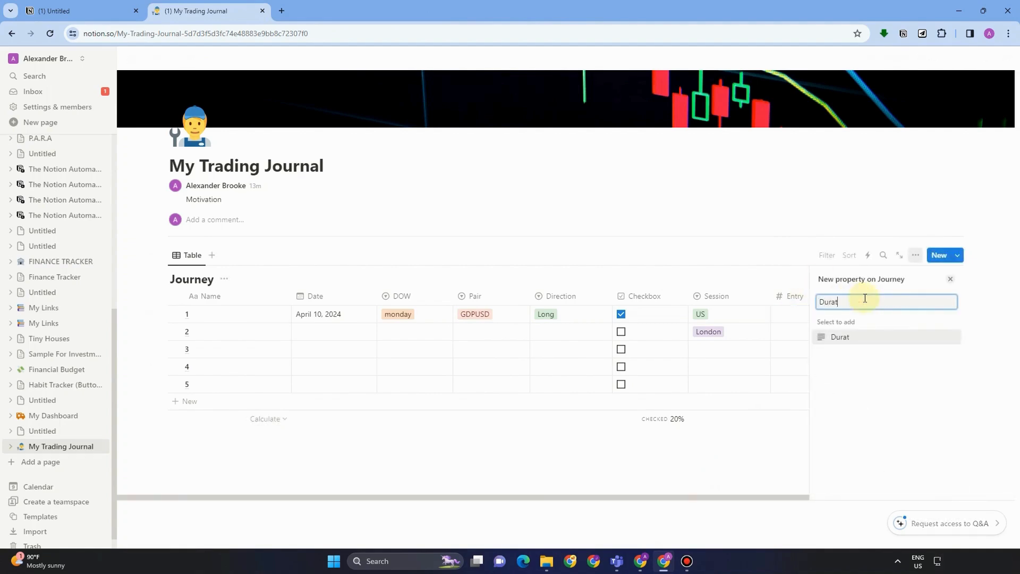
{"action": "type", "text": "ion"}
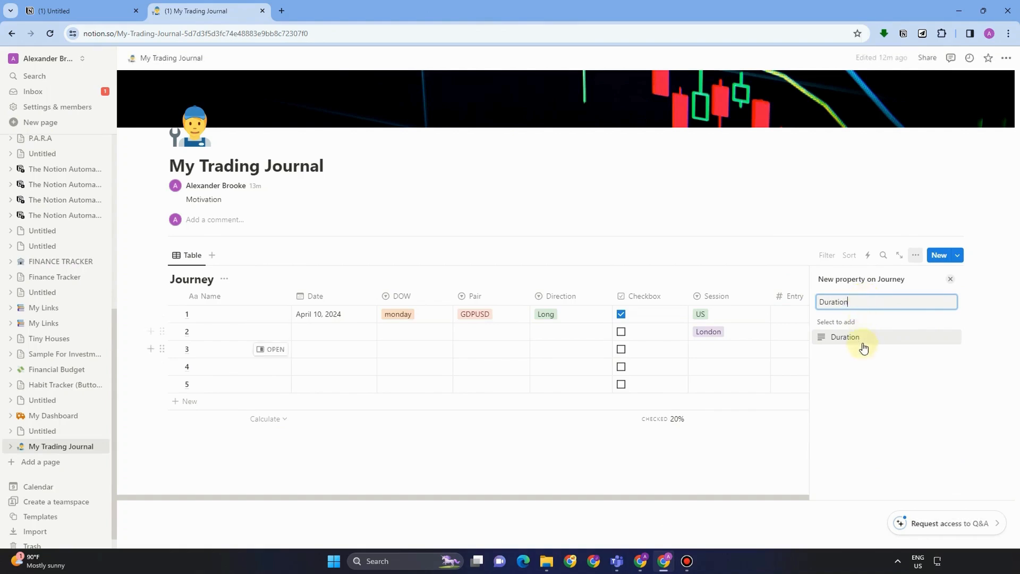
{"action": "left_click", "coordinate": [844, 337]}
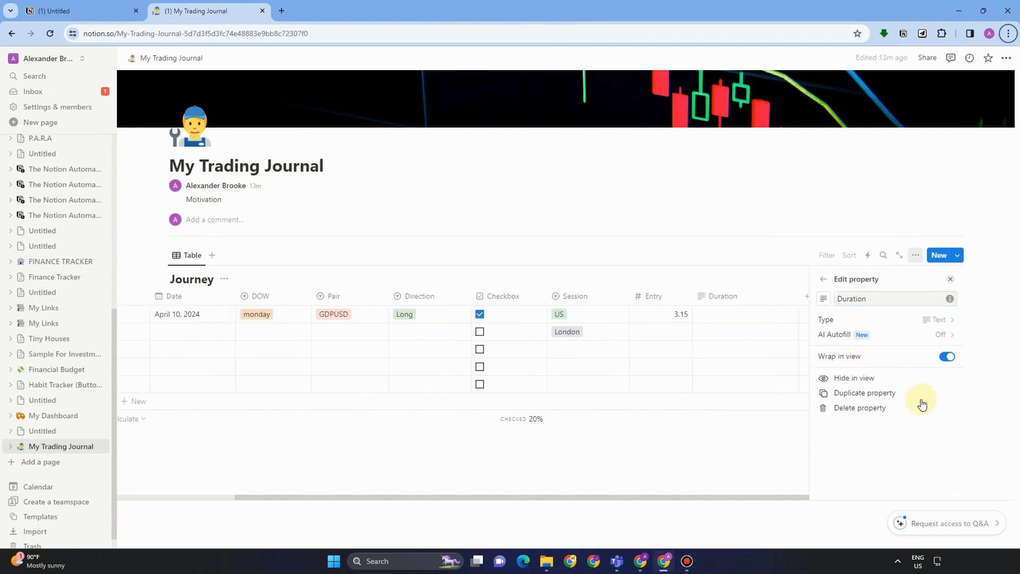
{"action": "left_click", "coordinate": [939, 320]}
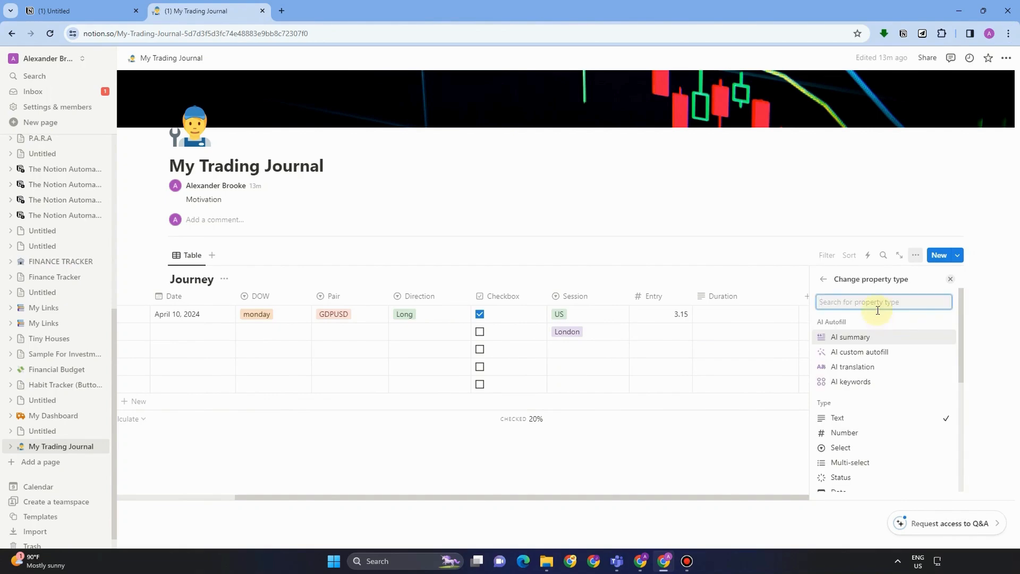
{"action": "type", "text": "num"}
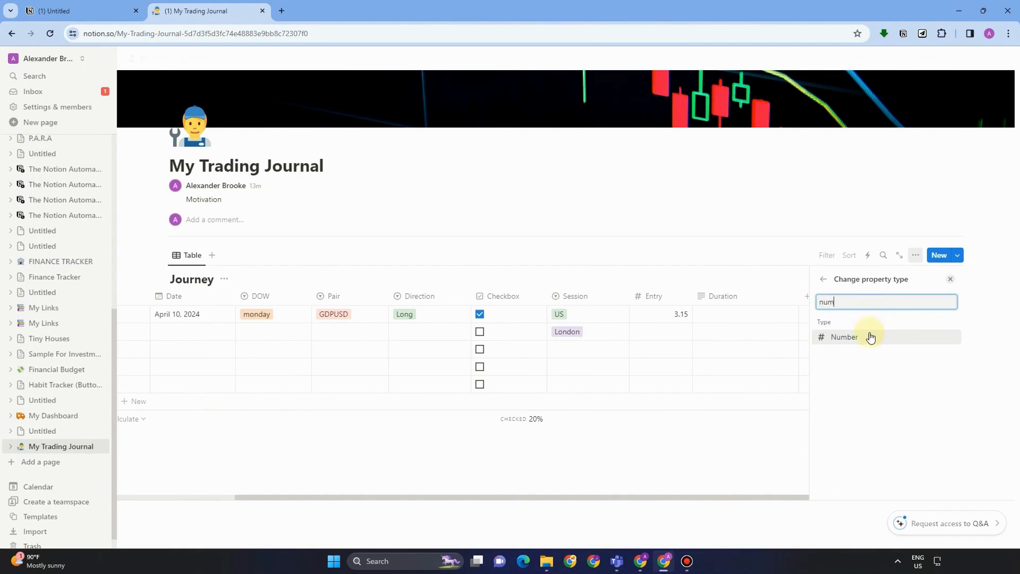
{"action": "left_click", "coordinate": [843, 337]}
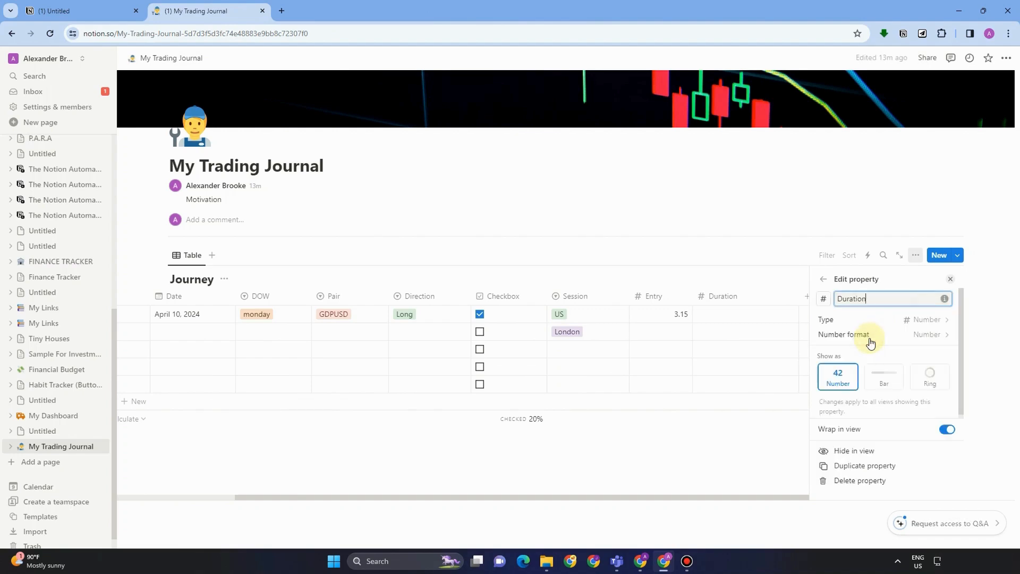
{"action": "left_click", "coordinate": [948, 278]}
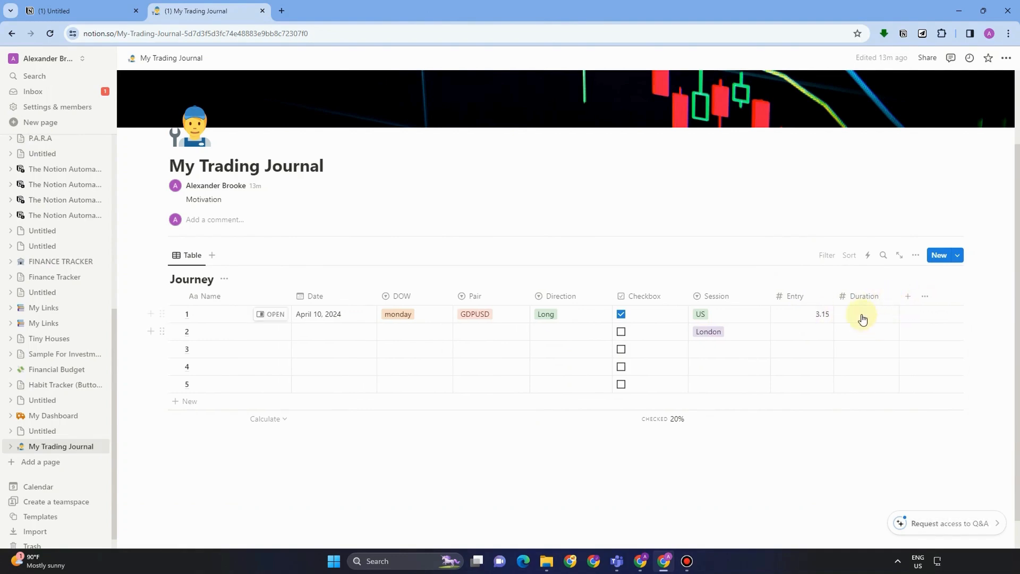
- Enter 40 as row 1's Duration and narrow the Checkbox column
{"action": "left_click", "coordinate": [865, 313]}
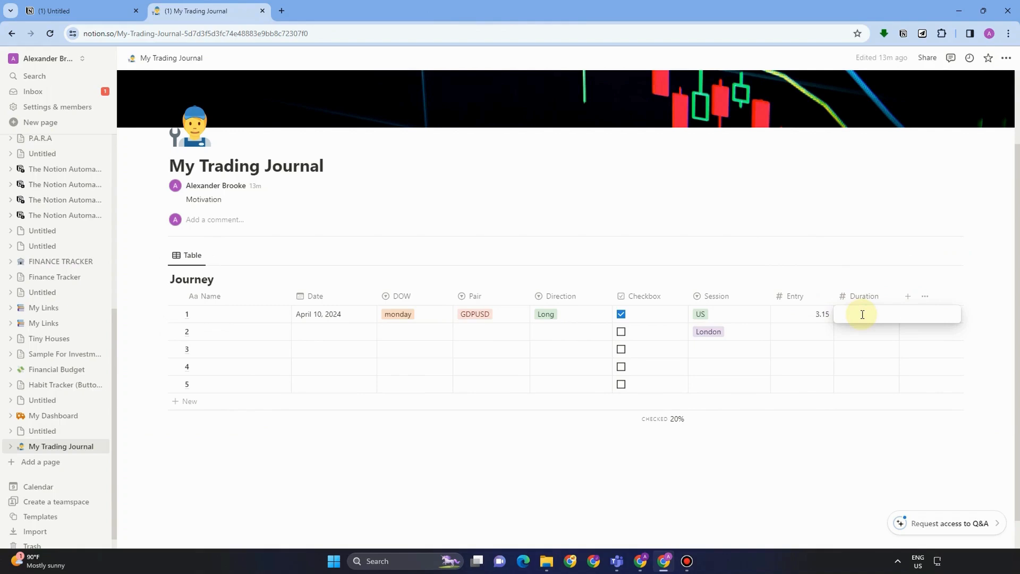
{"action": "type", "text": "40 mins"}
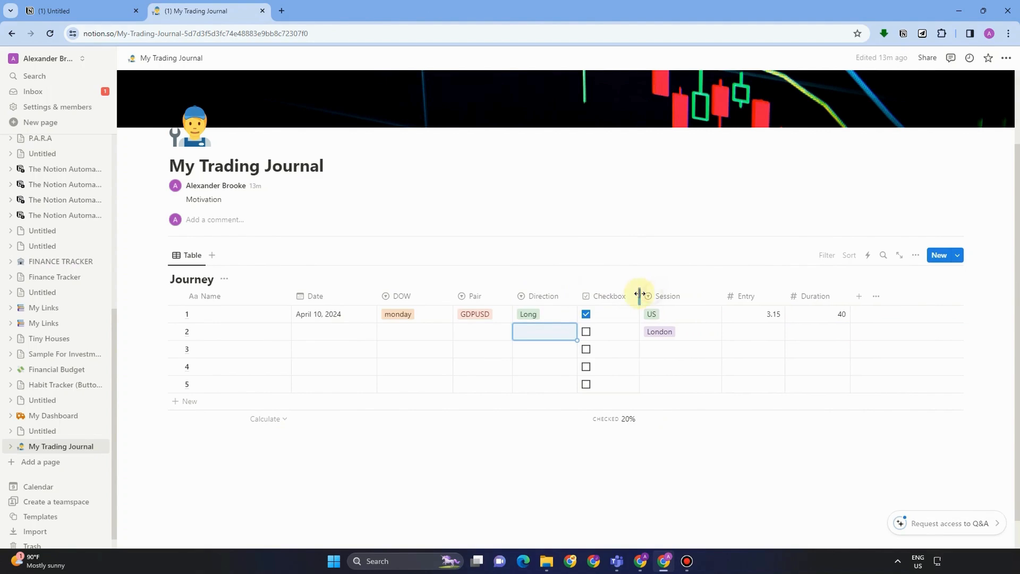
{"action": "left_click_drag", "start_coordinate": [640, 295], "coordinate": [699, 295]}
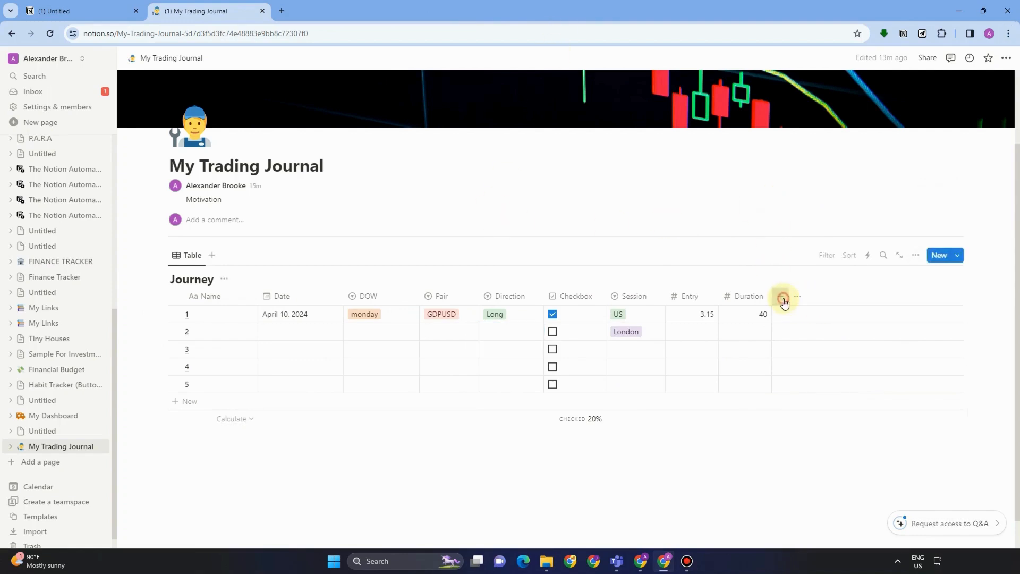
- Add an RR number property with 3 in row 1 and a Sum footer
{"action": "type", "text": "RR"}
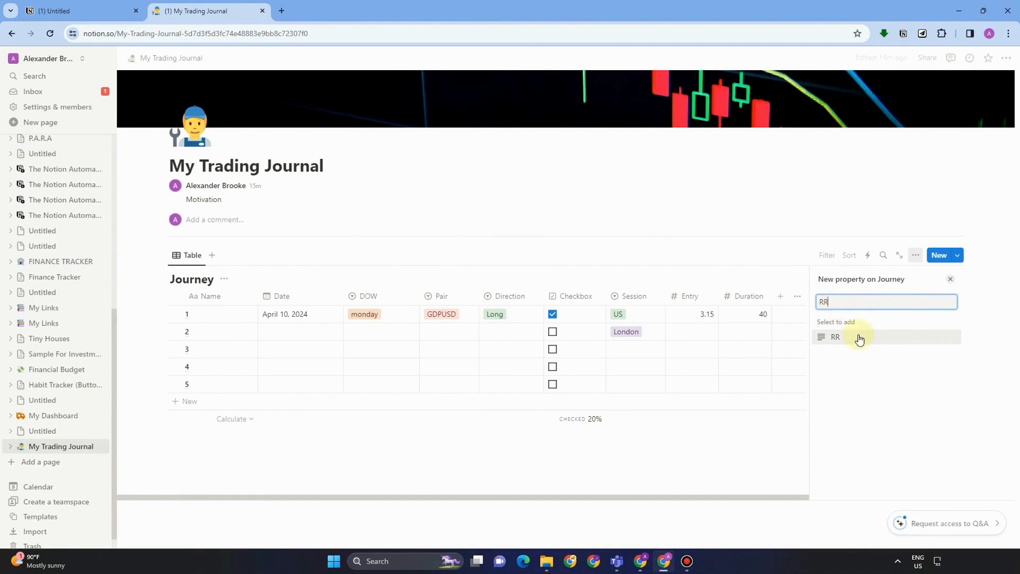
{"action": "left_click", "coordinate": [835, 340]}
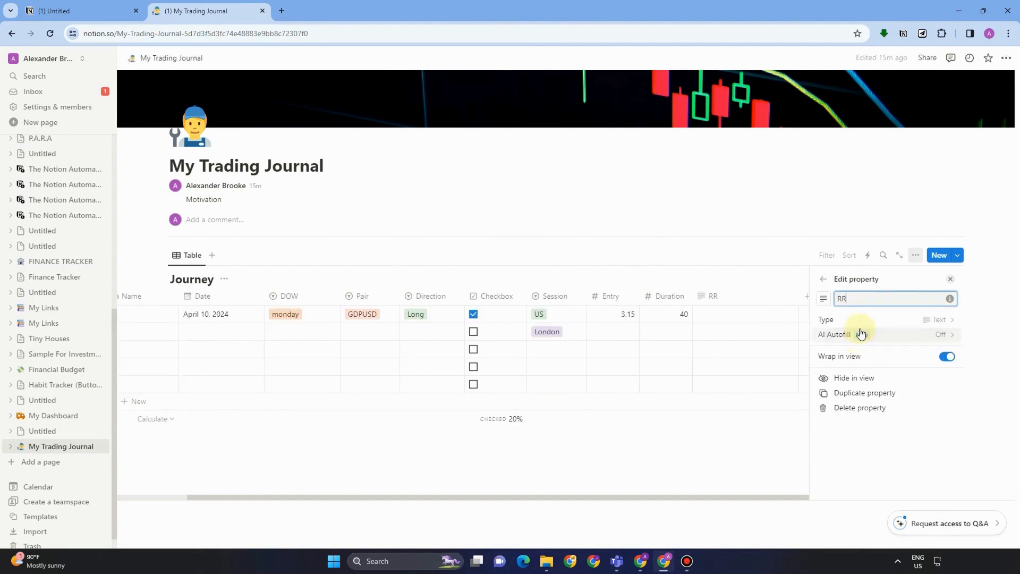
{"action": "left_click", "coordinate": [938, 321]}
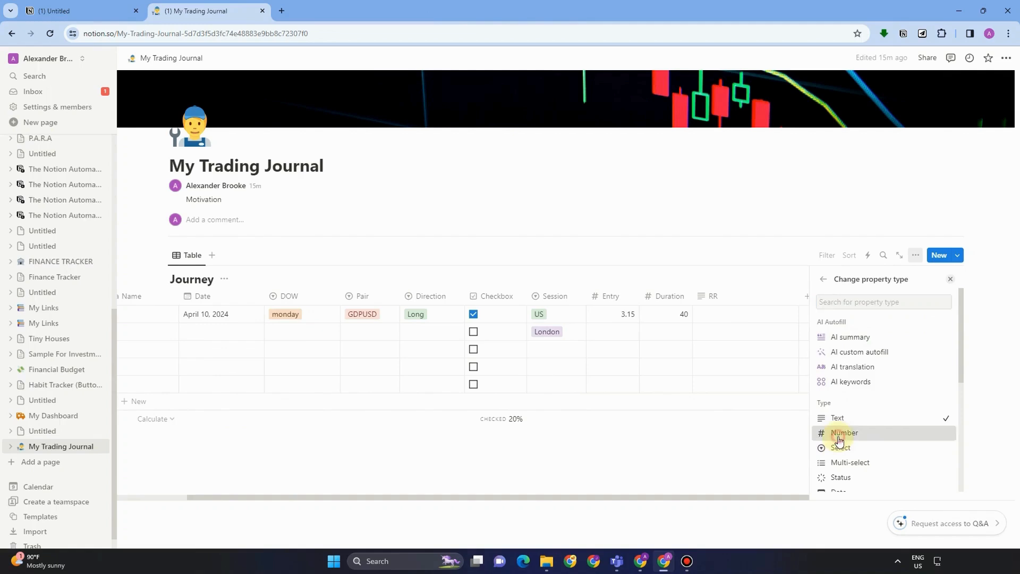
{"action": "left_click", "coordinate": [843, 435]}
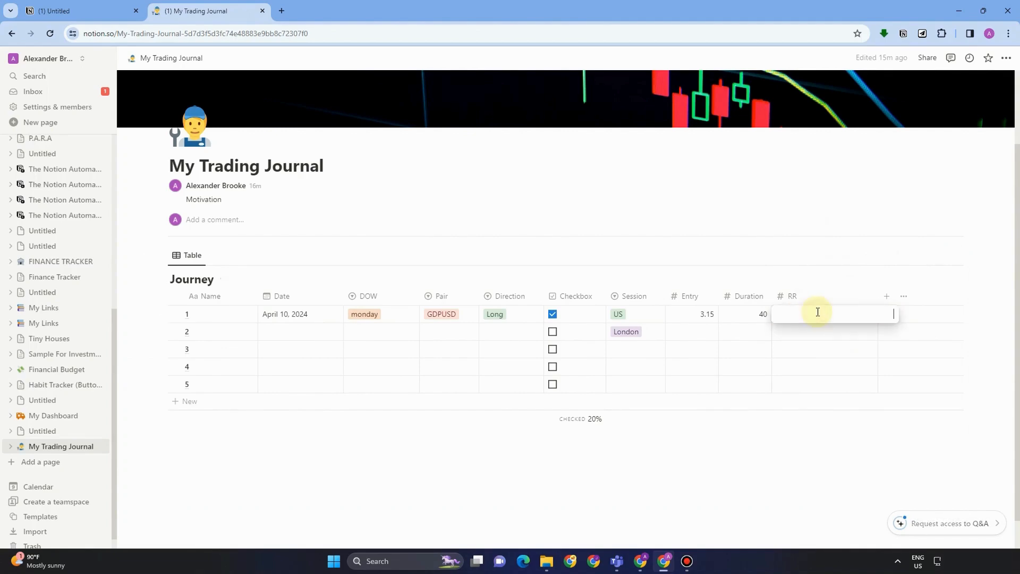
{"action": "type", "text": "3"}
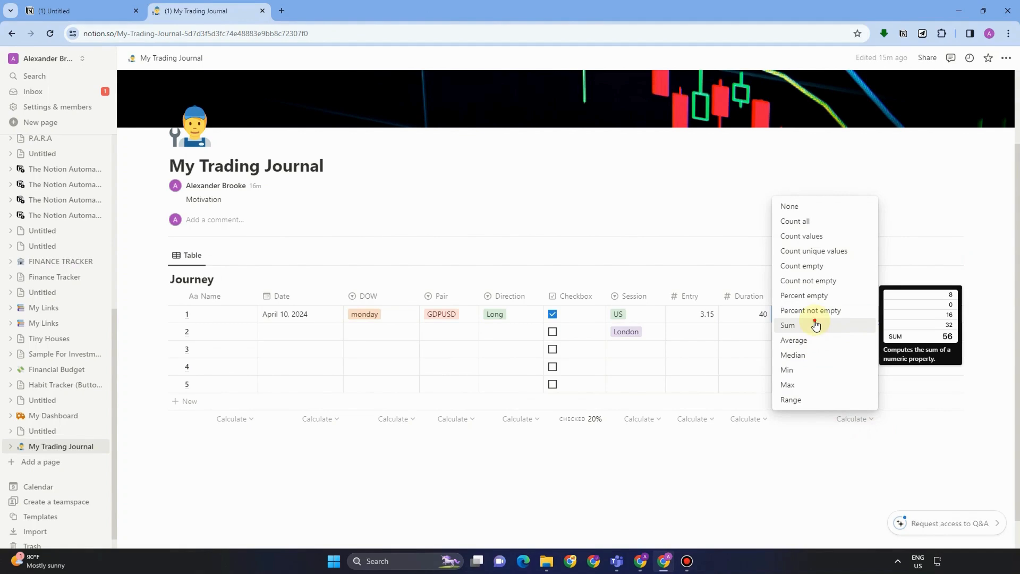
{"action": "left_click", "coordinate": [787, 325]}
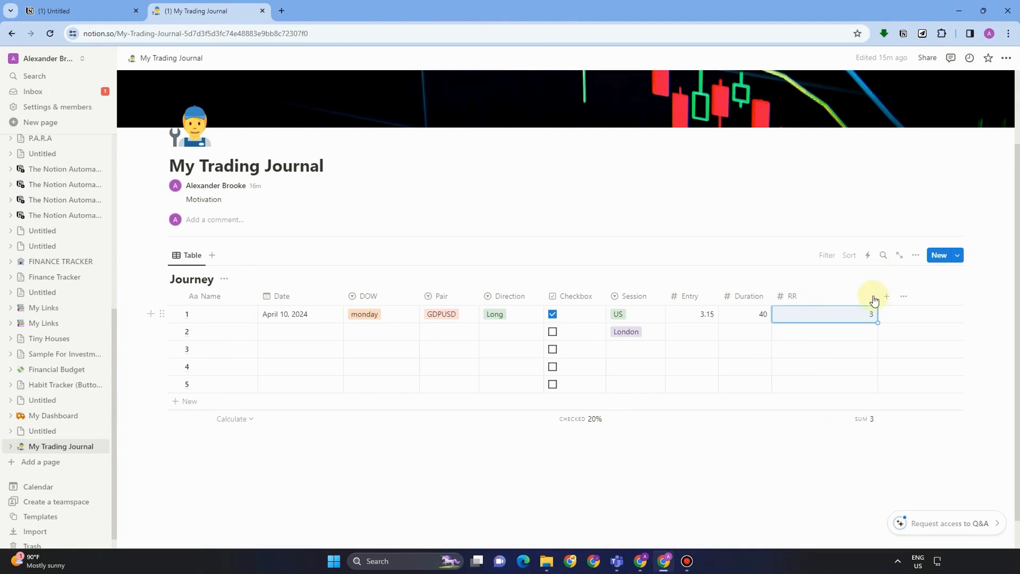
{"action": "mouse_move", "coordinate": [865, 294]}
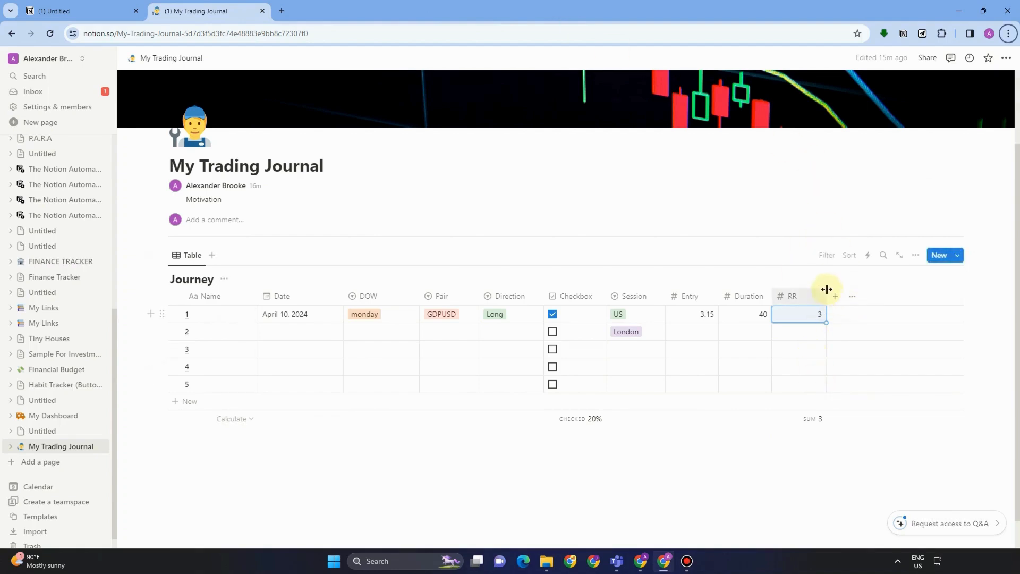
- Add a Potential RR property to the Journey table and make it a Number
{"action": "left_click", "coordinate": [835, 296]}
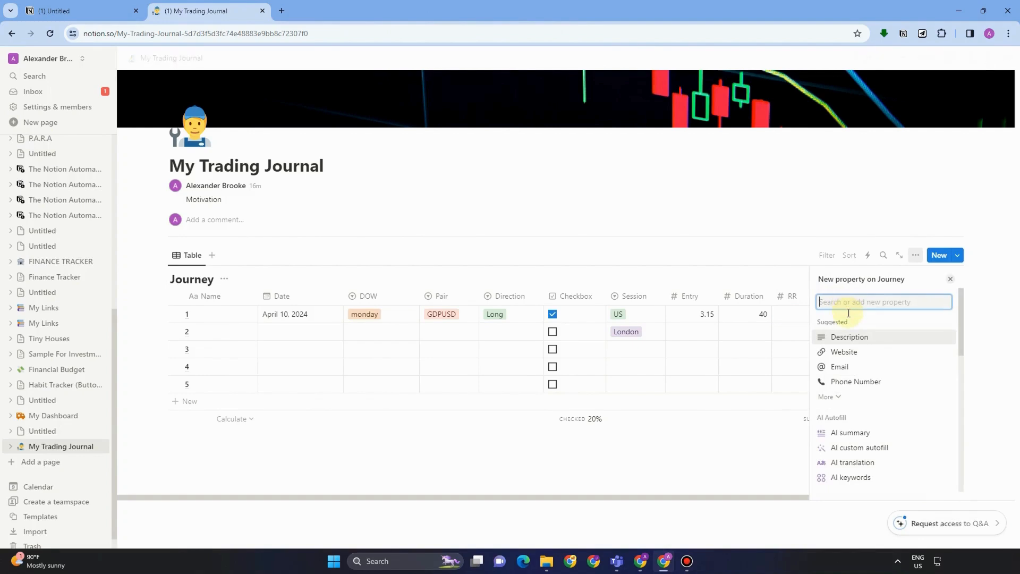
{"action": "type", "text": "Potn"}
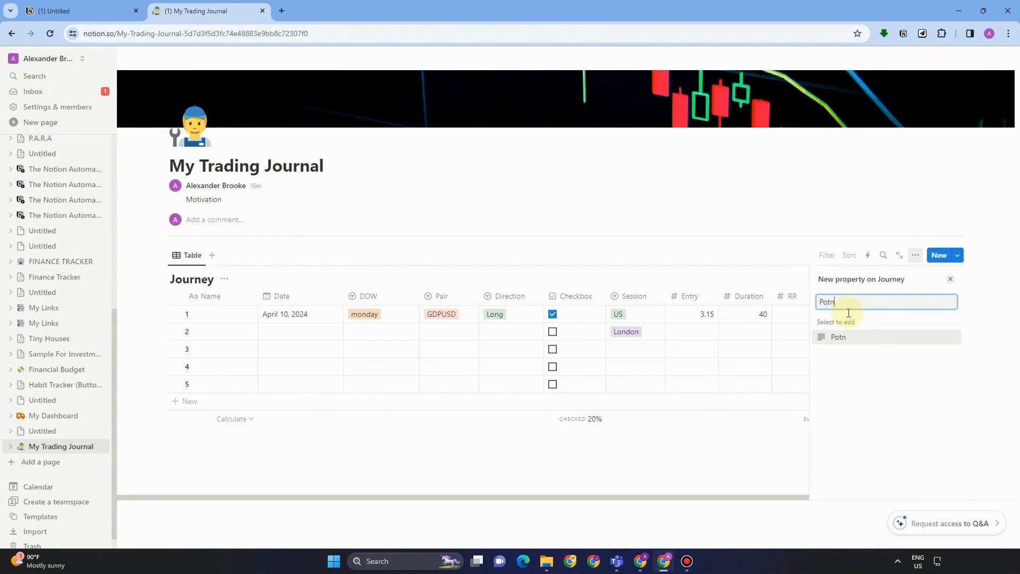
{"action": "type", "text": "ential RR"}
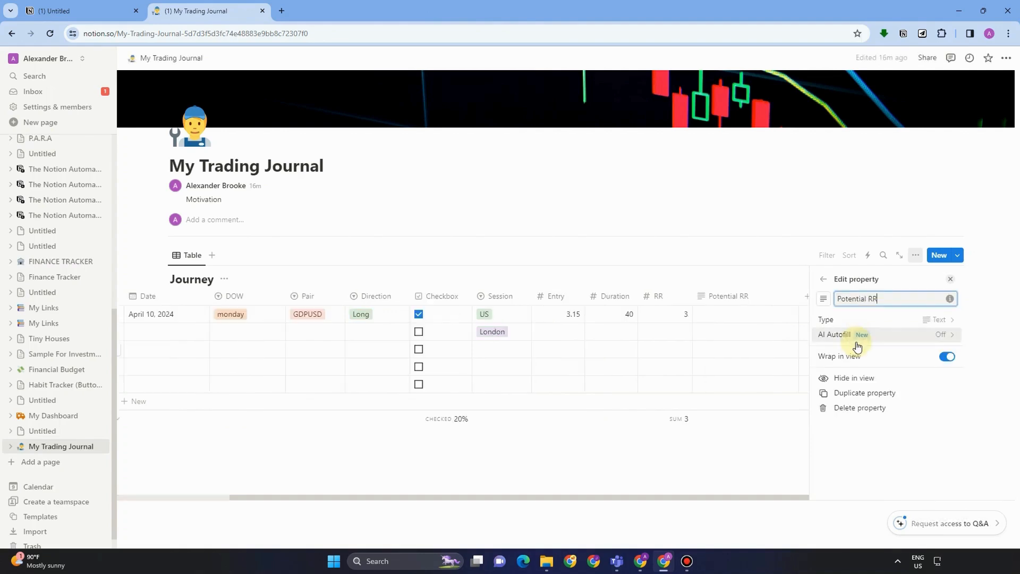
{"action": "left_click", "coordinate": [938, 320]}
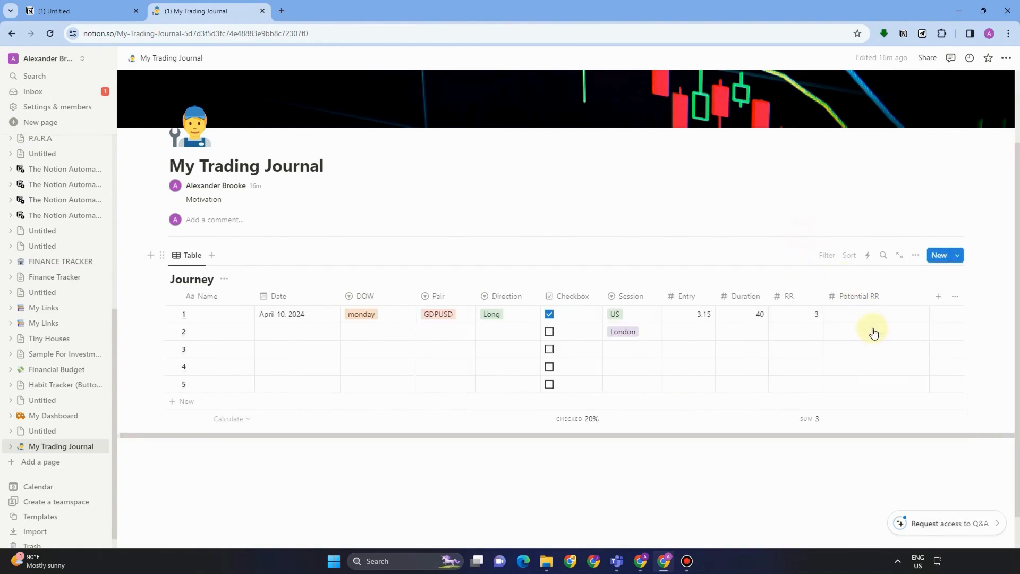
- Enter 5 in row 1, show the Sum footer and resize the Potential RR column
{"action": "left_click", "coordinate": [874, 313]}
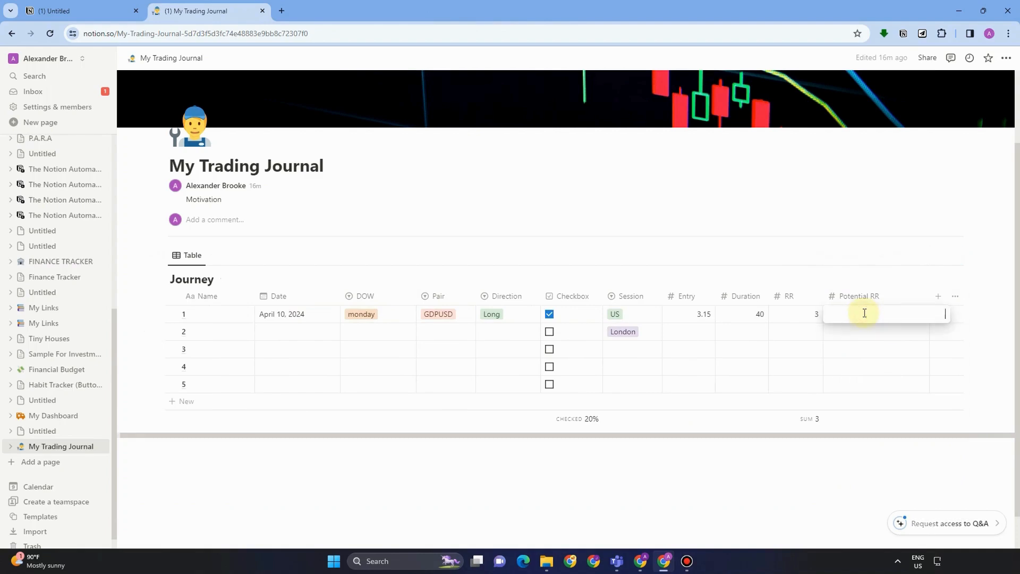
{"action": "type", "text": "5"}
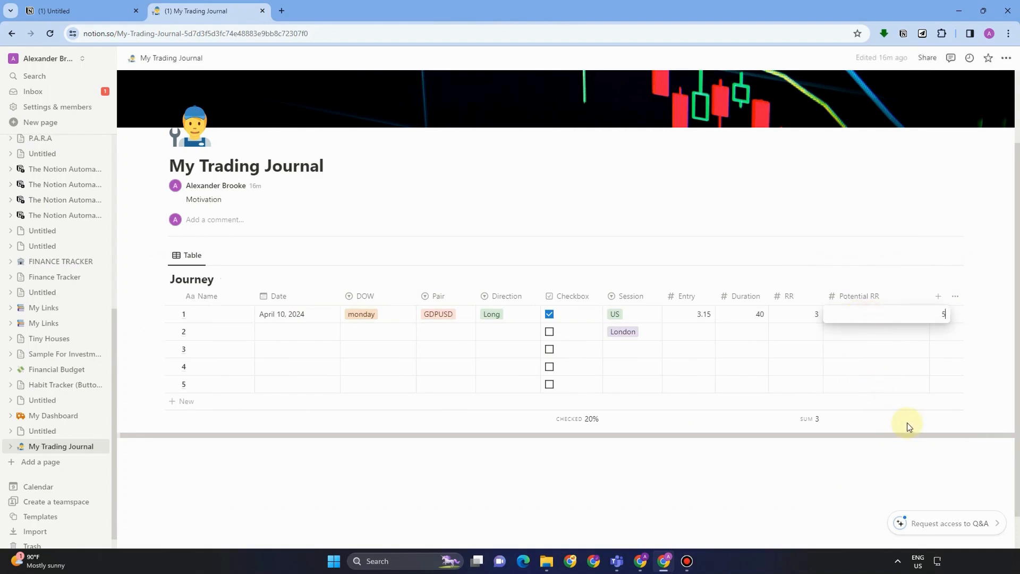
{"action": "left_click", "coordinate": [905, 422]}
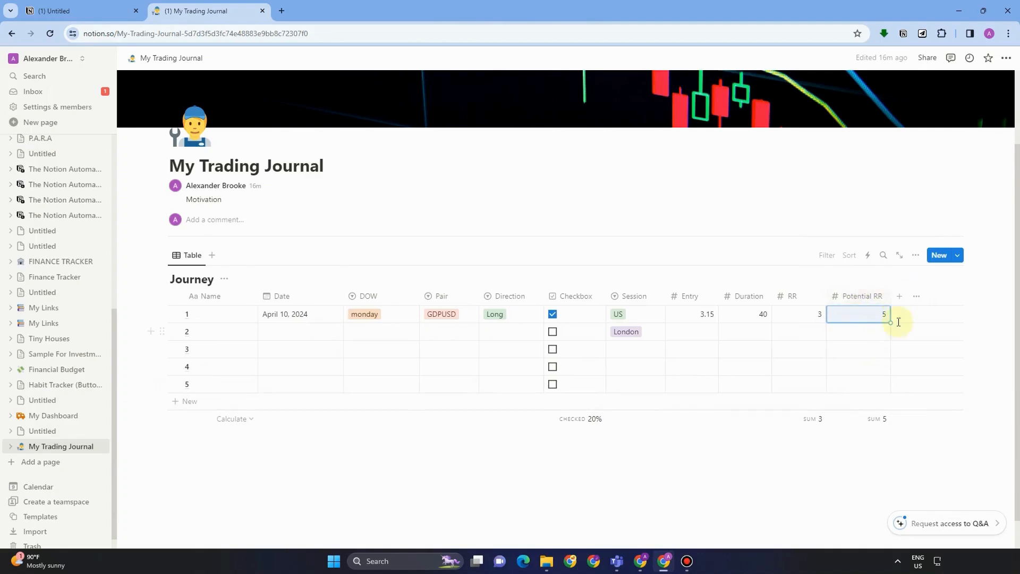
{"action": "left_click_drag", "start_coordinate": [891, 295], "coordinate": [879, 295]}
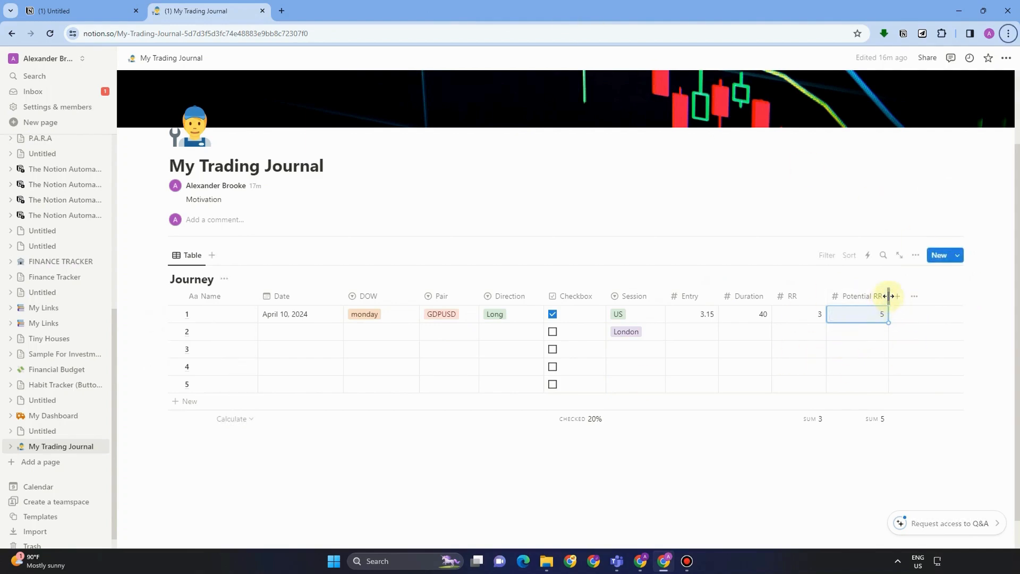
- Add a News property and make it a Multi-select
{"action": "left_click", "coordinate": [895, 296]}
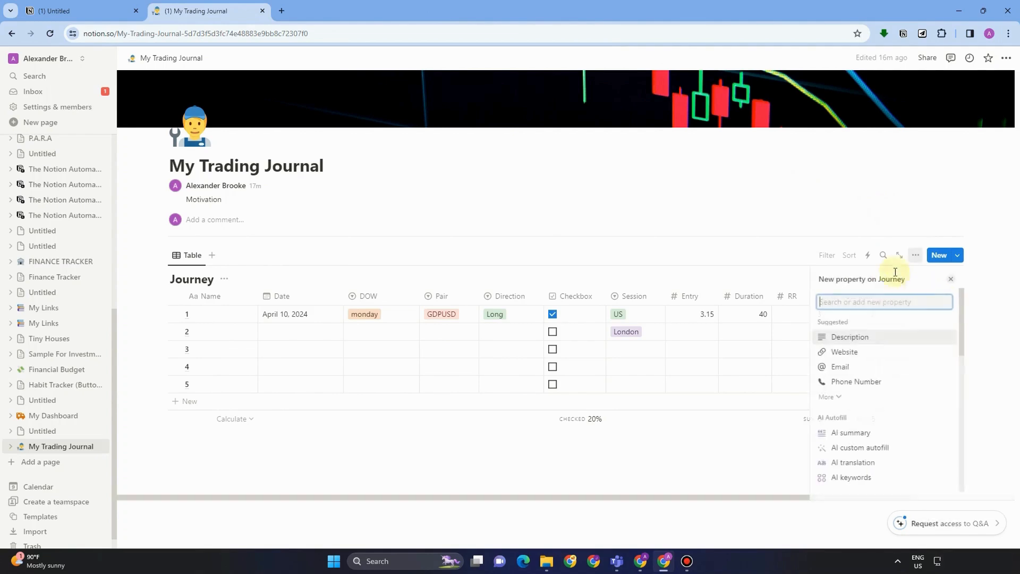
{"action": "type", "text": "News"}
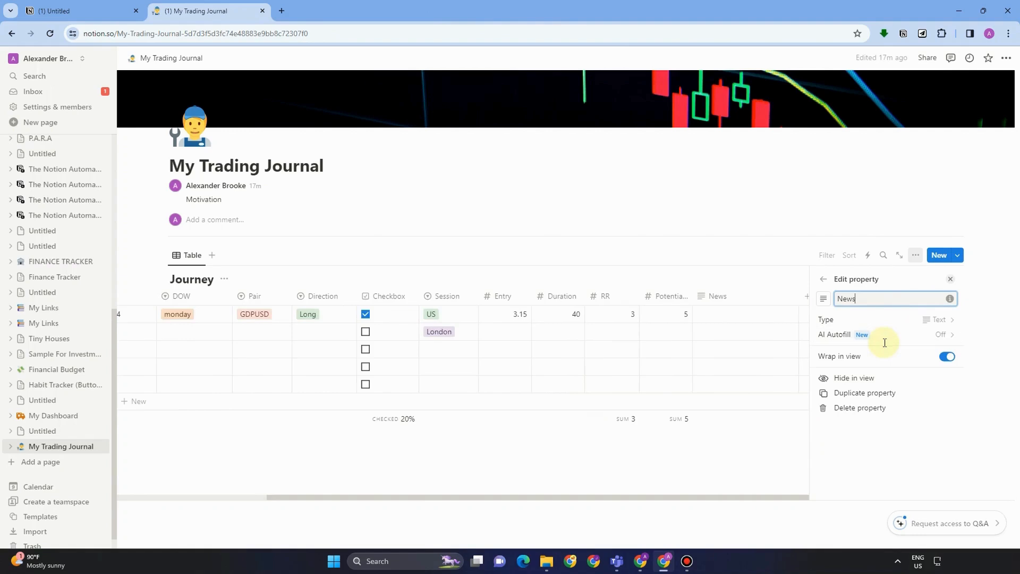
{"action": "left_click", "coordinate": [938, 320]}
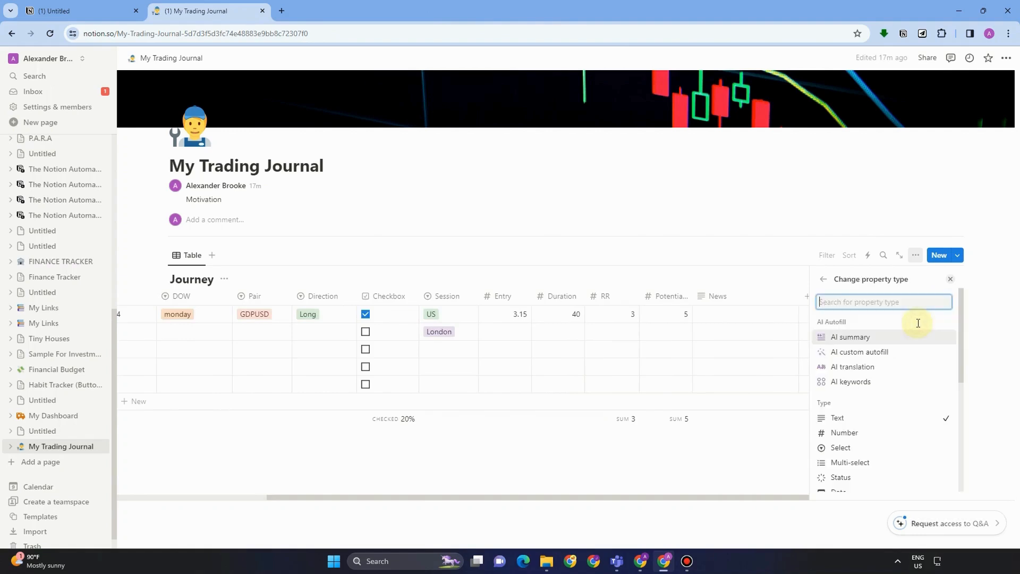
{"action": "type", "text": "Mul"}
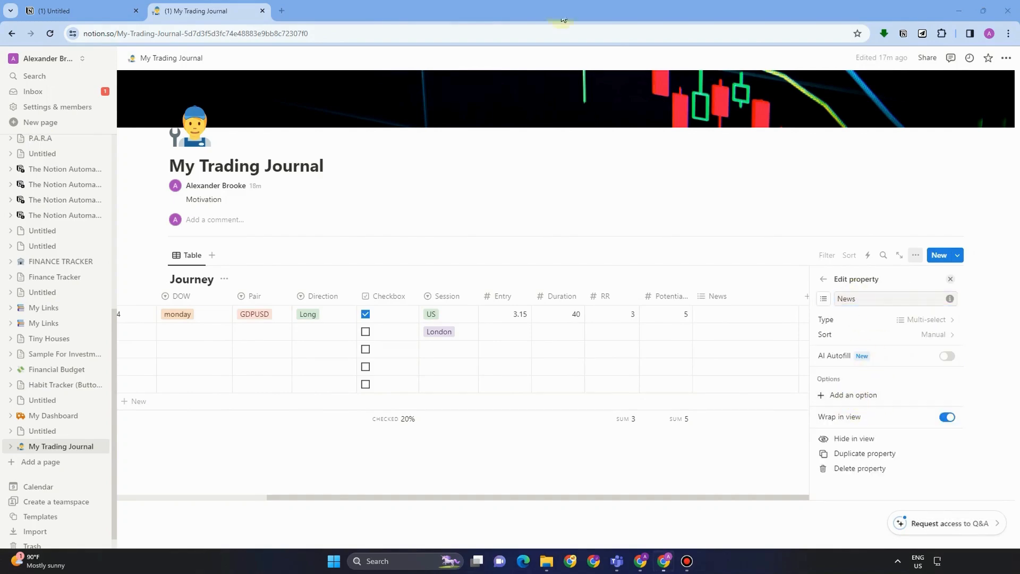
- Add FOMC and CPI options to News and tag row 1 with both
{"action": "left_click", "coordinate": [853, 399]}
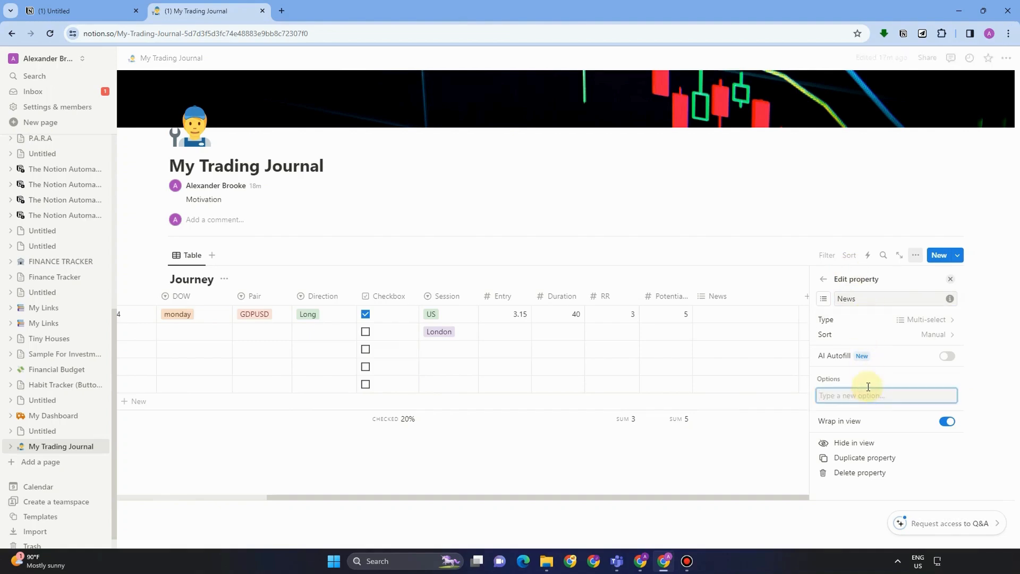
{"action": "type", "text": "FOMC"}
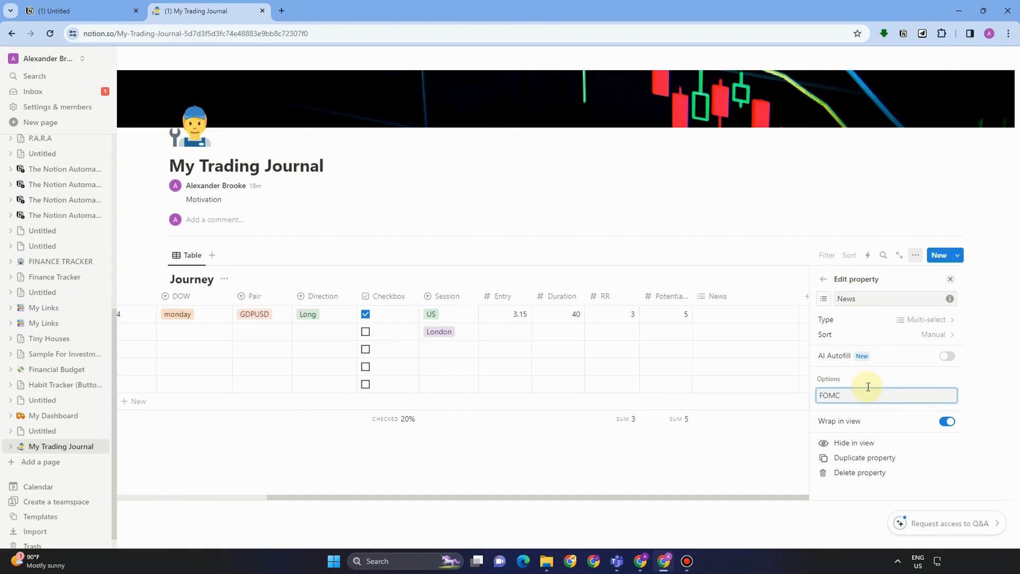
{"action": "type", "text": "CP"}
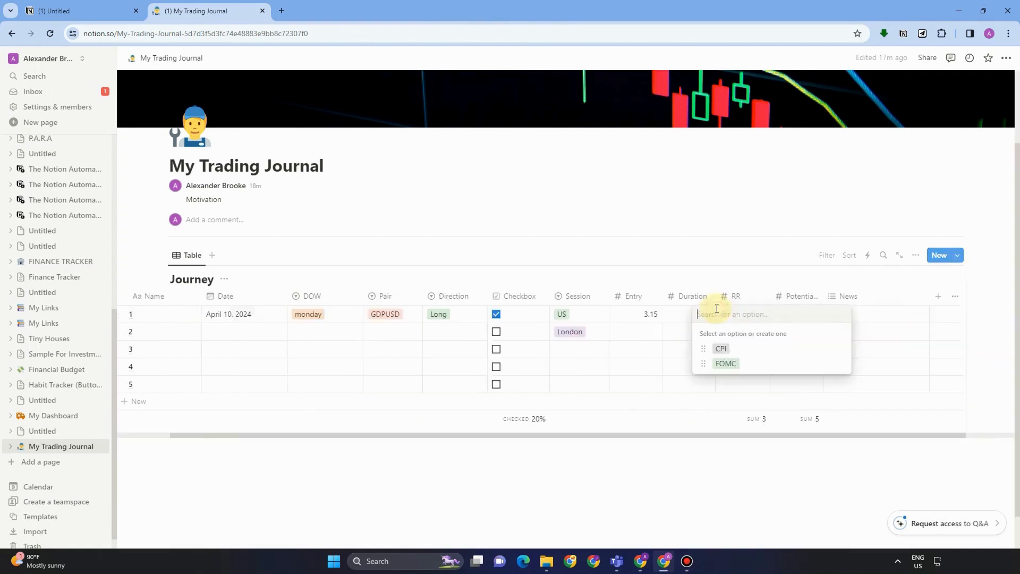
{"action": "left_click", "coordinate": [724, 363]}
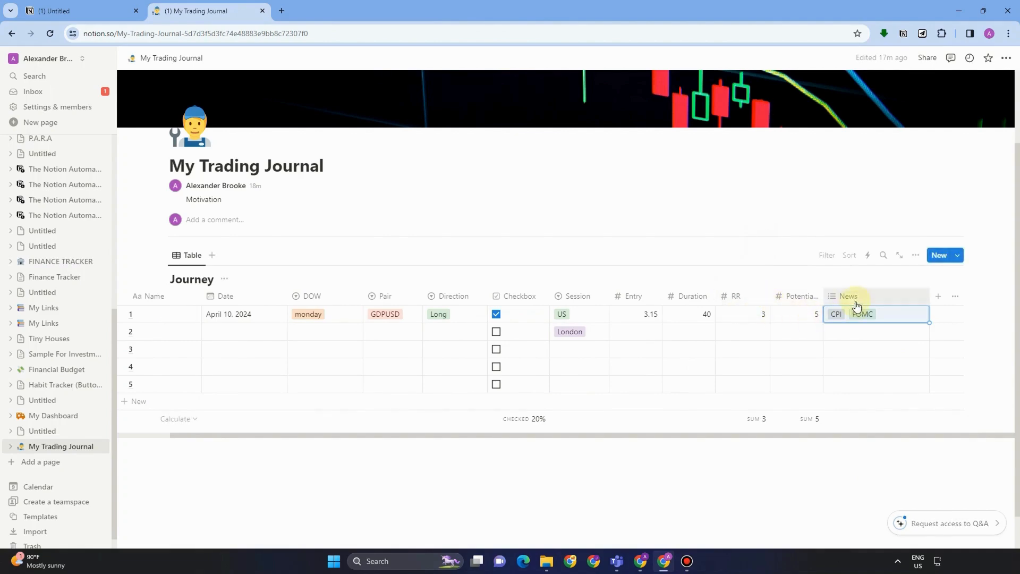
{"action": "mouse_move", "coordinate": [575, 315]}
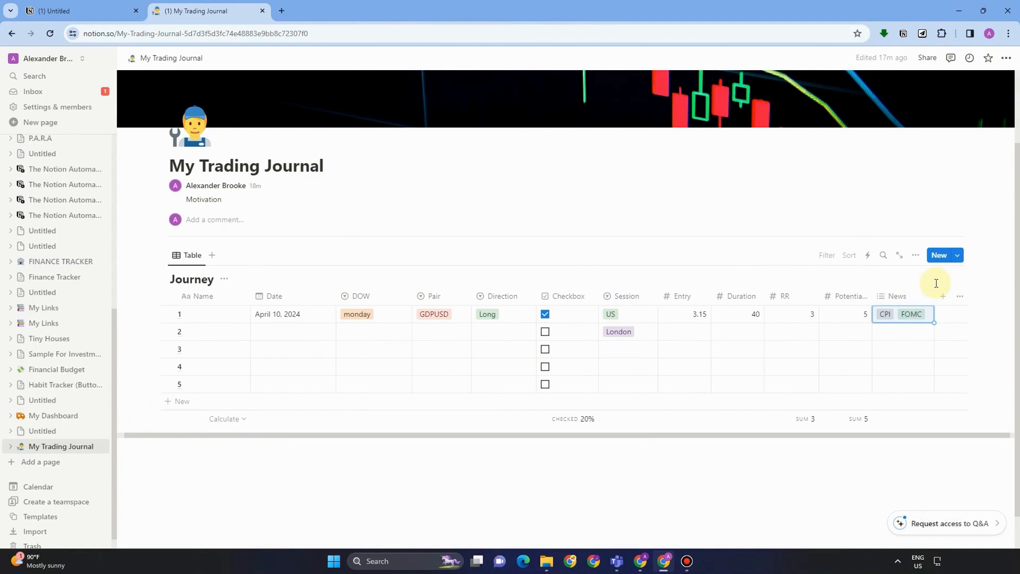
{"action": "mouse_move", "coordinate": [941, 298]}
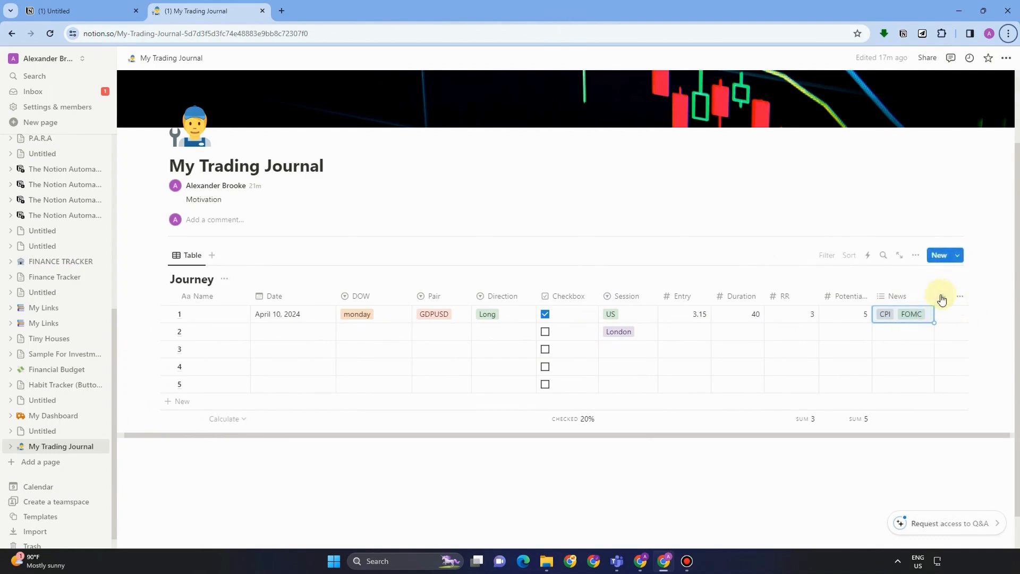
- Add a Narrative property of type Text to the Journey table
{"action": "left_click", "coordinate": [941, 296]}
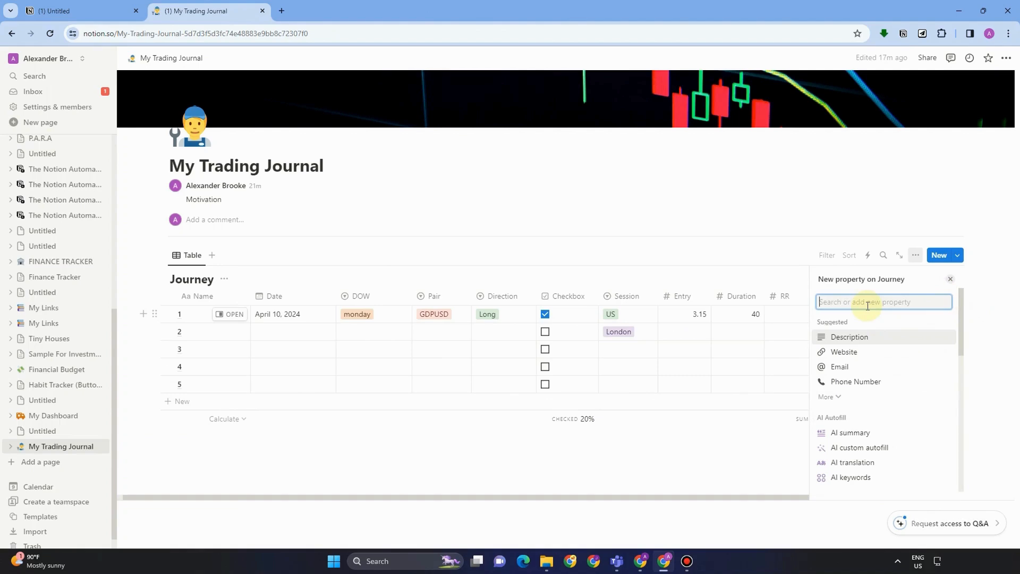
{"action": "type", "text": "Narra"}
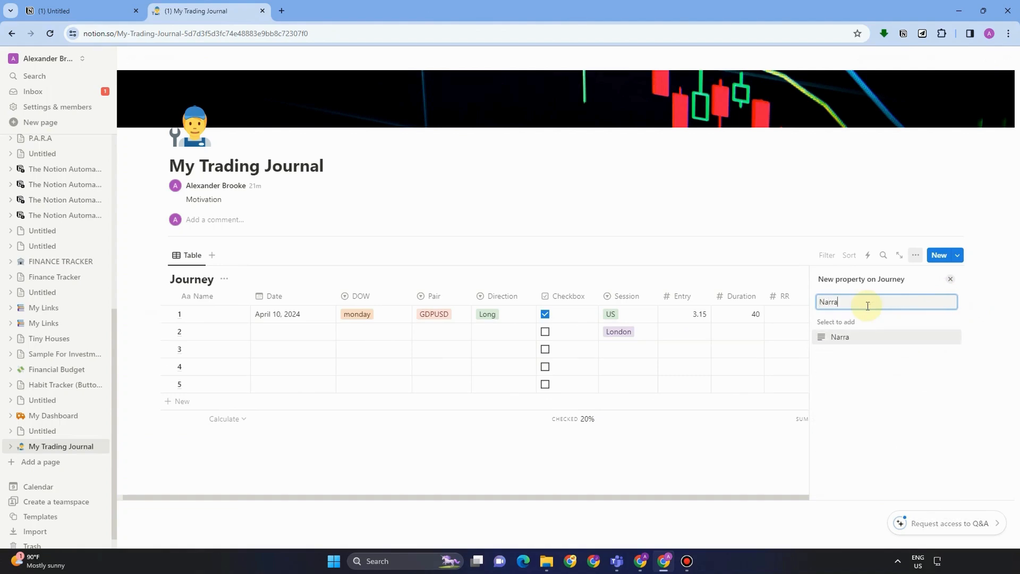
{"action": "type", "text": "tive"}
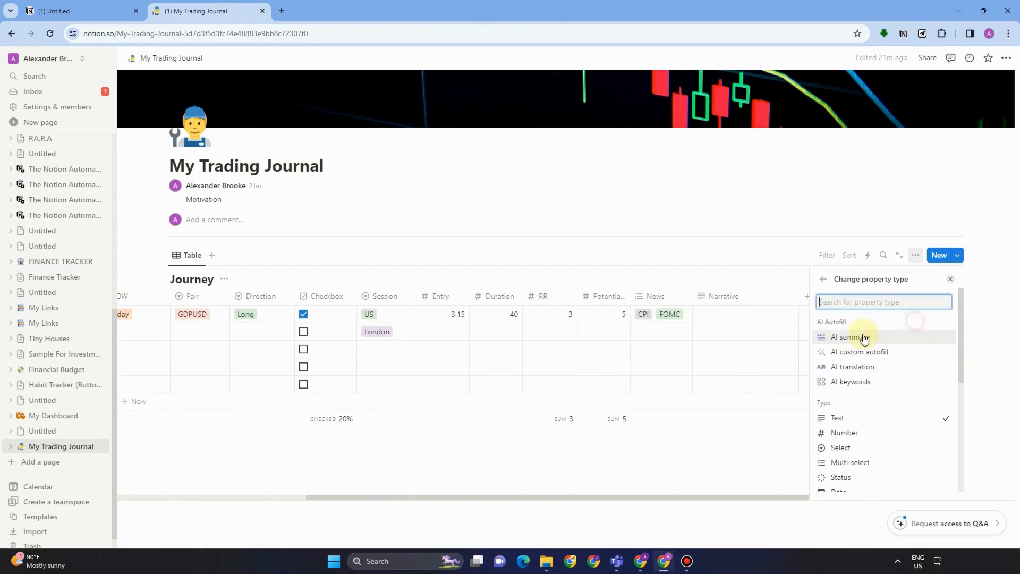
{"action": "type", "text": "tex"}
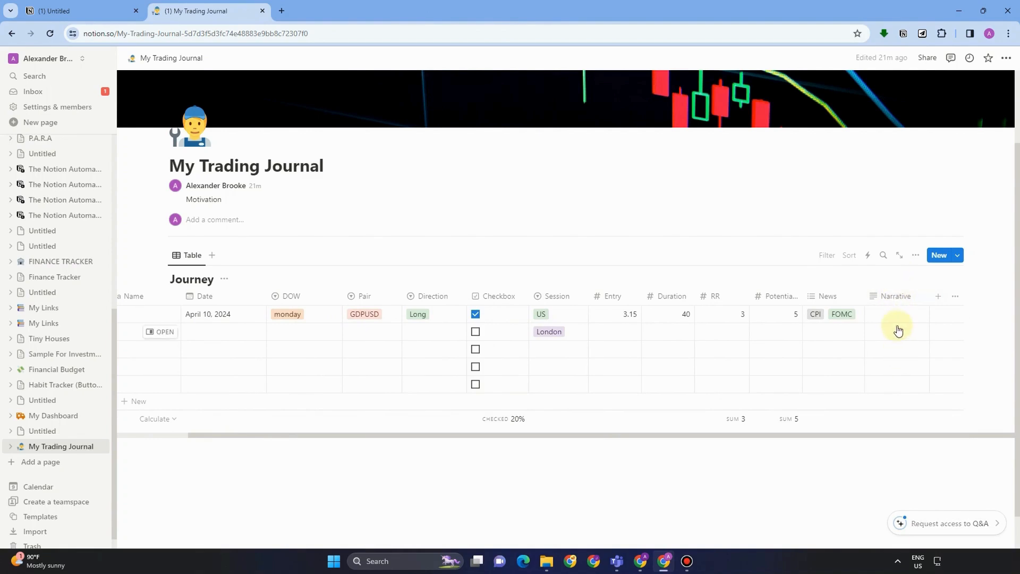
- Discard stray test text in row 1's Narrative cell and create the Emotions property
{"action": "type", "text": "dffs"}
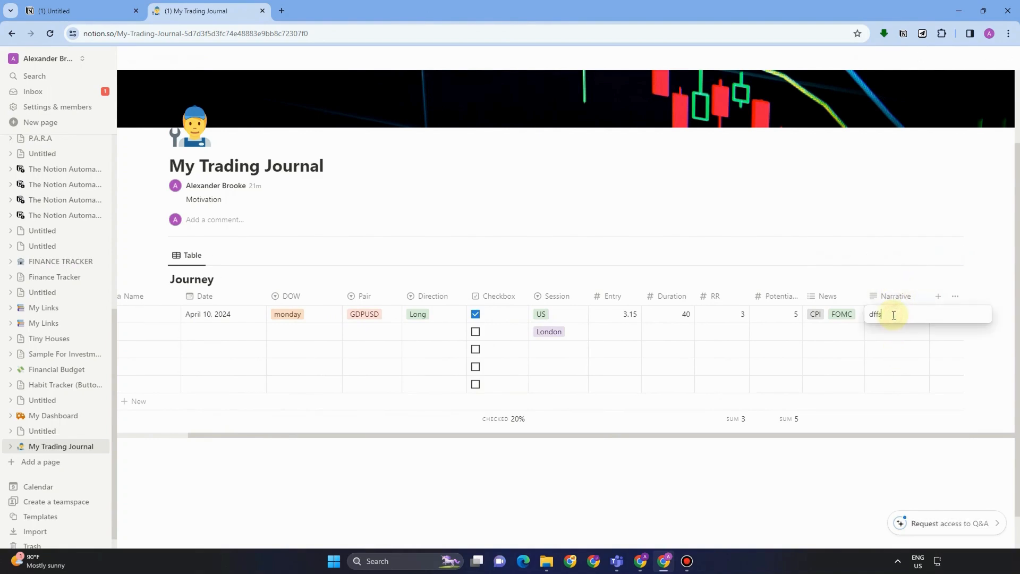
{"action": "key", "text": "Backspace"}
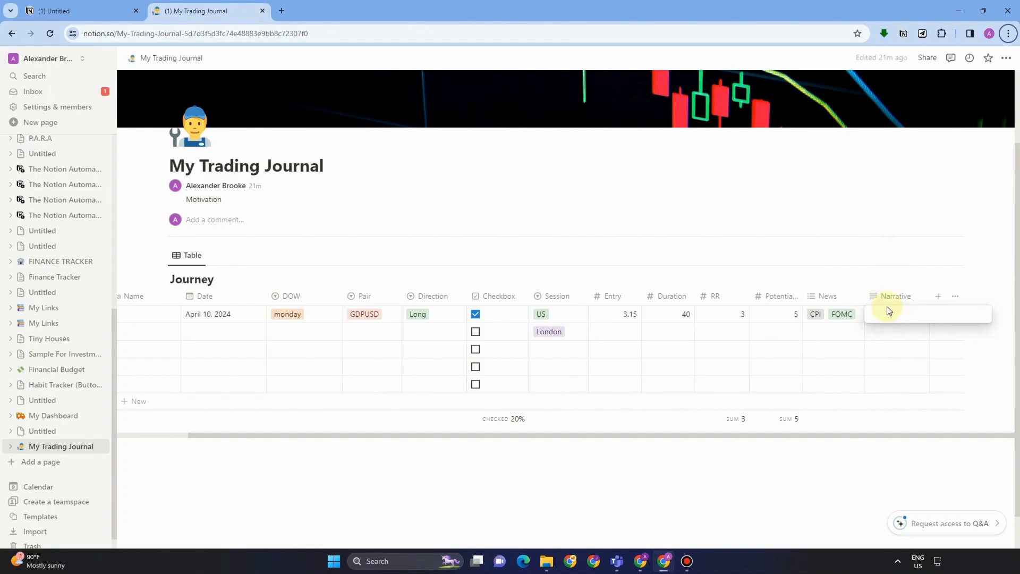
{"action": "mouse_move", "coordinate": [875, 374]}
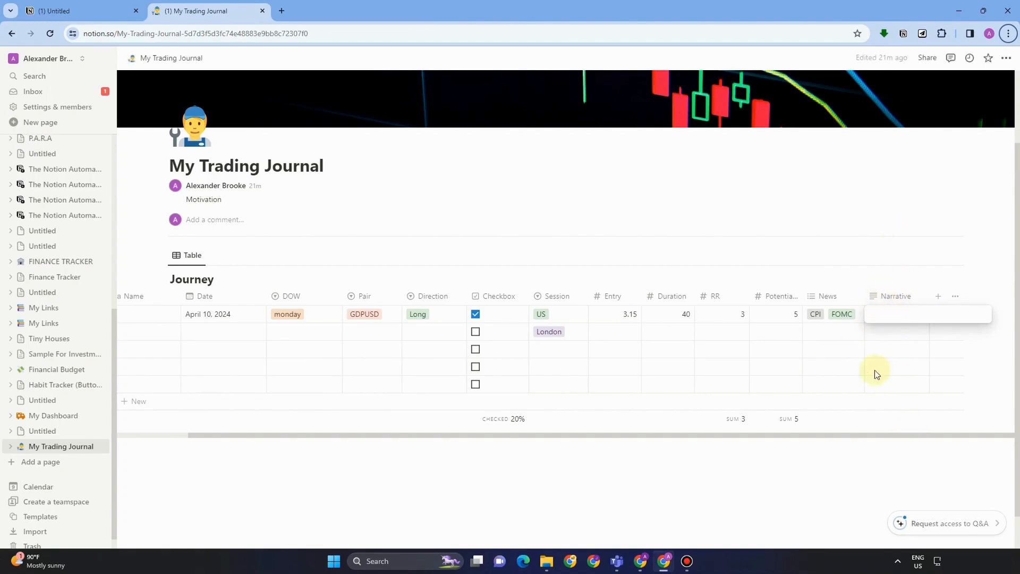
{"action": "mouse_move", "coordinate": [889, 401]}
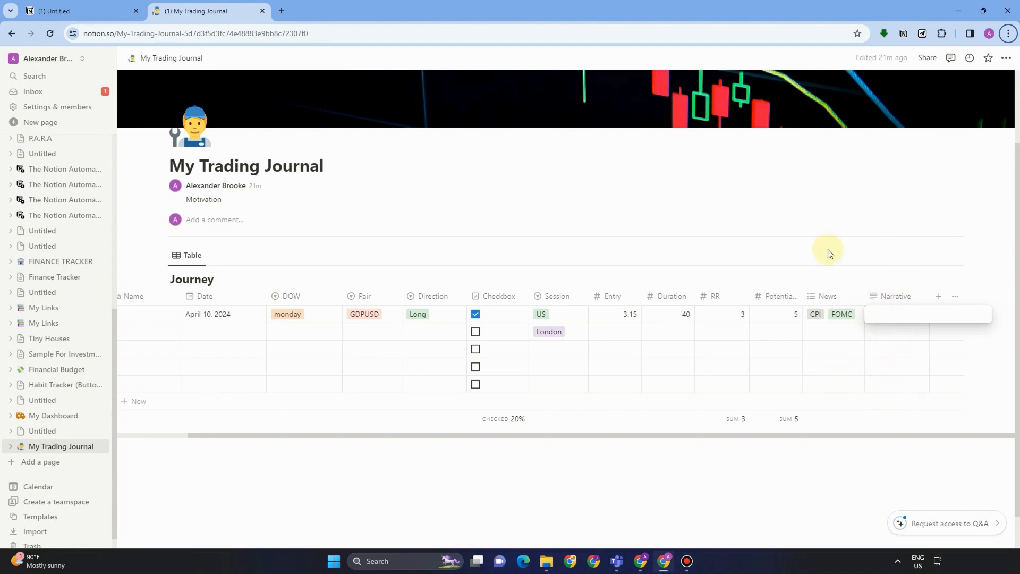
{"action": "mouse_move", "coordinate": [922, 317]}
{"action": "type", "text": "Emotions"}
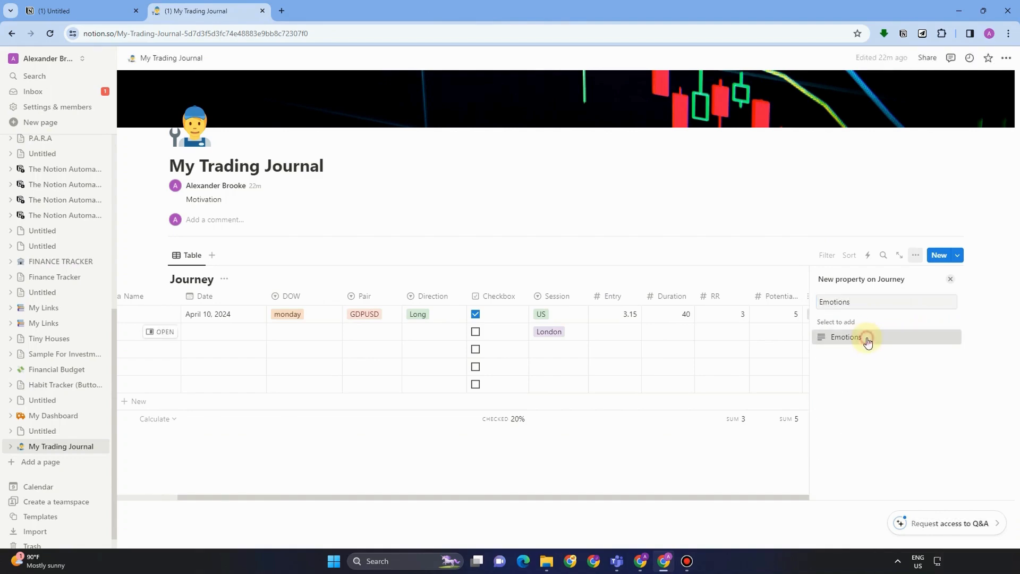
{"action": "left_click", "coordinate": [845, 337]}
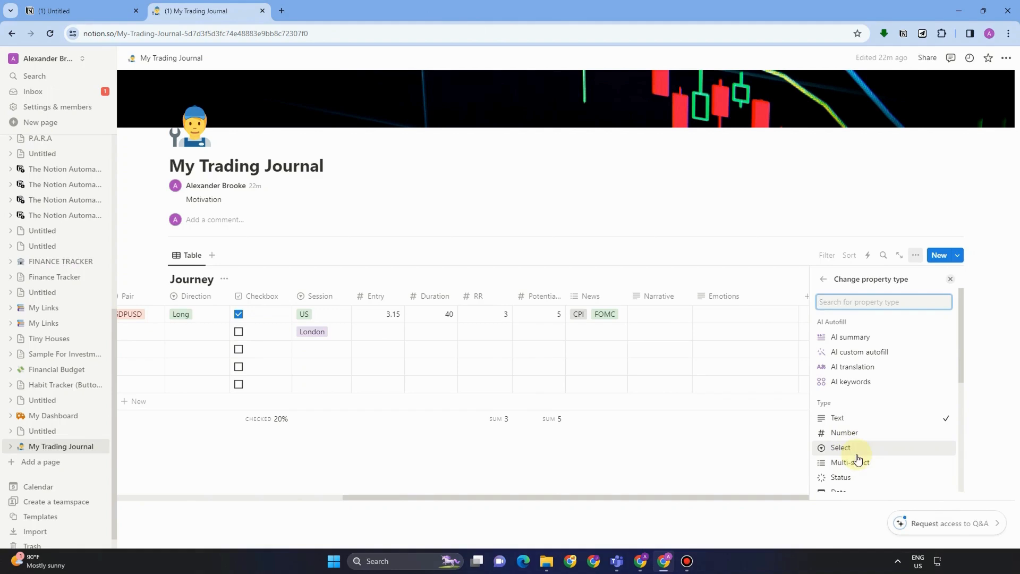
- Make Emotions a Select property with options Happy and Challenged
{"action": "left_click", "coordinate": [839, 448]}
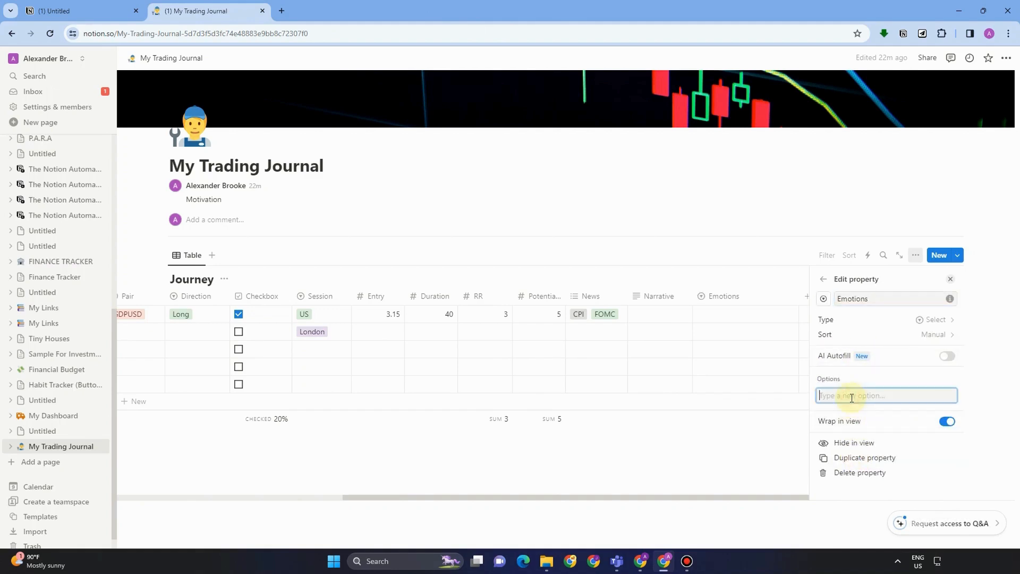
{"action": "type", "text": "Happy"}
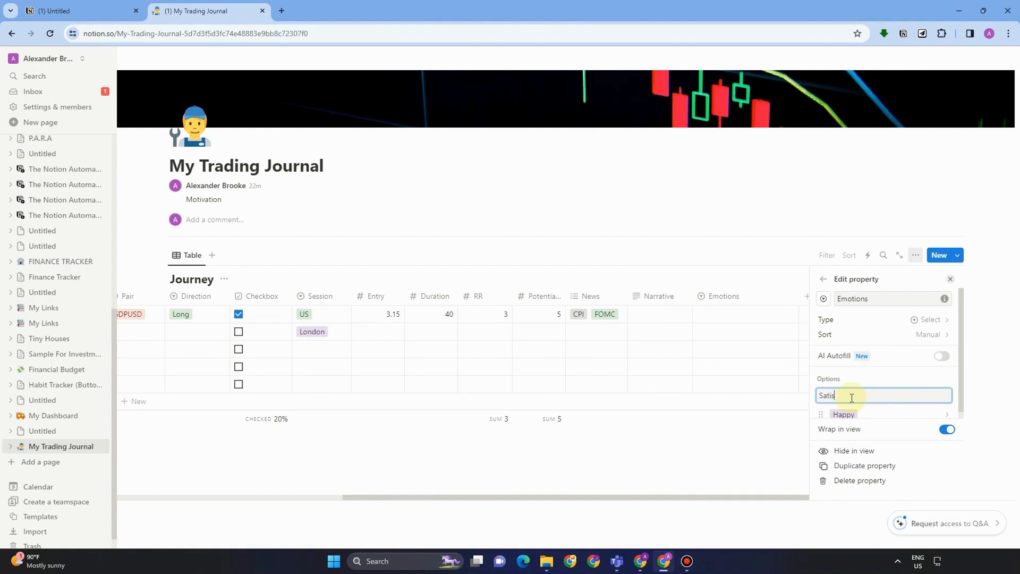
{"action": "type", "text": "fies"}
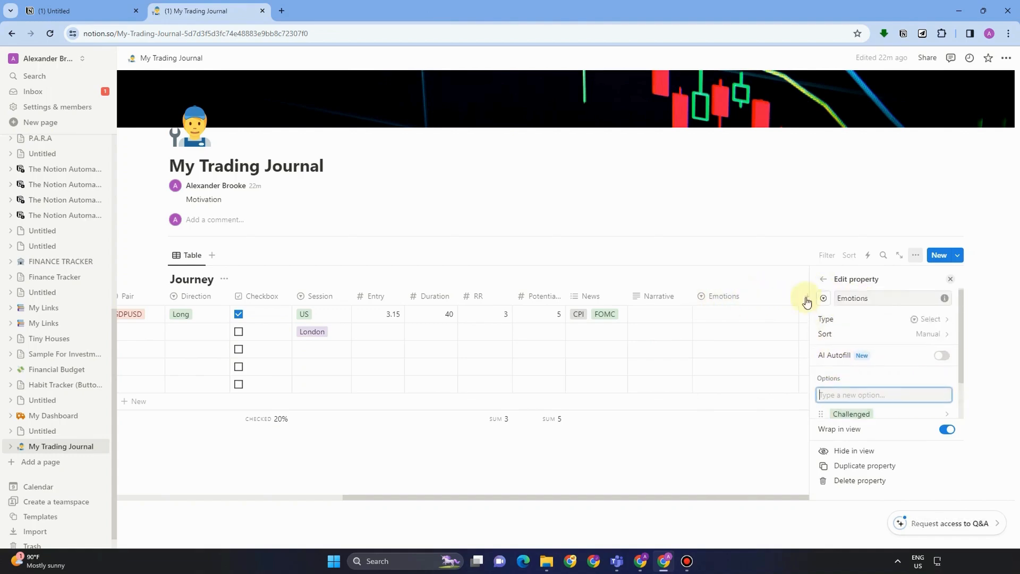
{"action": "left_click", "coordinate": [929, 319]}
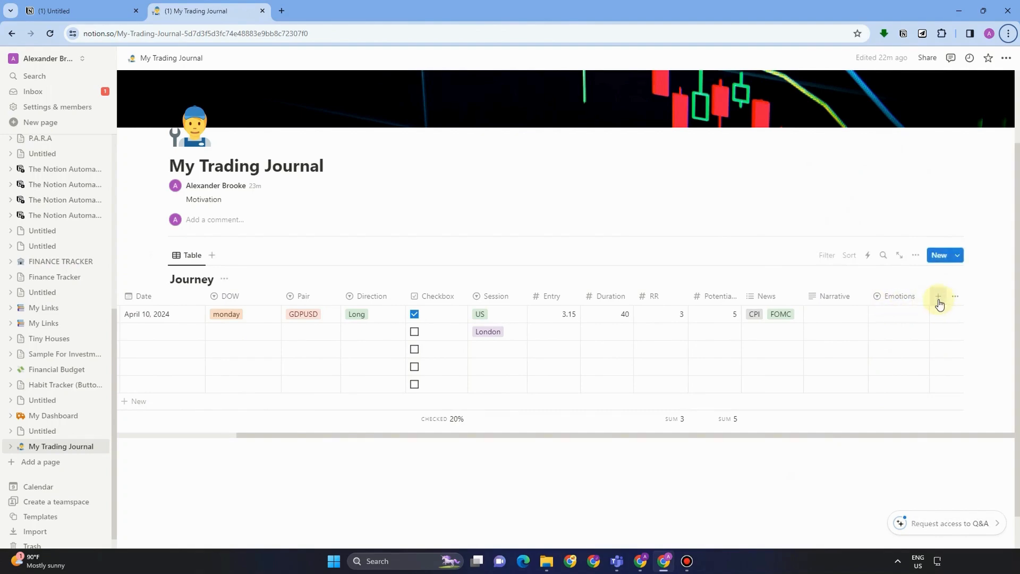
- Name the new text property 'What did you learn'
{"action": "type", "text": "W"}
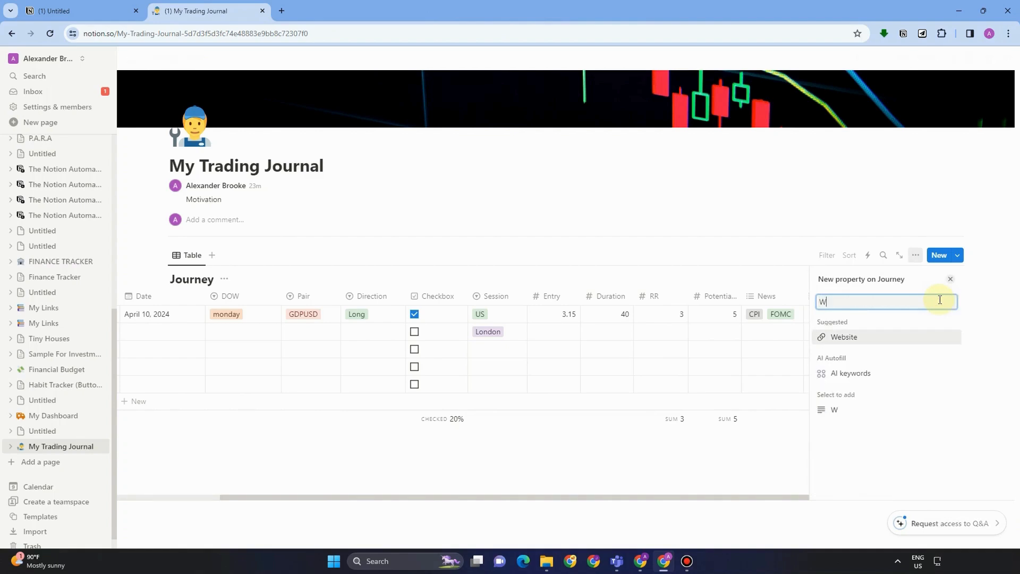
{"action": "type", "text": "hat did y"}
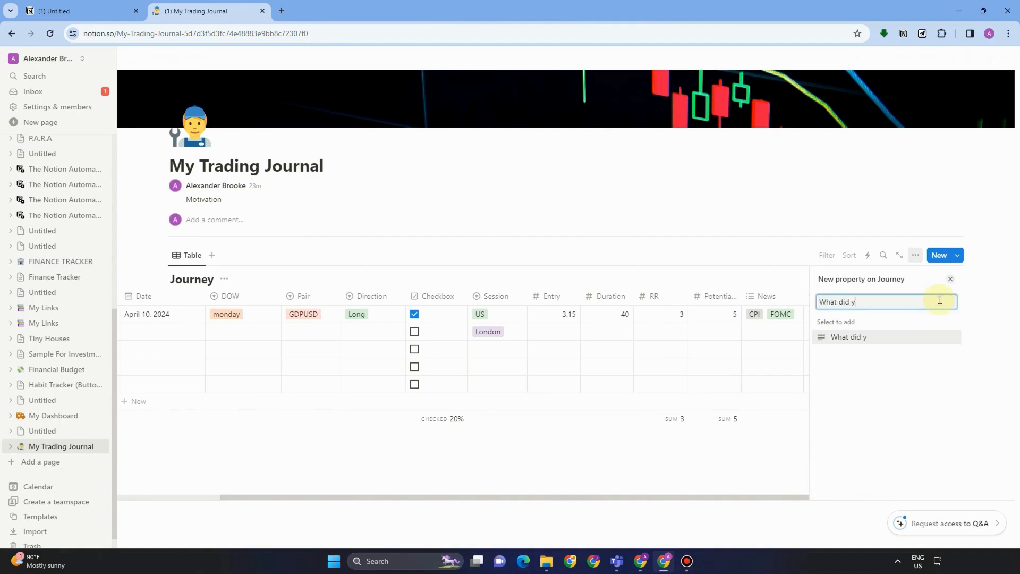
{"action": "type", "text": "ou learn?"}
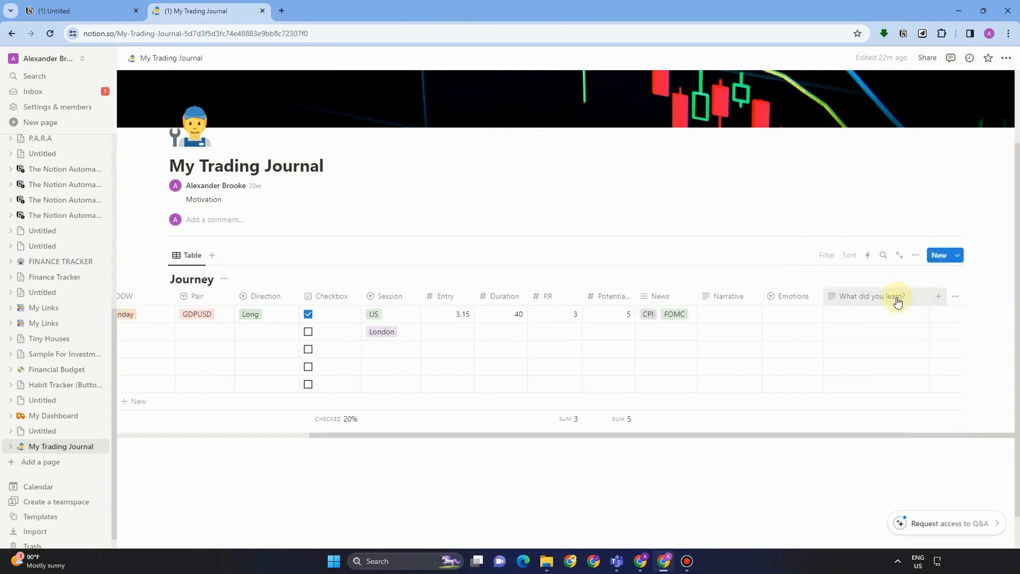
{"action": "scroll", "scroll_direction": "left", "scroll_amount": 3}
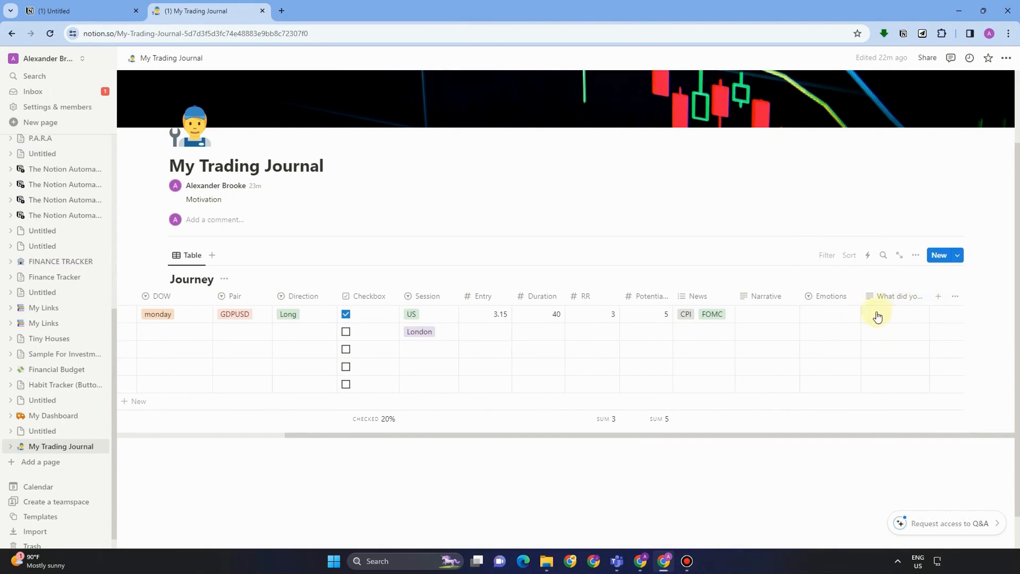
{"action": "mouse_move", "coordinate": [819, 361]}
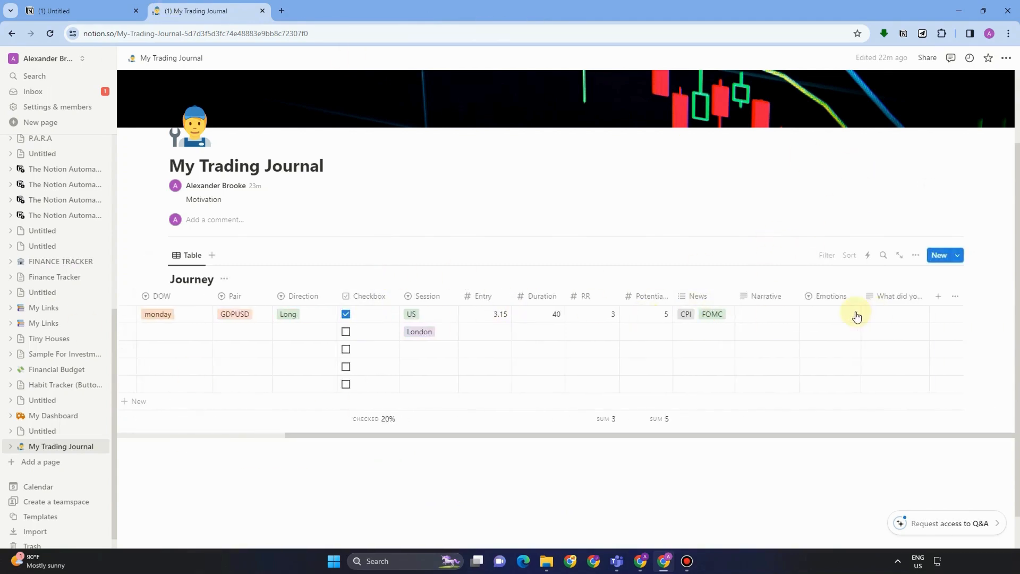
- Set row 1's Emotions value to Challenged
{"action": "left_click", "coordinate": [856, 317]}
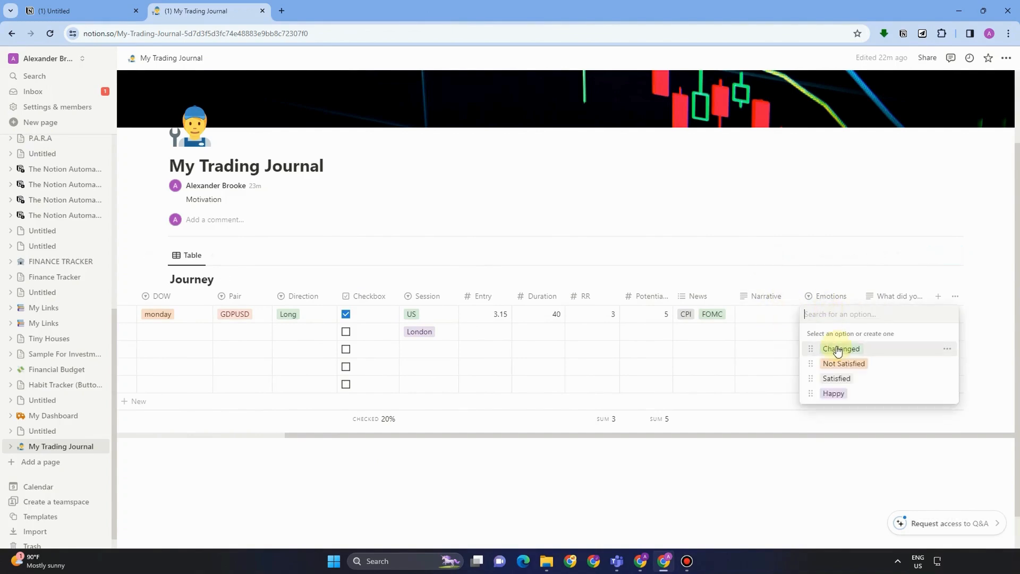
{"action": "left_click", "coordinate": [841, 348]}
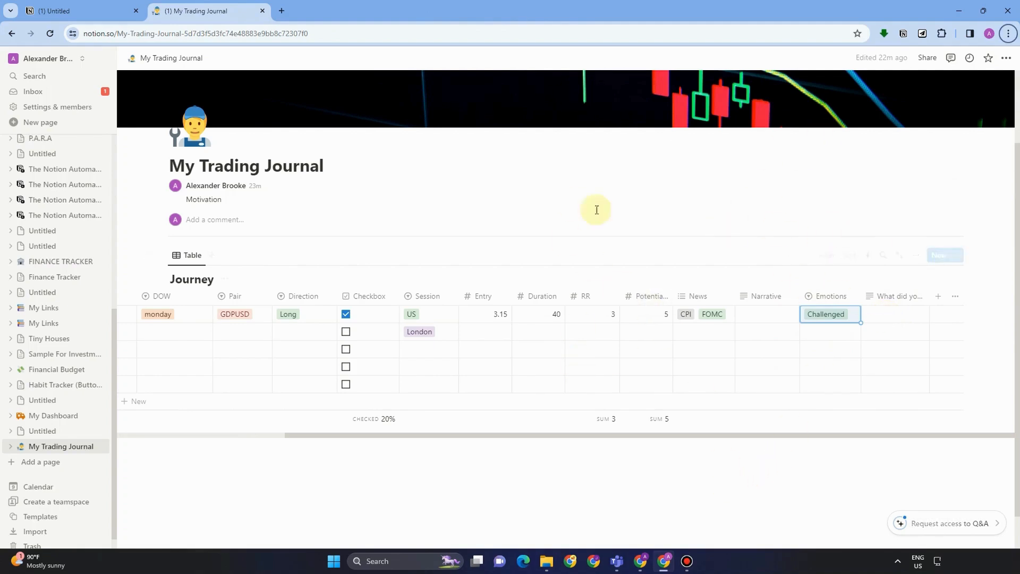
{"action": "mouse_move", "coordinate": [545, 426]}
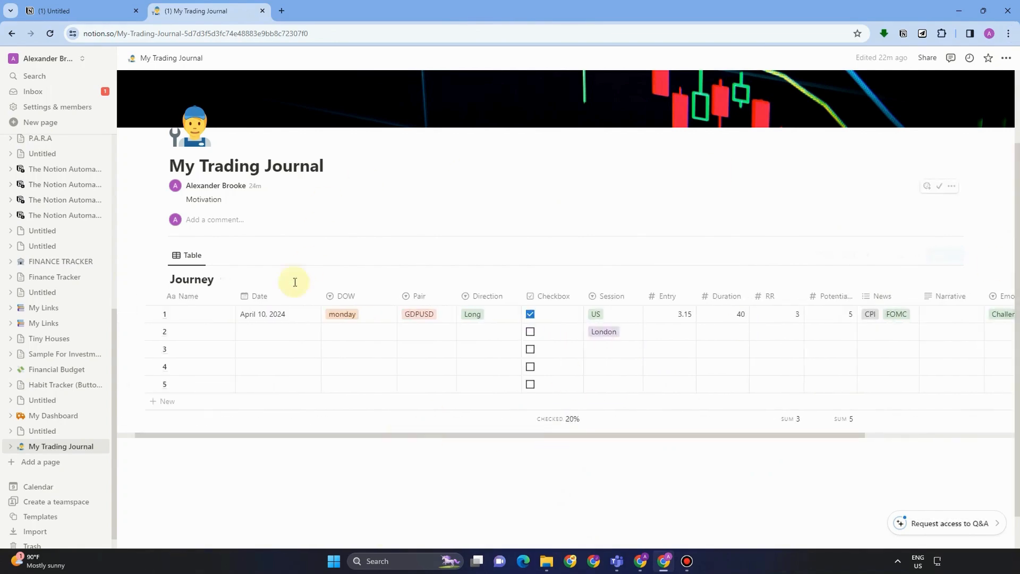
{"action": "left_click", "coordinate": [193, 313]}
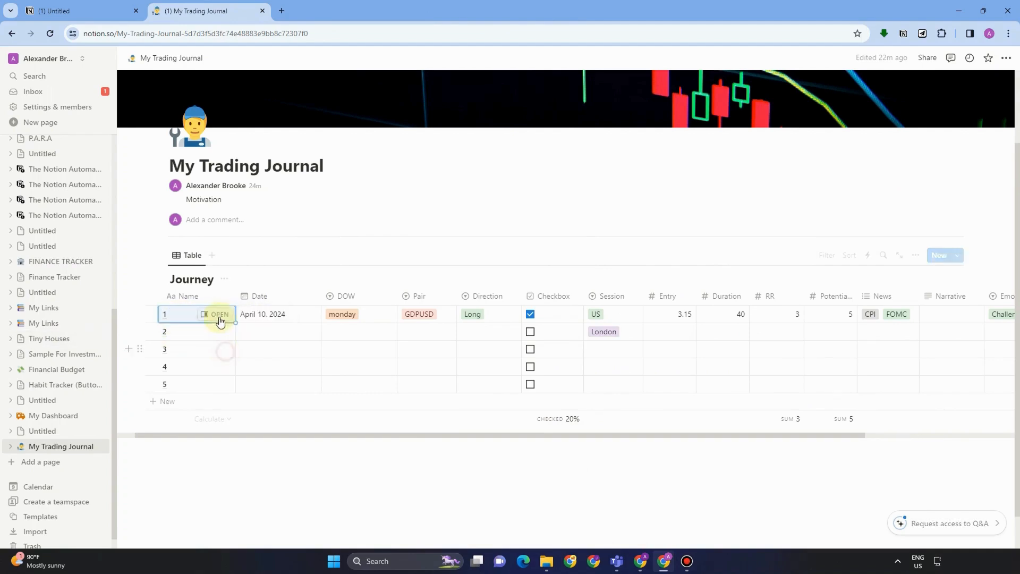
- Give the first row's page a first-place medal icon
{"action": "left_click", "coordinate": [218, 314]}
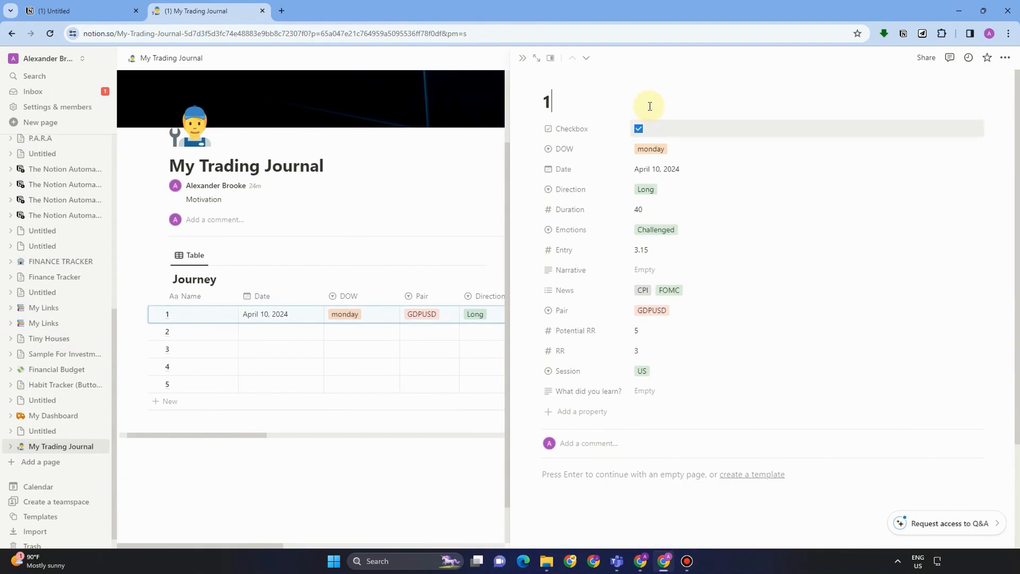
{"action": "mouse_move", "coordinate": [610, 149]}
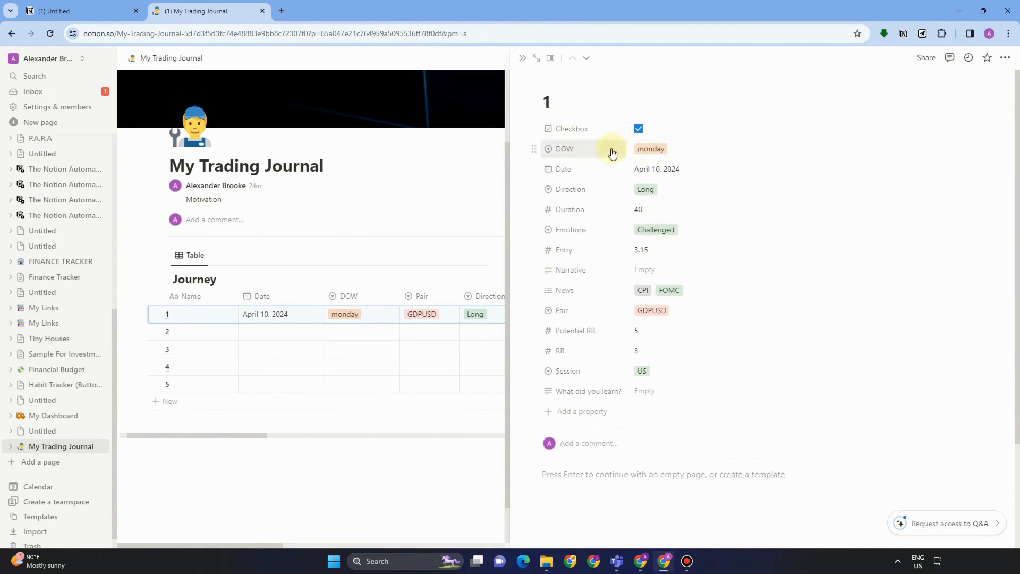
{"action": "mouse_move", "coordinate": [563, 257]}
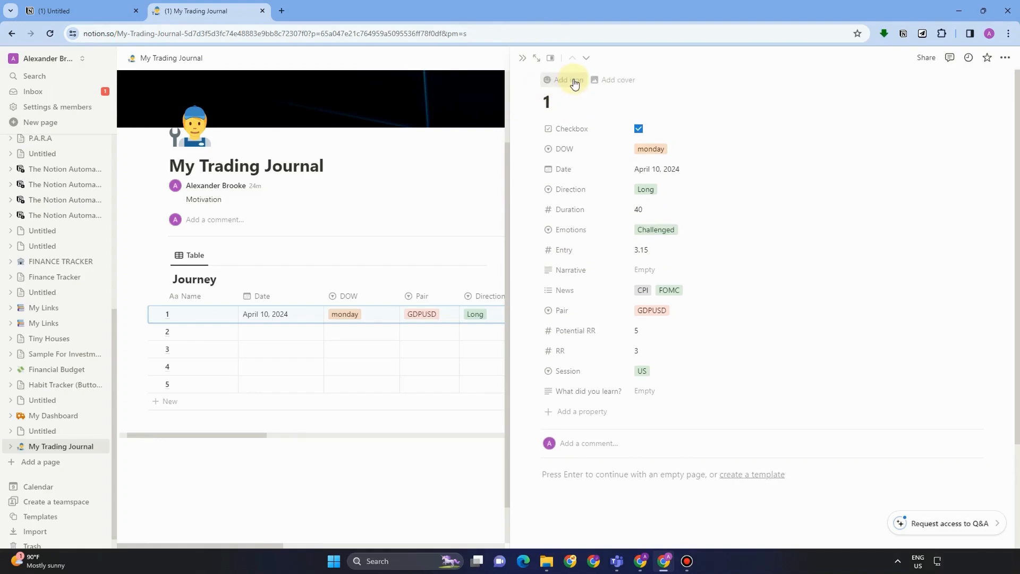
{"action": "left_click", "coordinate": [565, 80]}
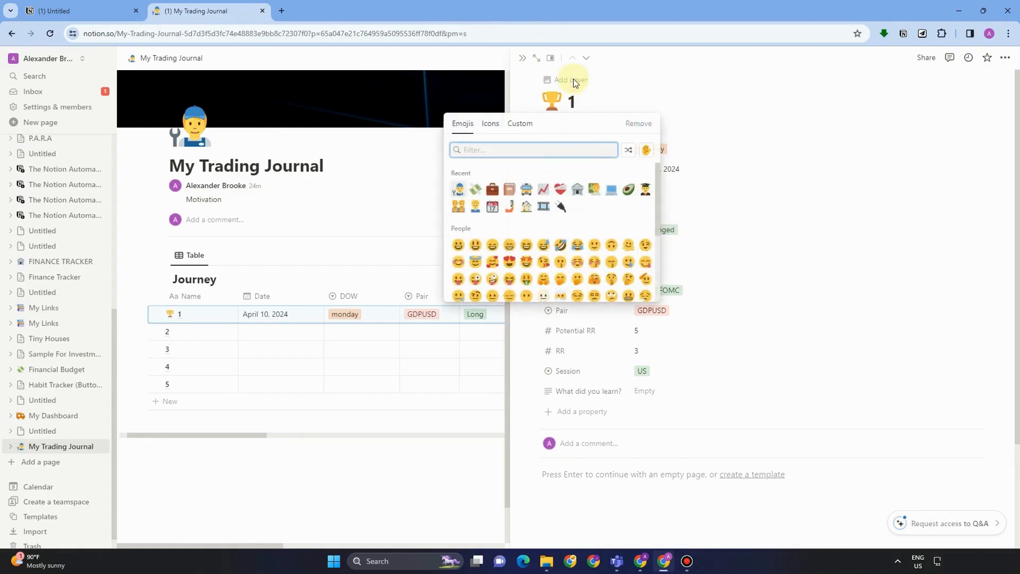
{"action": "type", "text": "First"}
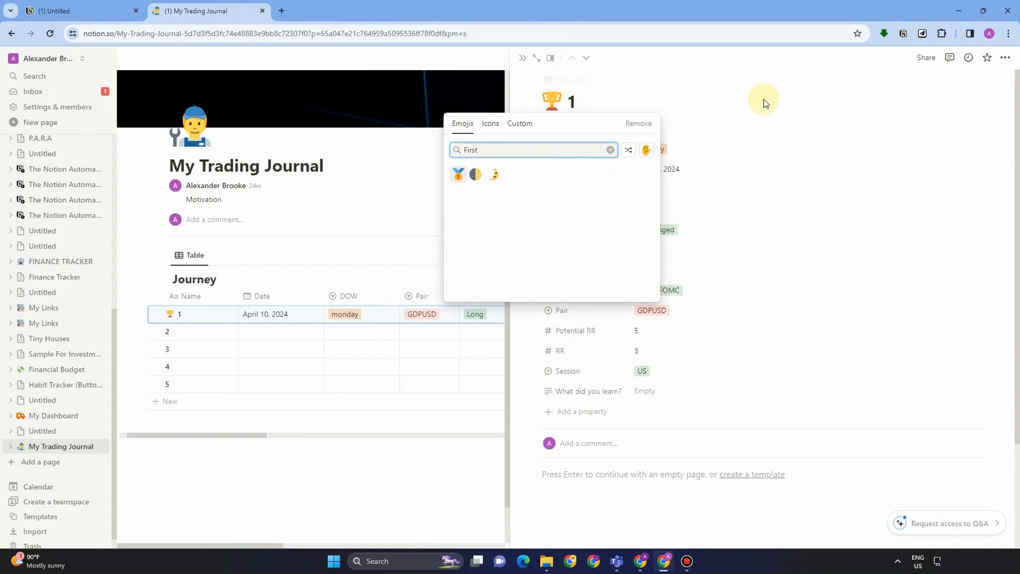
{"action": "left_click", "coordinate": [458, 174]}
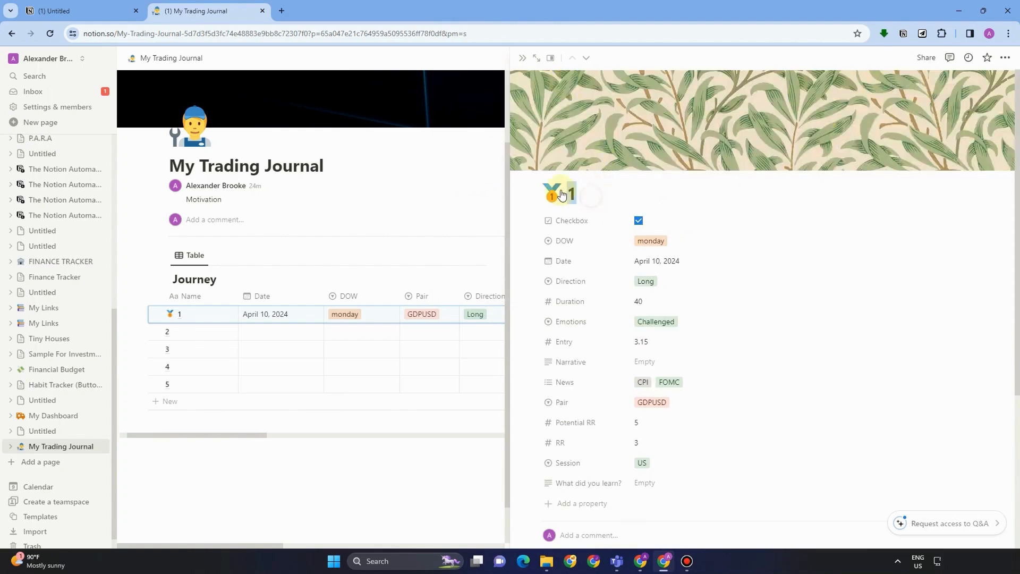
- Rename the first row to 'Trade 1'
{"action": "type", "text": "Trade"}
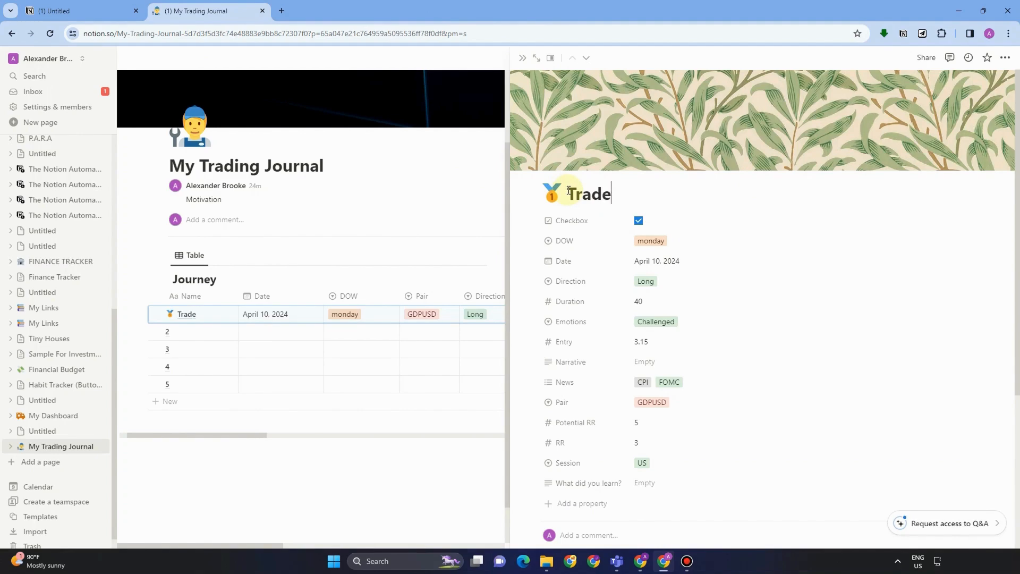
{"action": "type", "text": "1"}
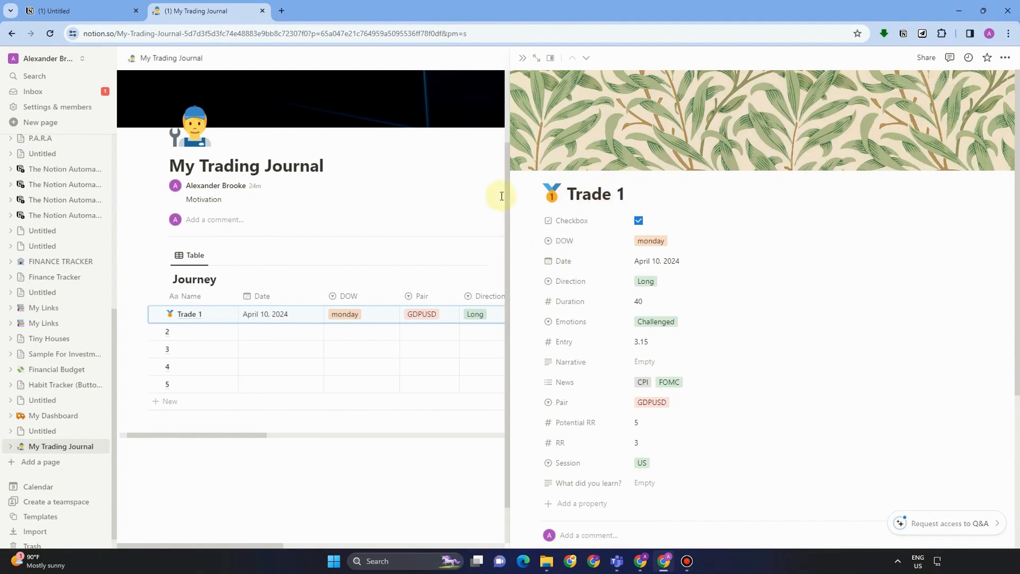
{"action": "scroll", "scroll_direction": "down", "scroll_amount": 3}
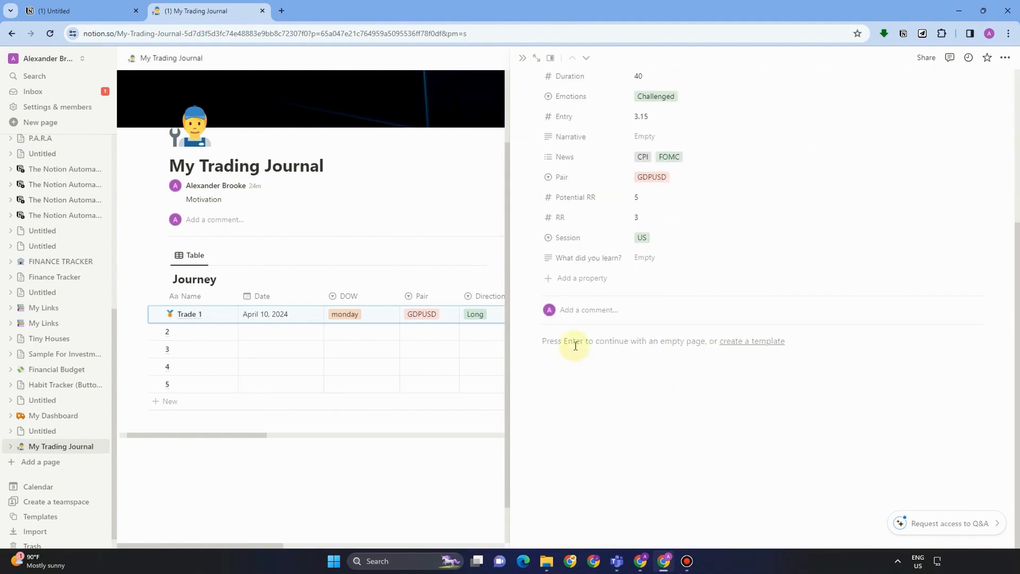
- Insert an empty image block into the Trade 1 page body
{"action": "type", "text": "/"}
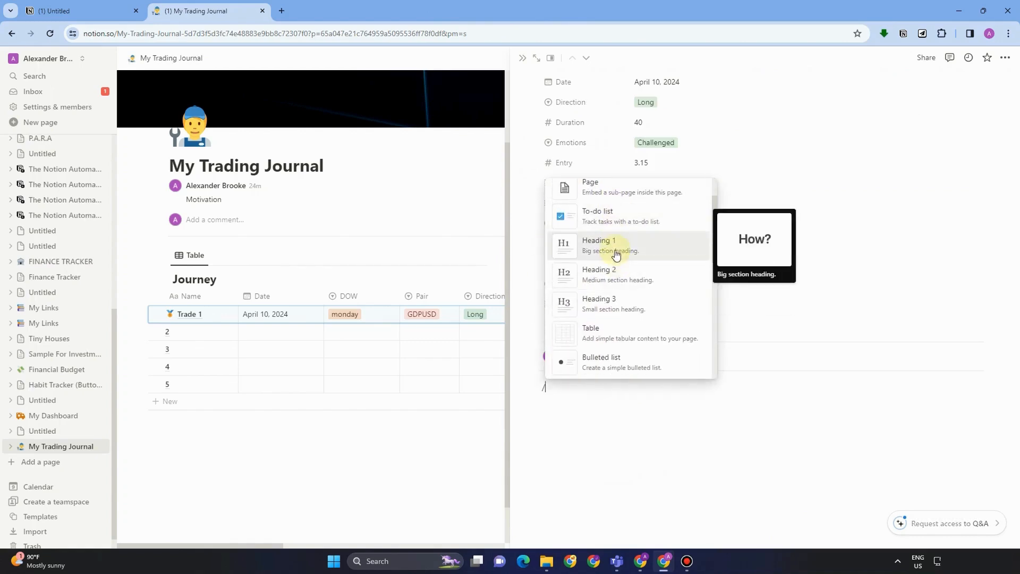
{"action": "scroll", "scroll_direction": "down", "scroll_amount": 3}
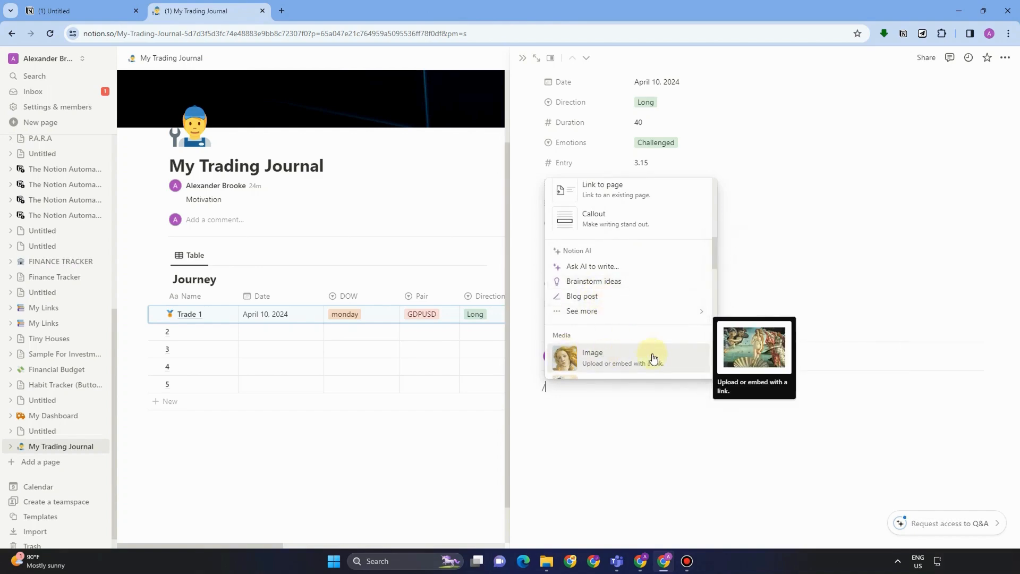
{"action": "mouse_move", "coordinate": [584, 363]}
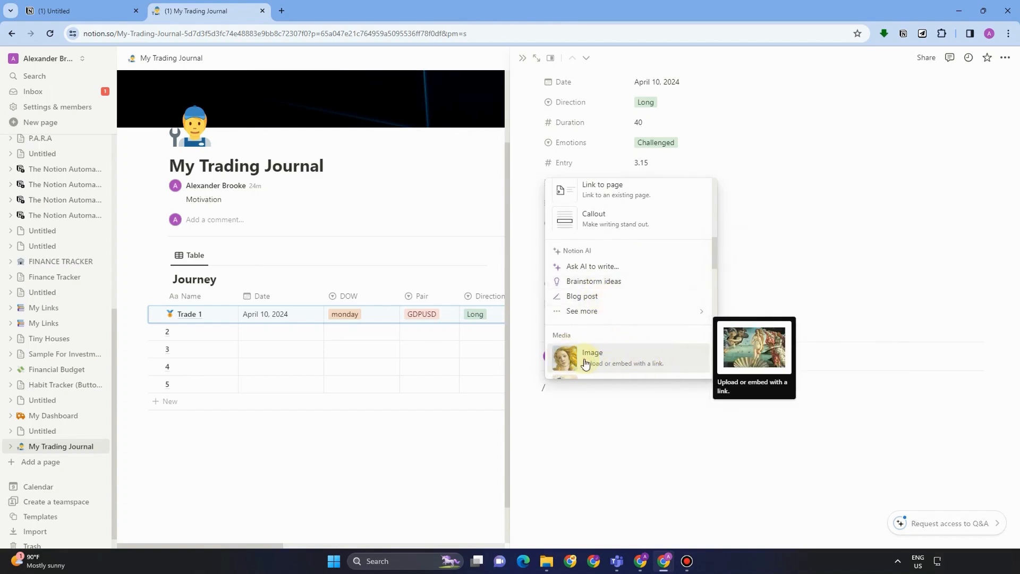
{"action": "left_click", "coordinate": [591, 357]}
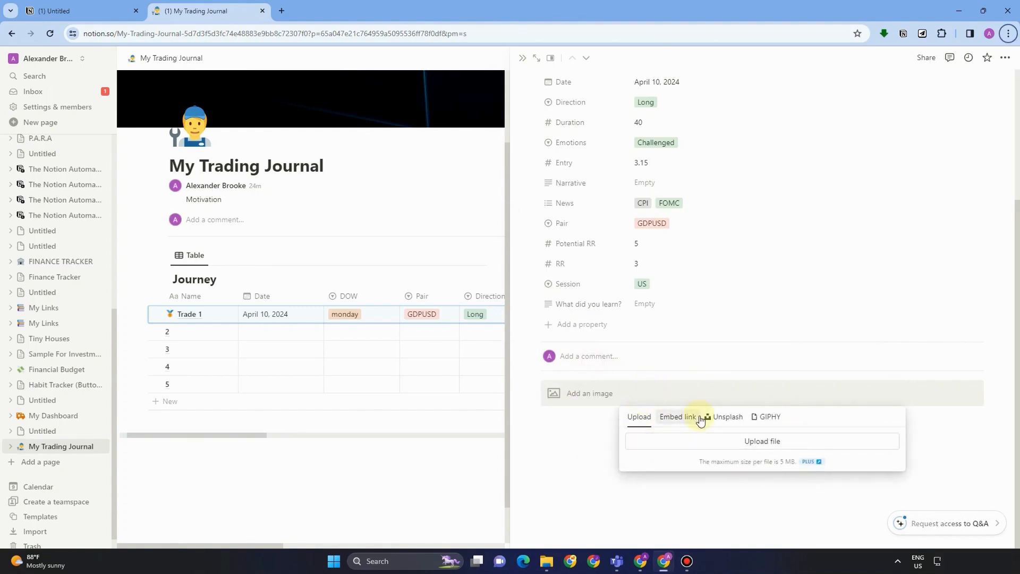
{"action": "mouse_move", "coordinate": [782, 370]}
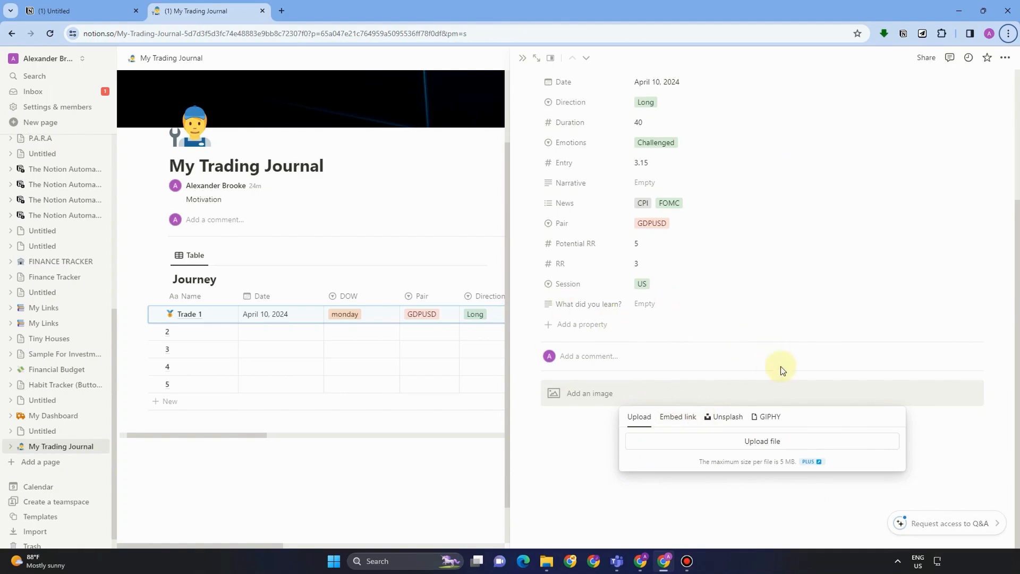
{"action": "left_click", "coordinate": [350, 149]}
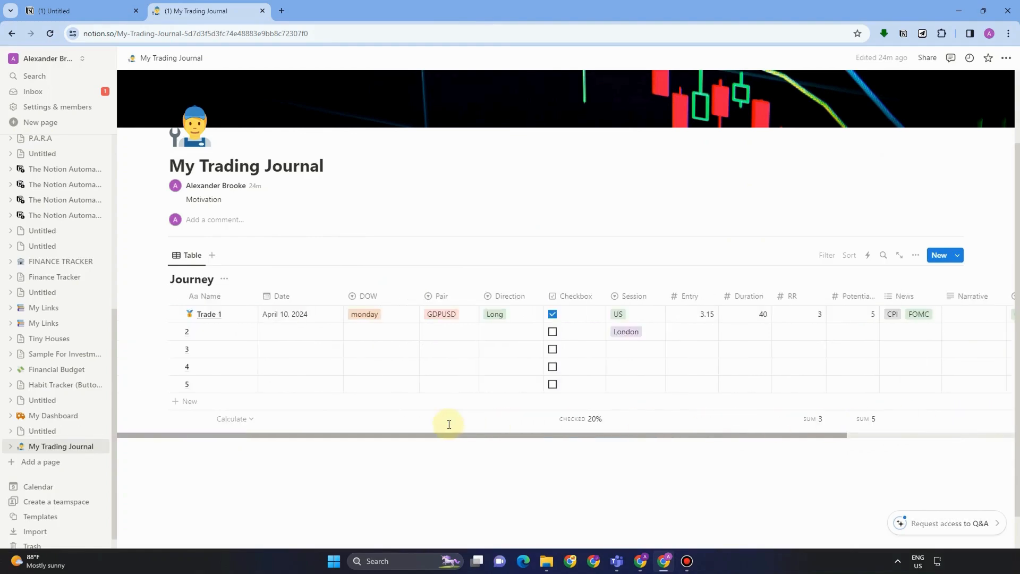
{"action": "mouse_move", "coordinate": [459, 420]}
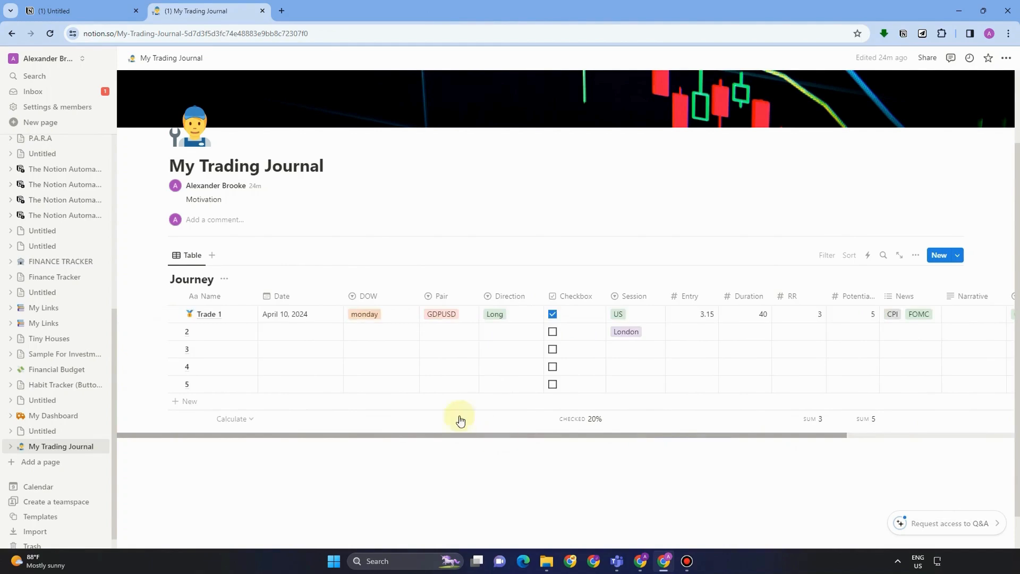
- Select all five rows of the Journey table
{"action": "scroll", "scroll_direction": "down", "scroll_amount": 3}
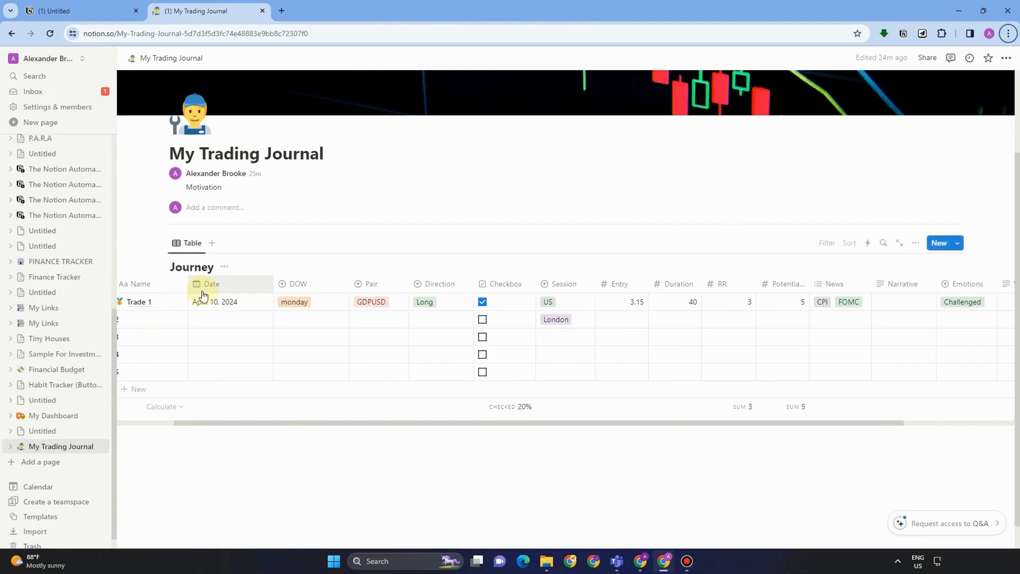
{"action": "left_click", "coordinate": [210, 283]}
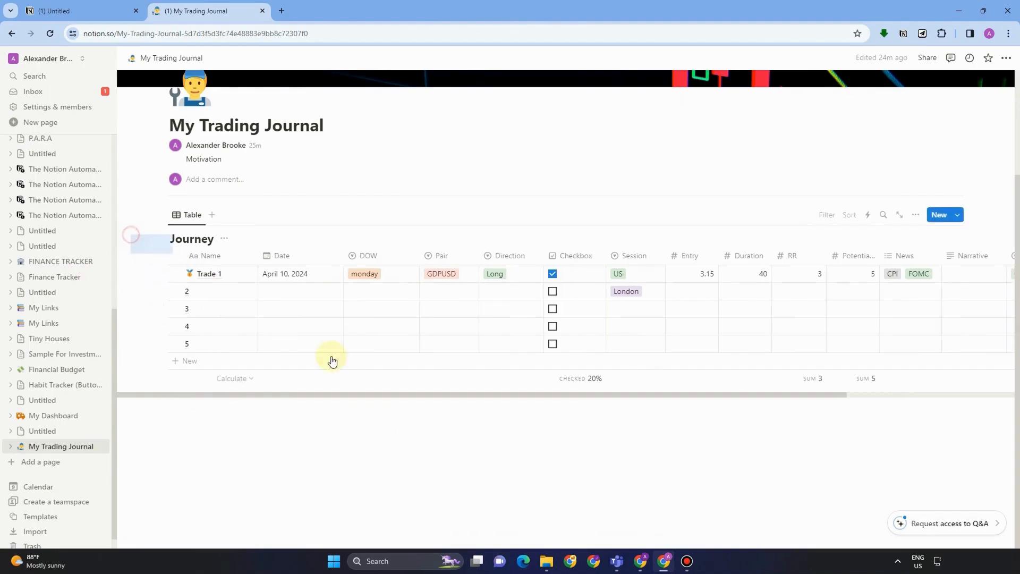
{"action": "left_click", "coordinate": [174, 255]}
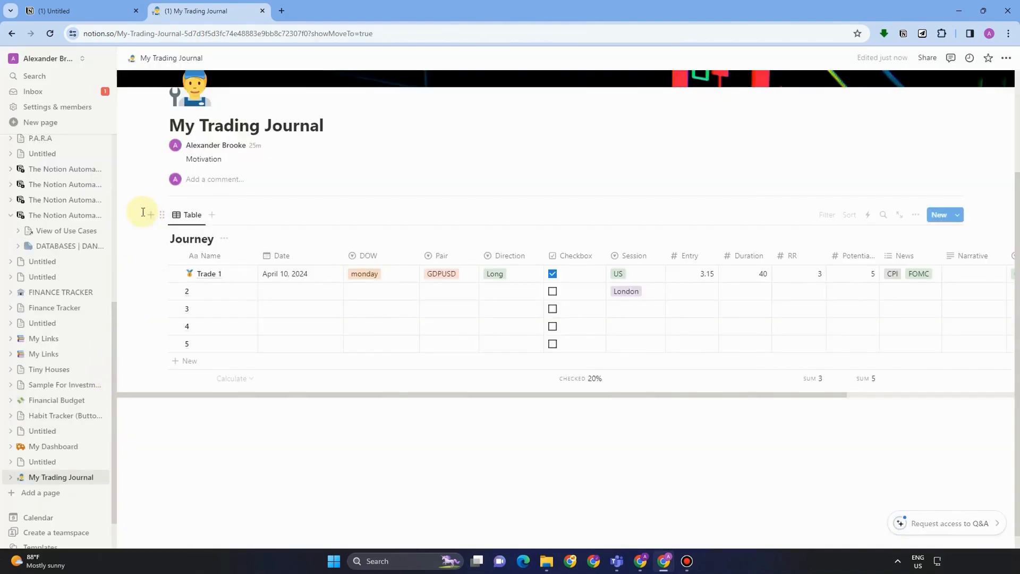
{"action": "left_click", "coordinate": [174, 255]}
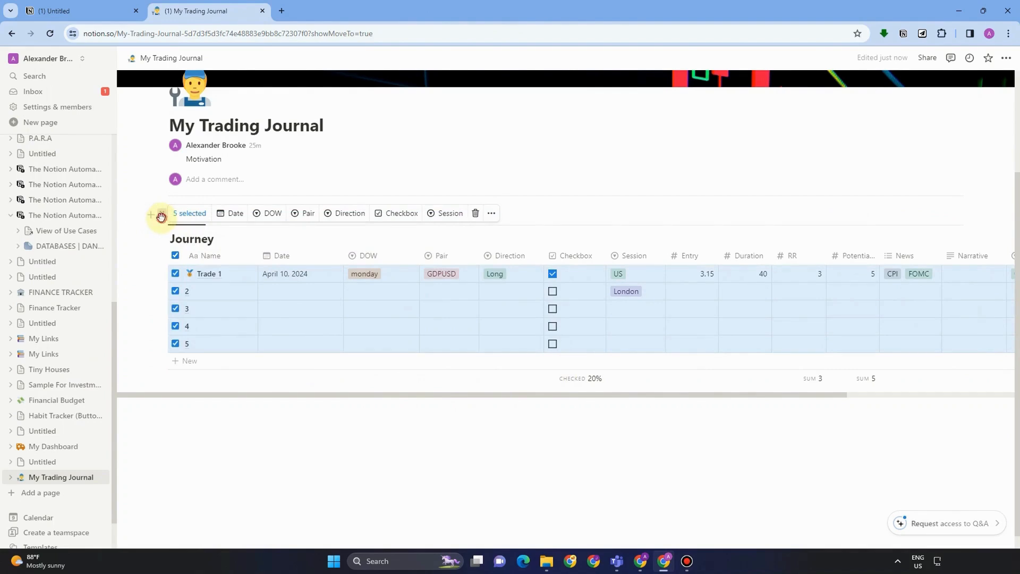